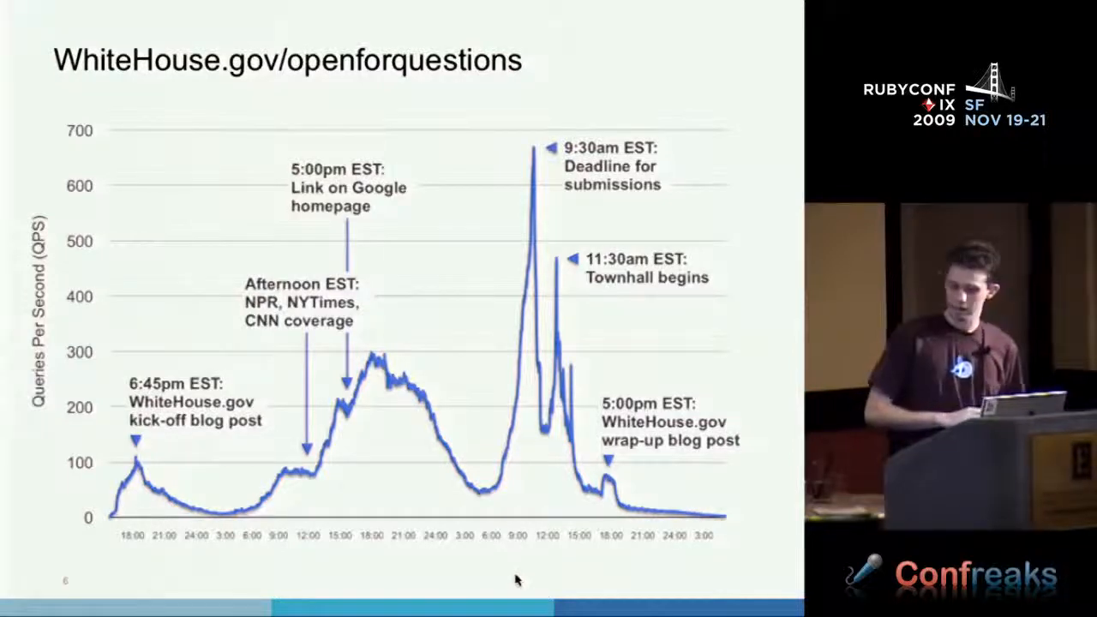
mouse_move(159, 454)
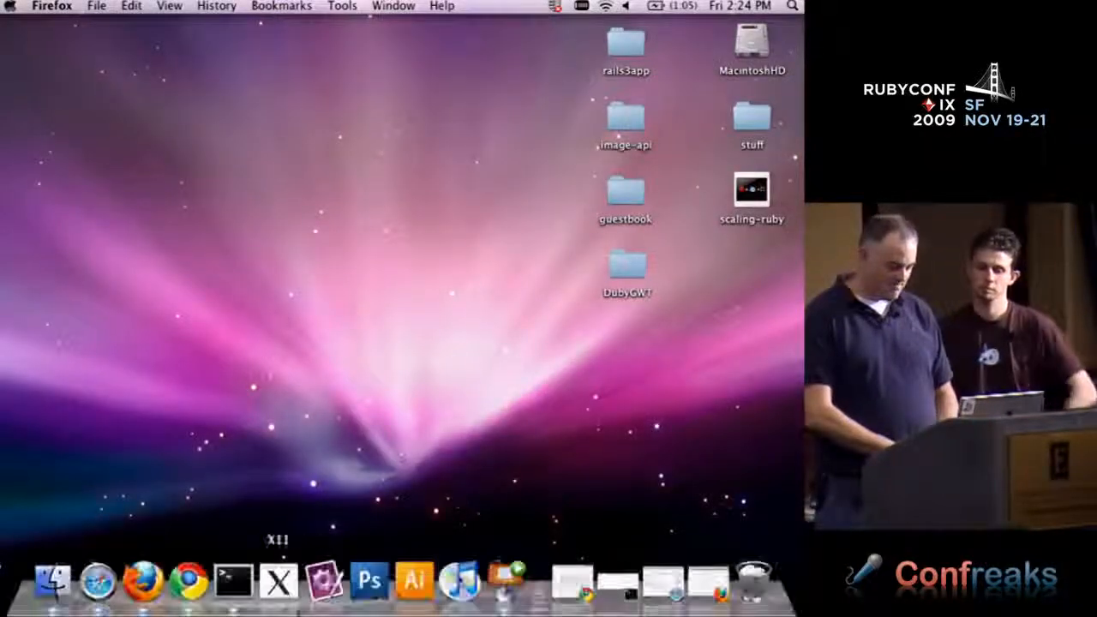
In Terminal, check the working directory and create a hello folder
left_click(232, 580)
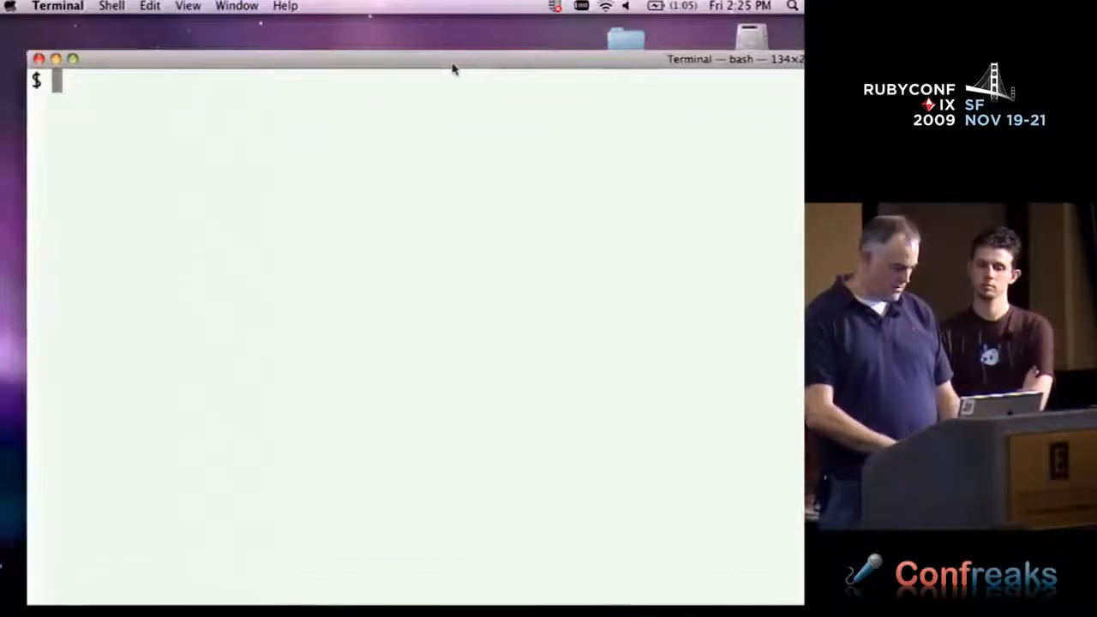
type("pwd")
type("cd ..")
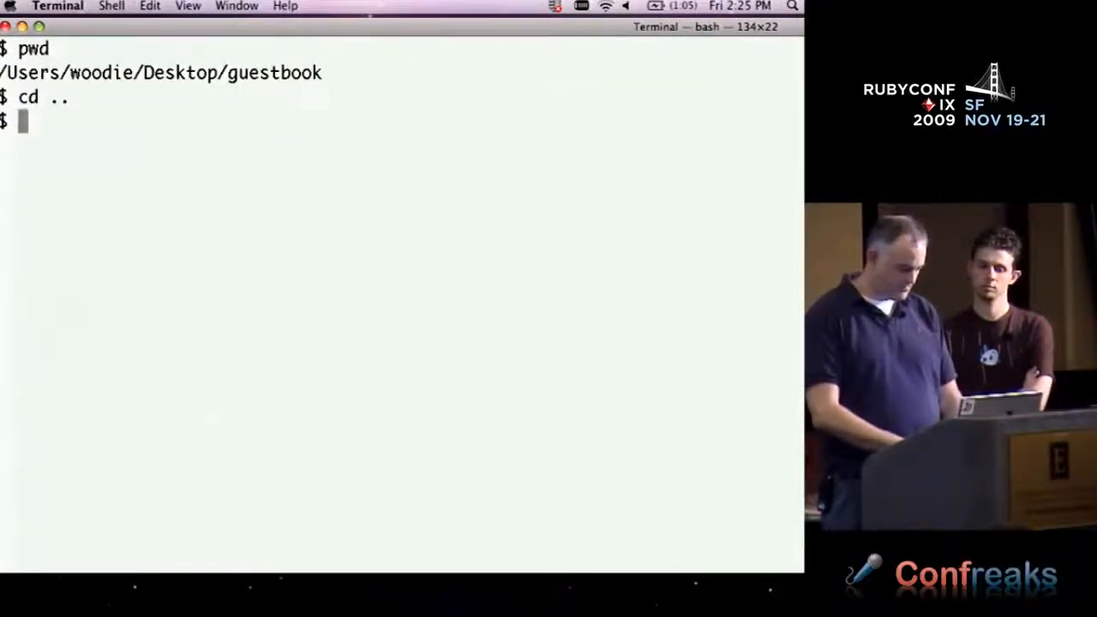
type("mkdir hello")
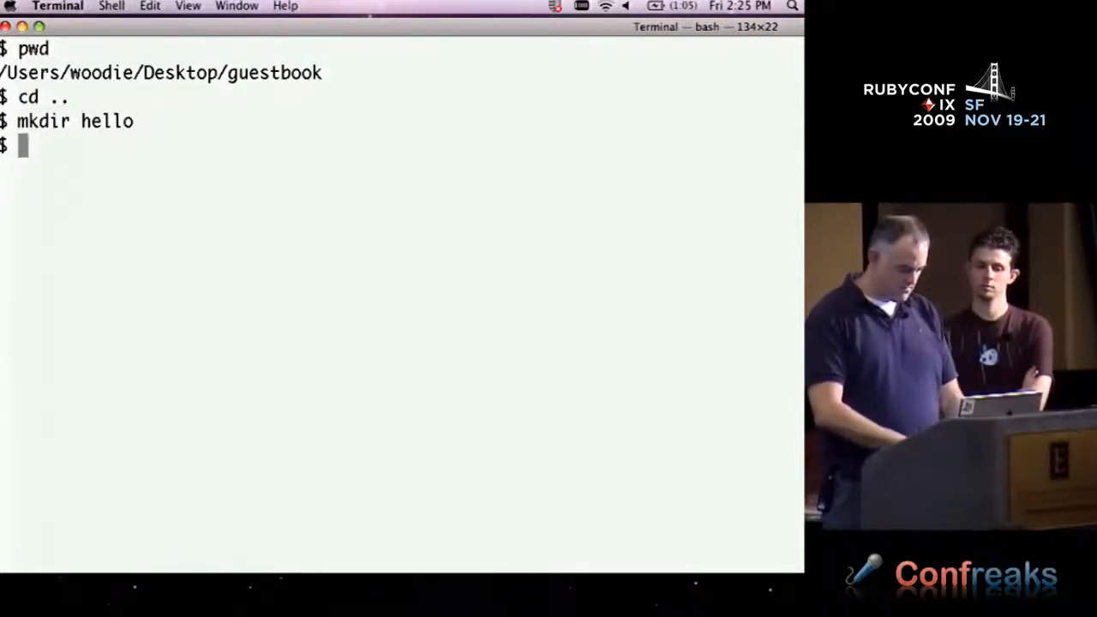
Abandon the misspelled vim command and line up 'cd hello; vim config.ru'
type("vim cofig")
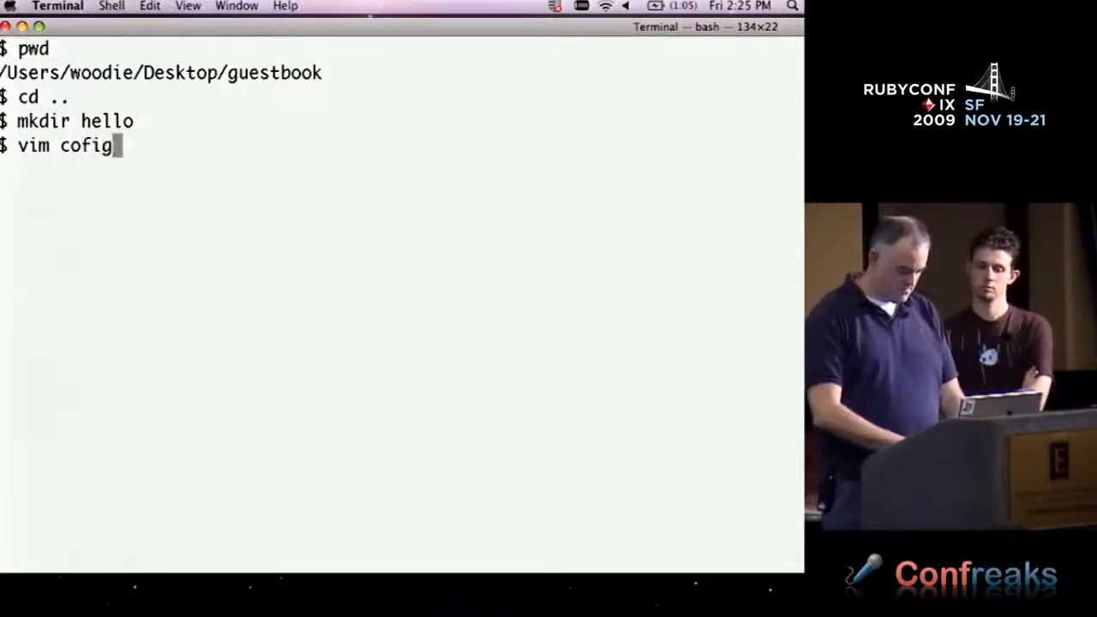
type(".ru")
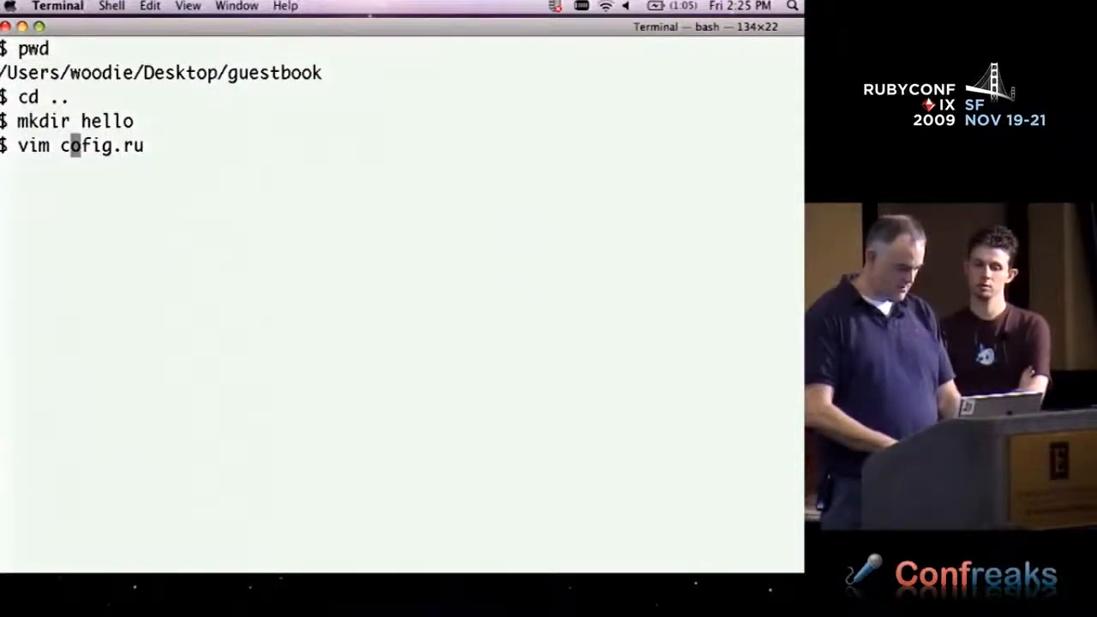
type("cd")
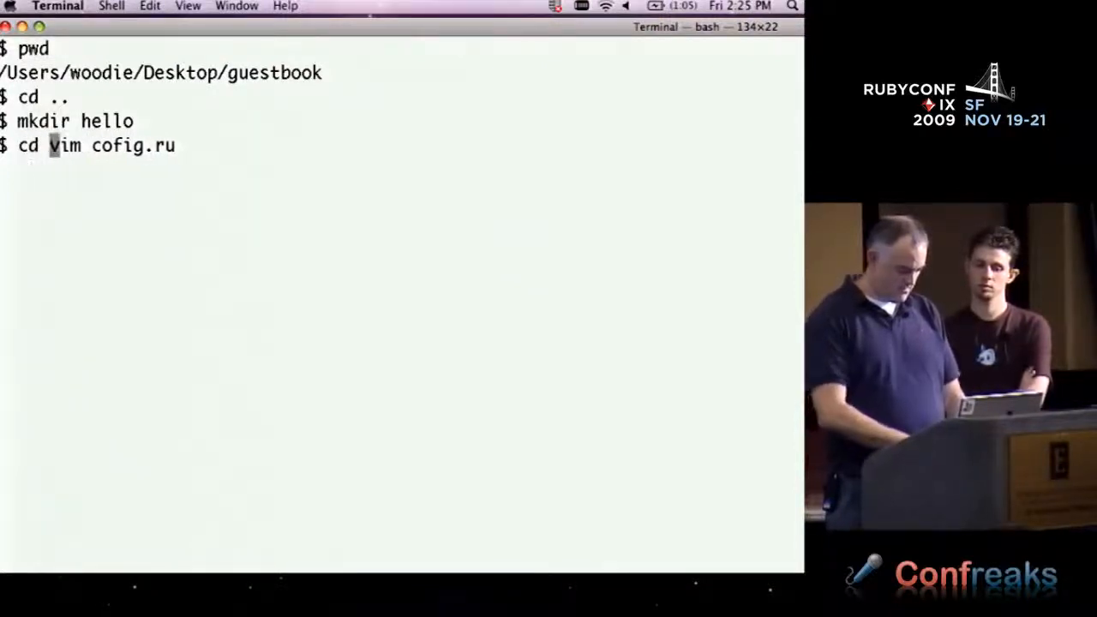
type("hello;")
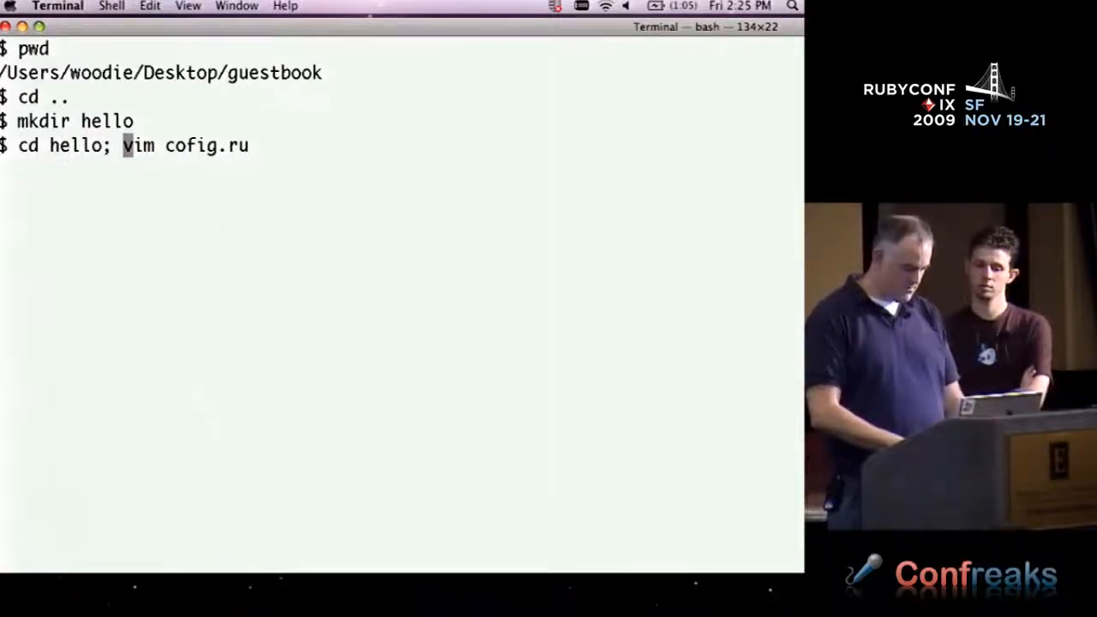
key("Return")
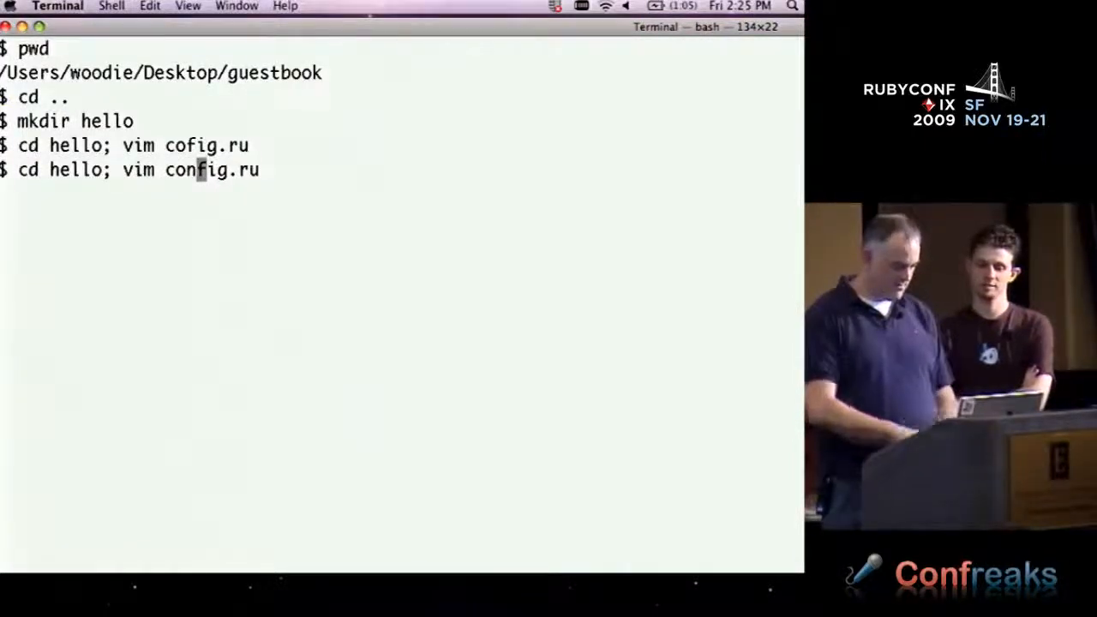
Open config.ru in vim and start a 'run lambda { |env| ... }' block
key("Return")
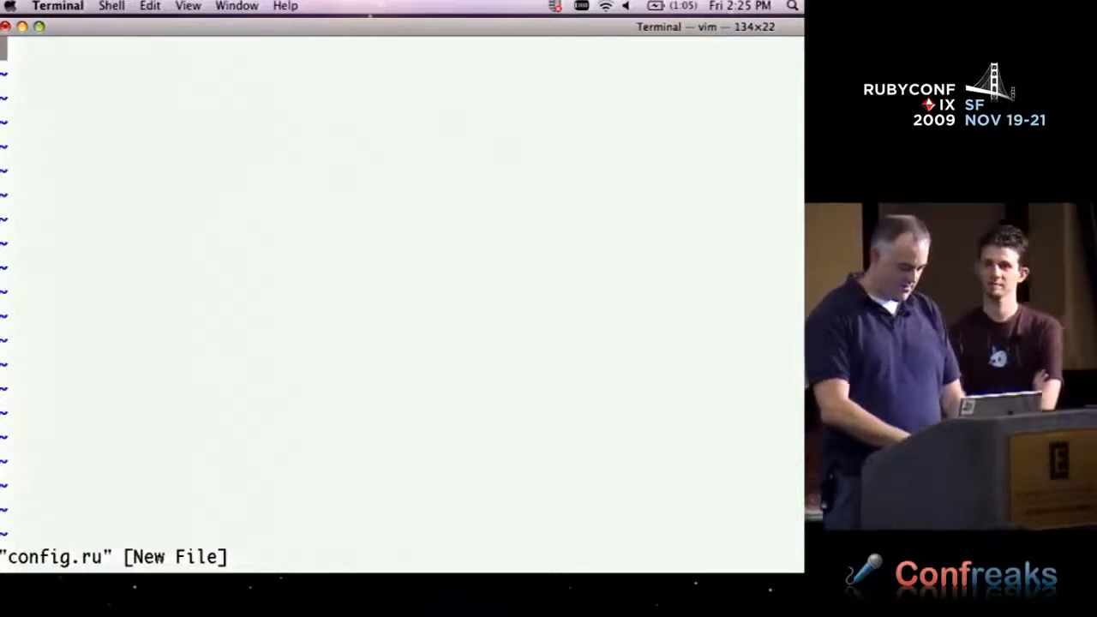
key("i")
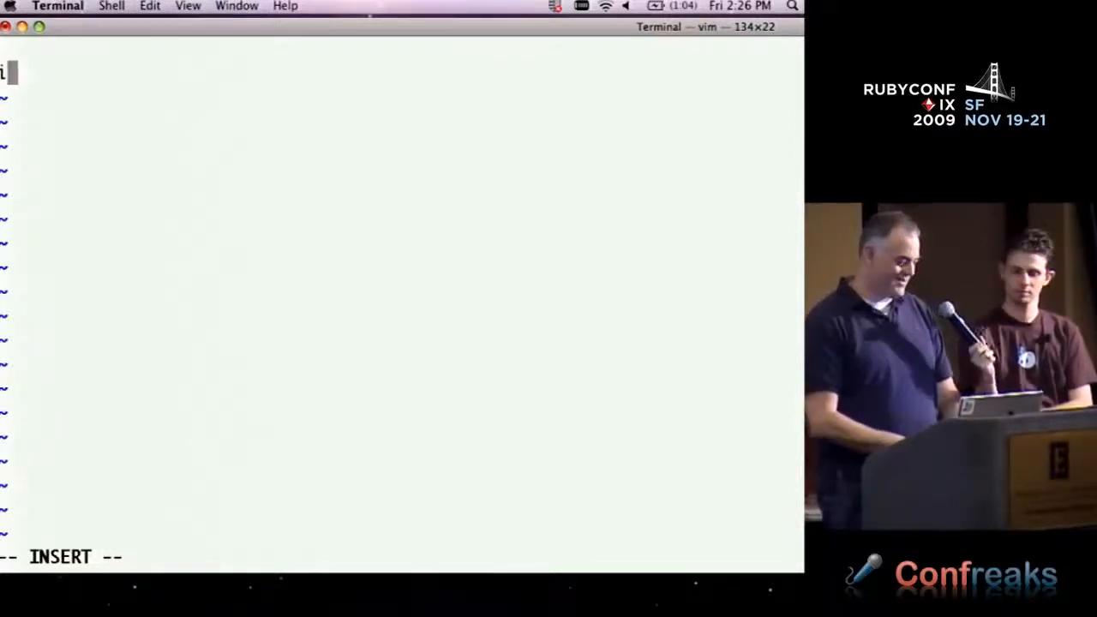
type("ru")
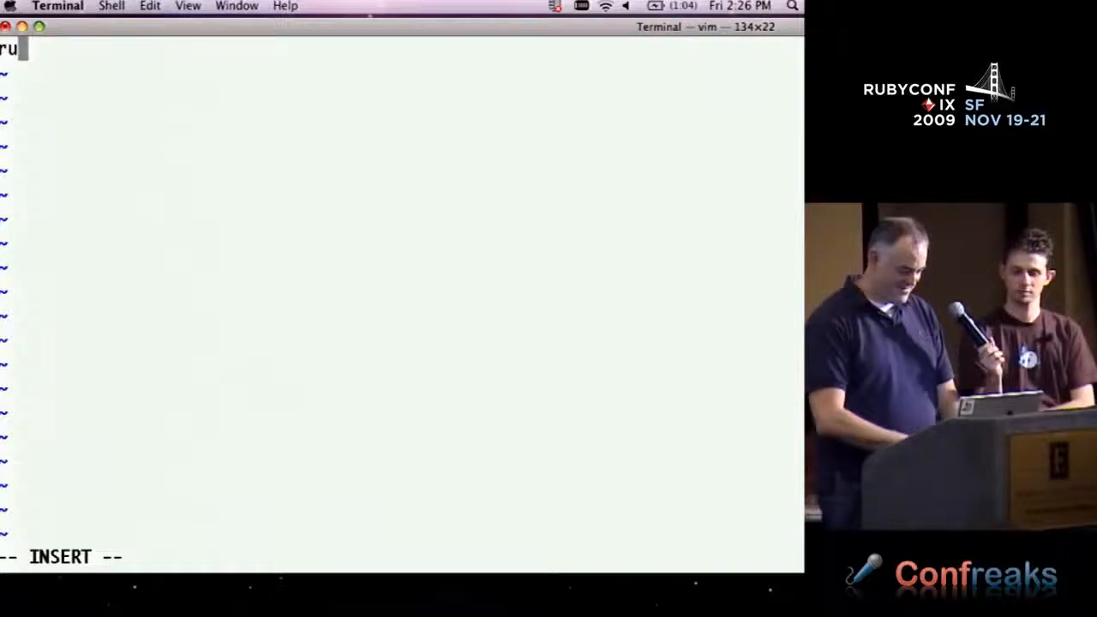
type("lambda")
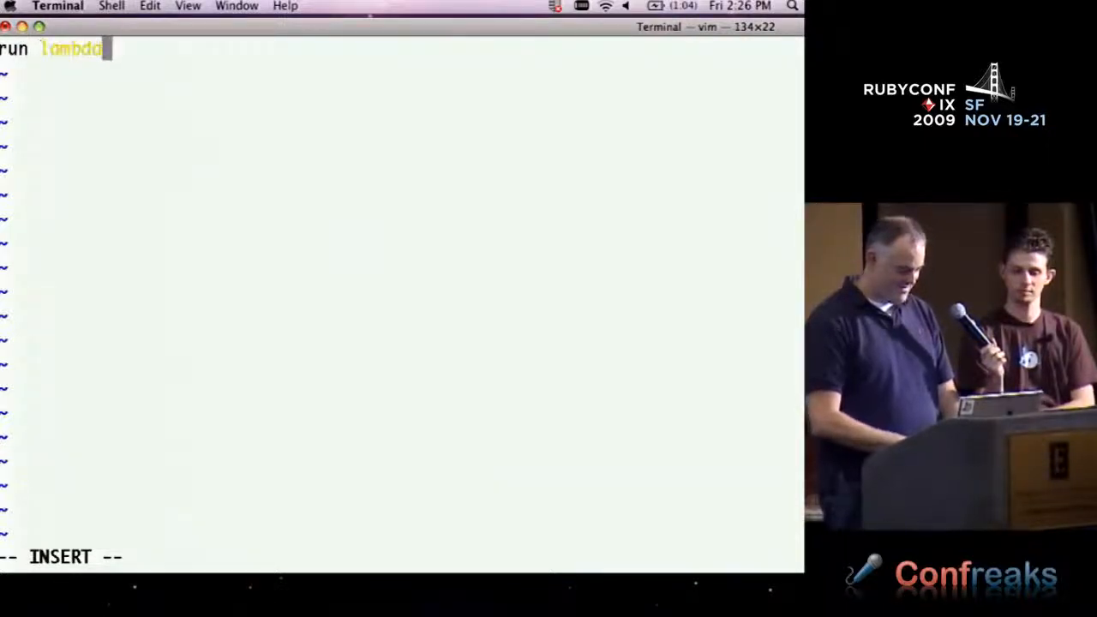
type("{}")
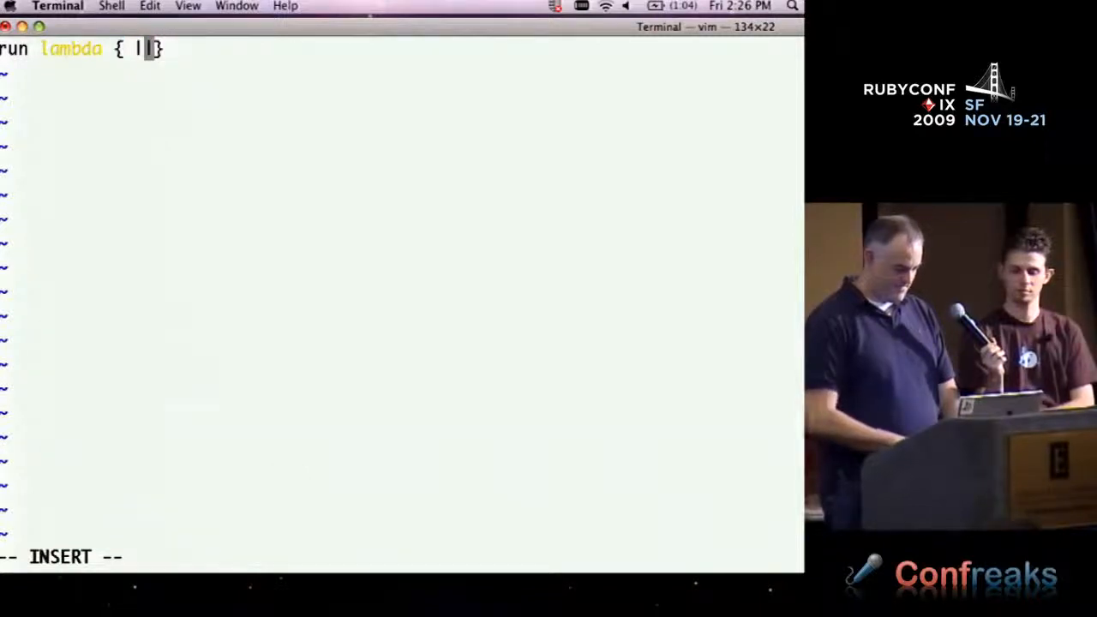
type("env| [")
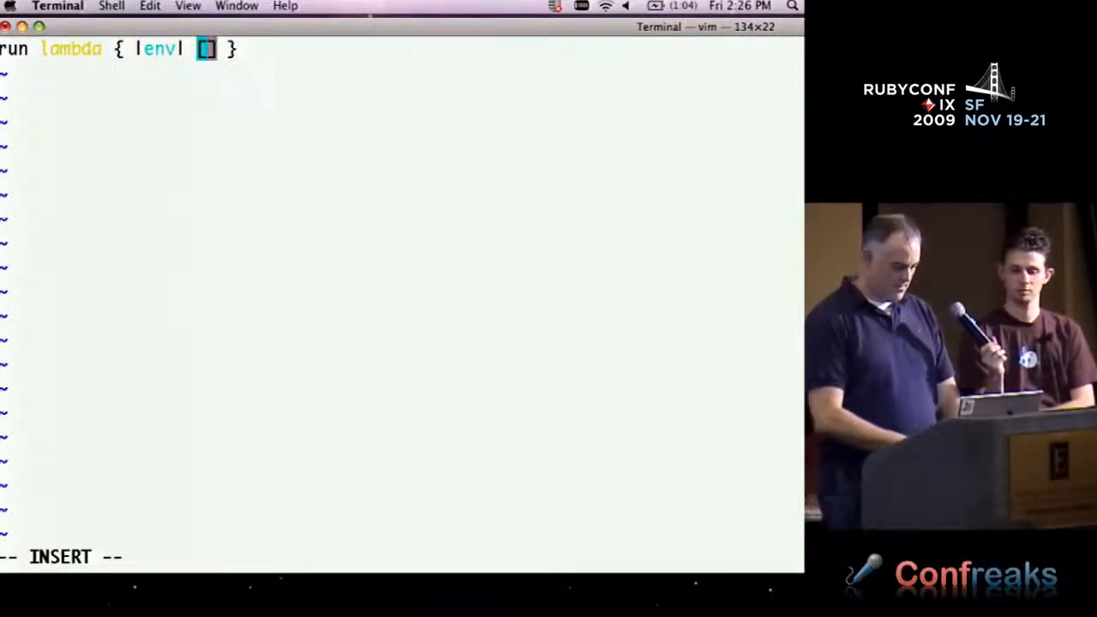
Make the lambda return [200, {}, "hello RubyConf"]
type("200,")
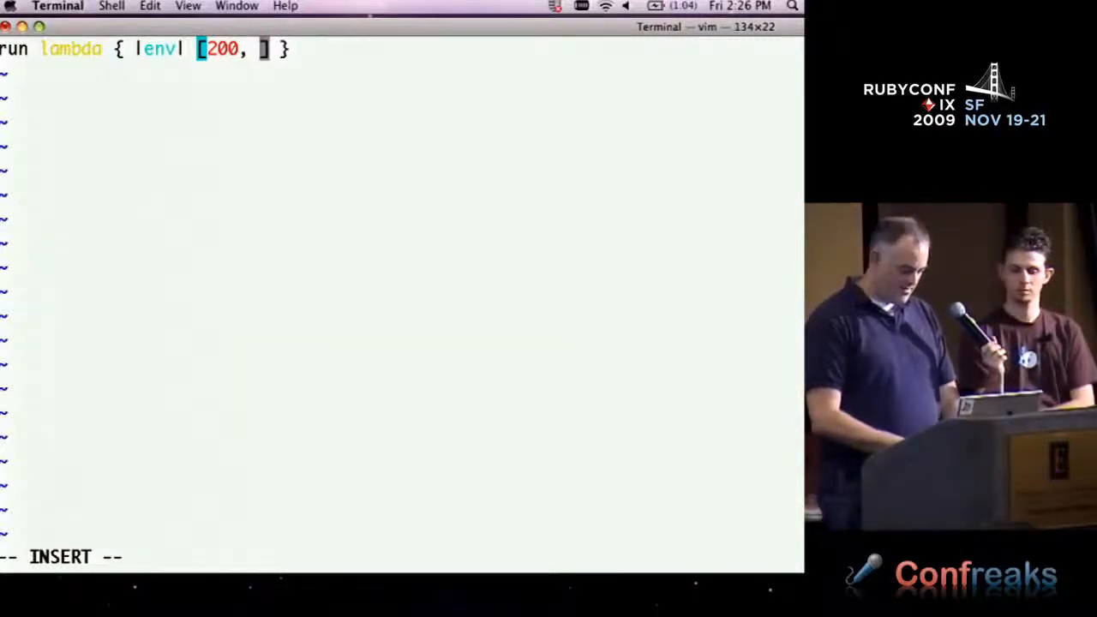
type("{}")
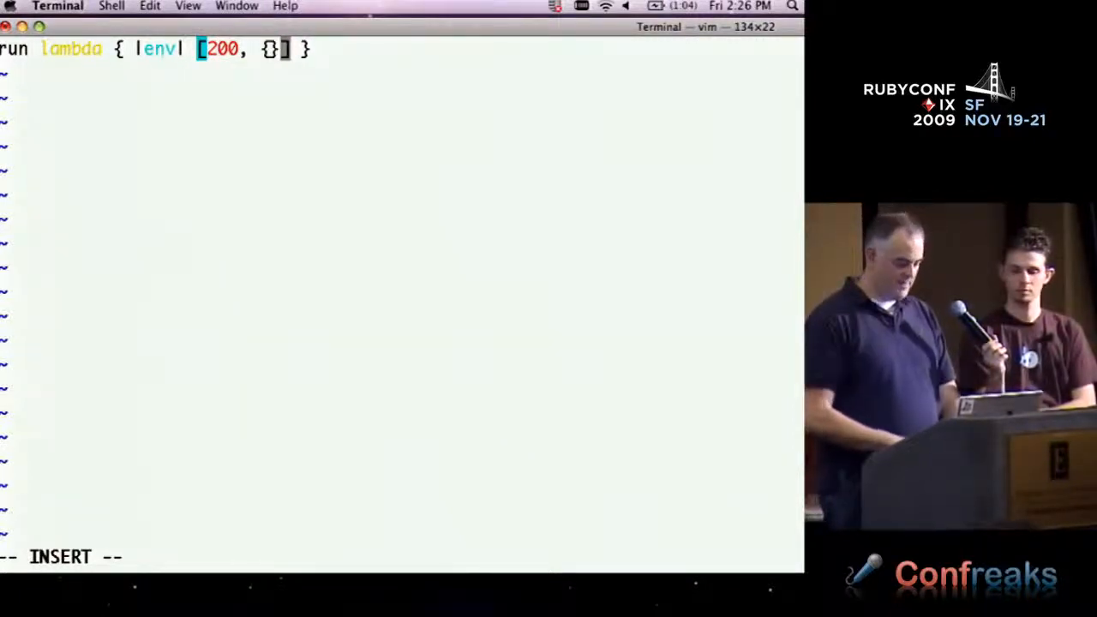
type(",")
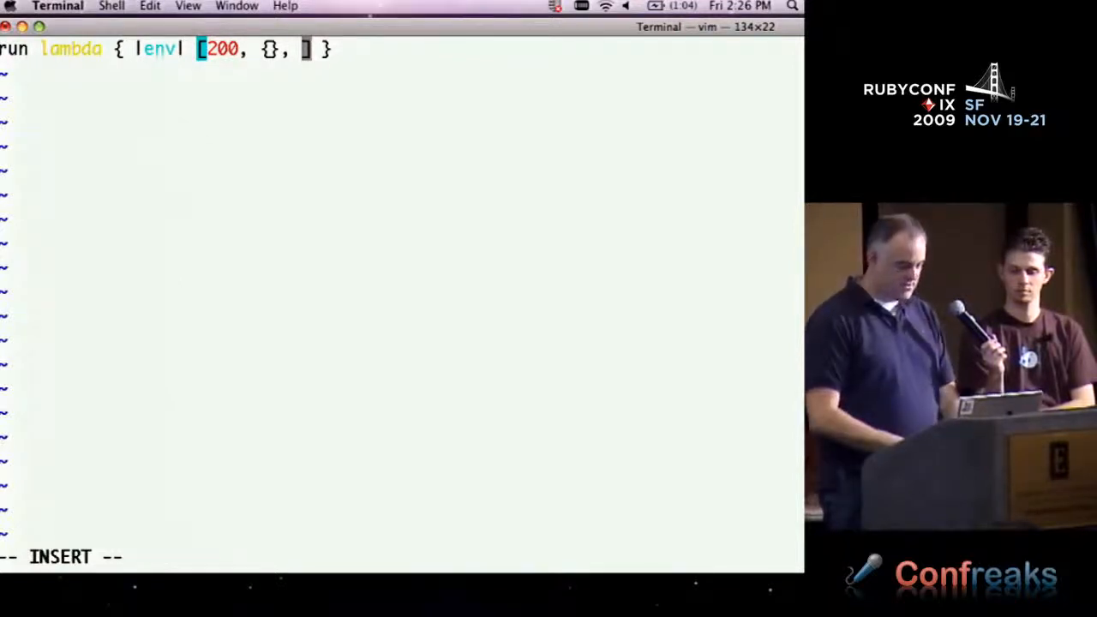
type("\"he")
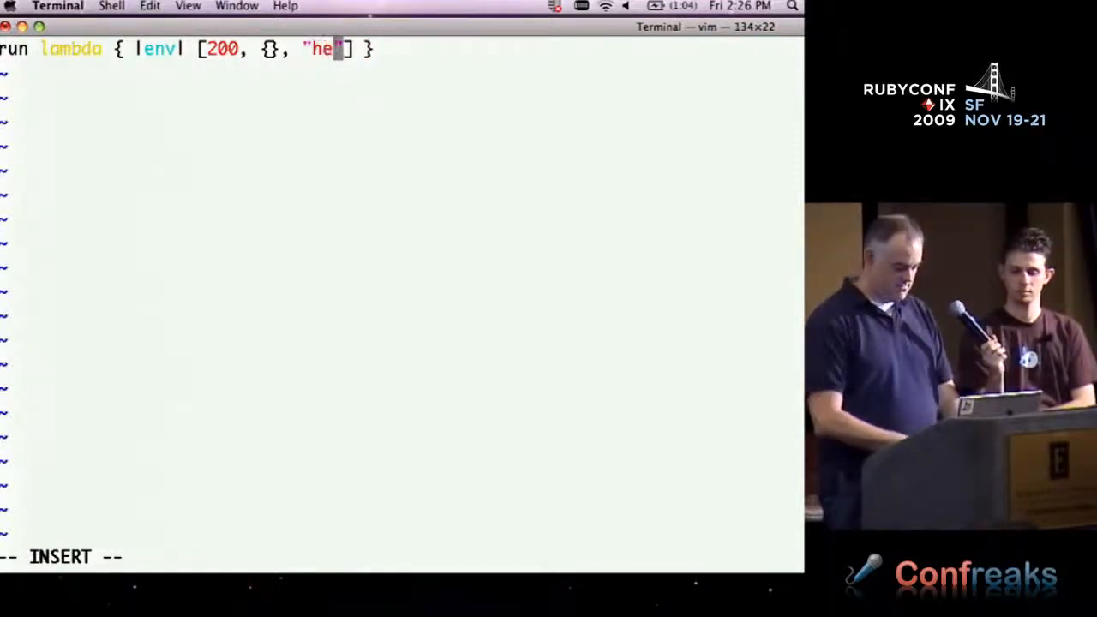
type("llo")
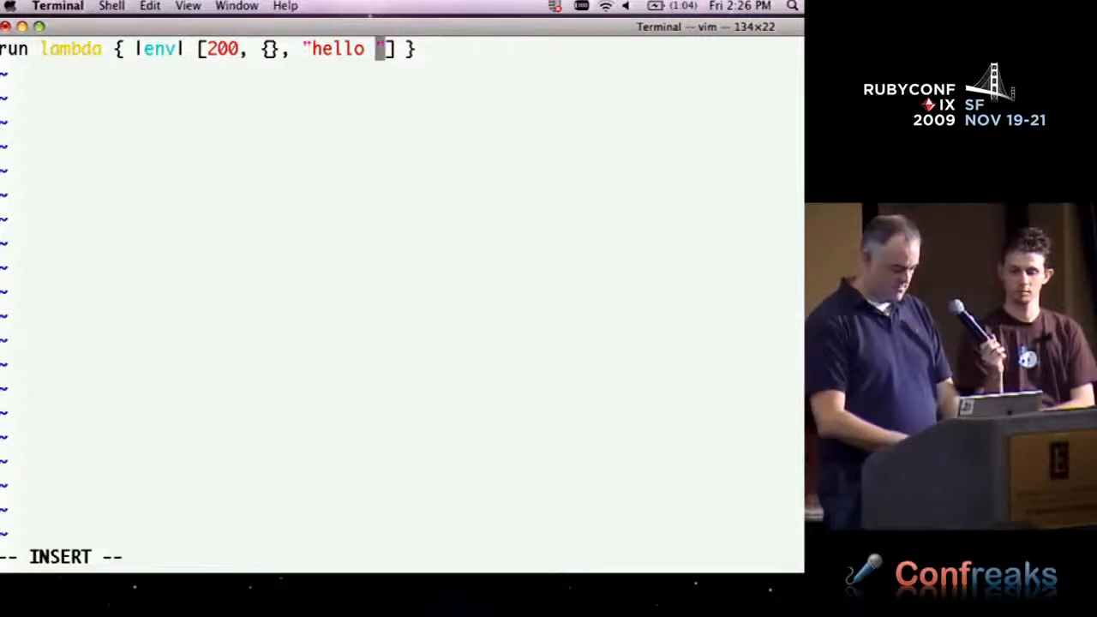
type("RubyCo")
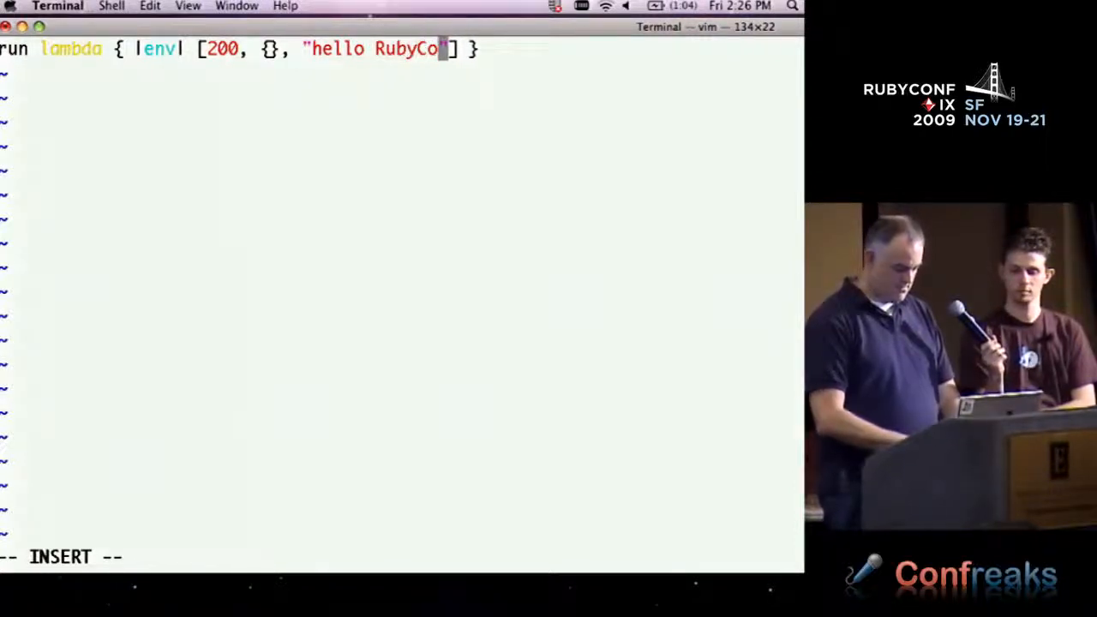
type("nf")
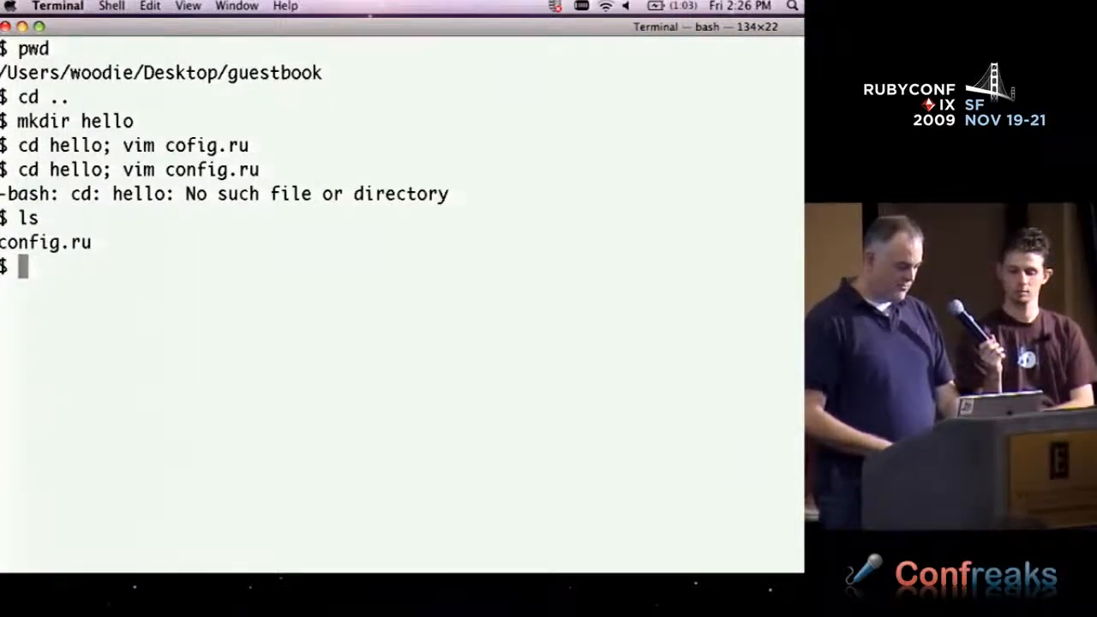
Launch dev_appserver.rb for the hello app so it serves at localhost:8080
type("dev_a")
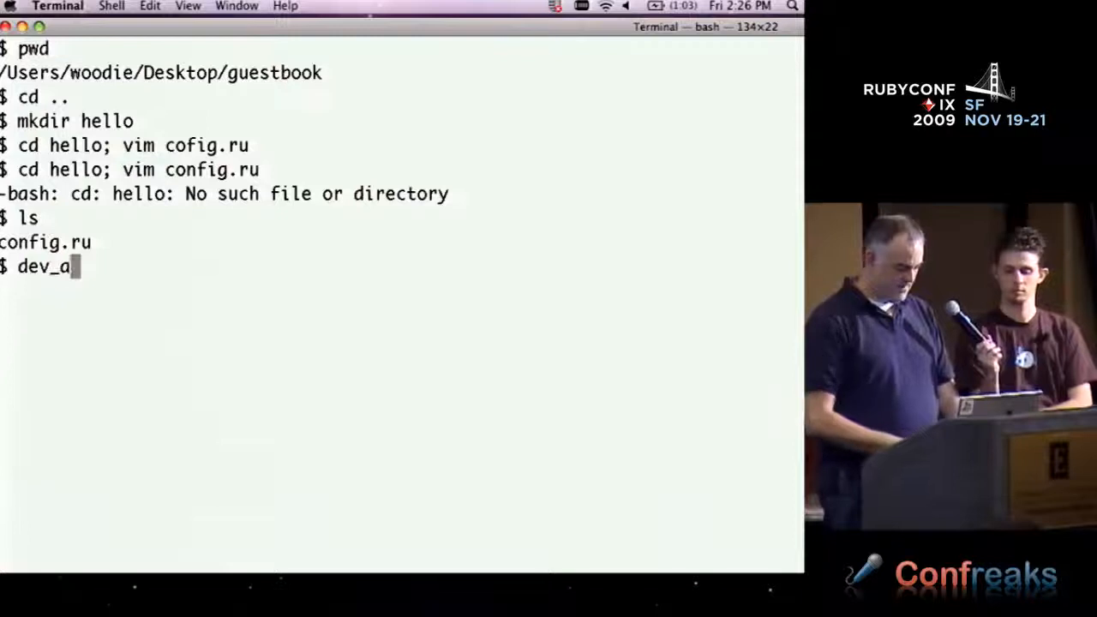
type("ppserver.rb .")
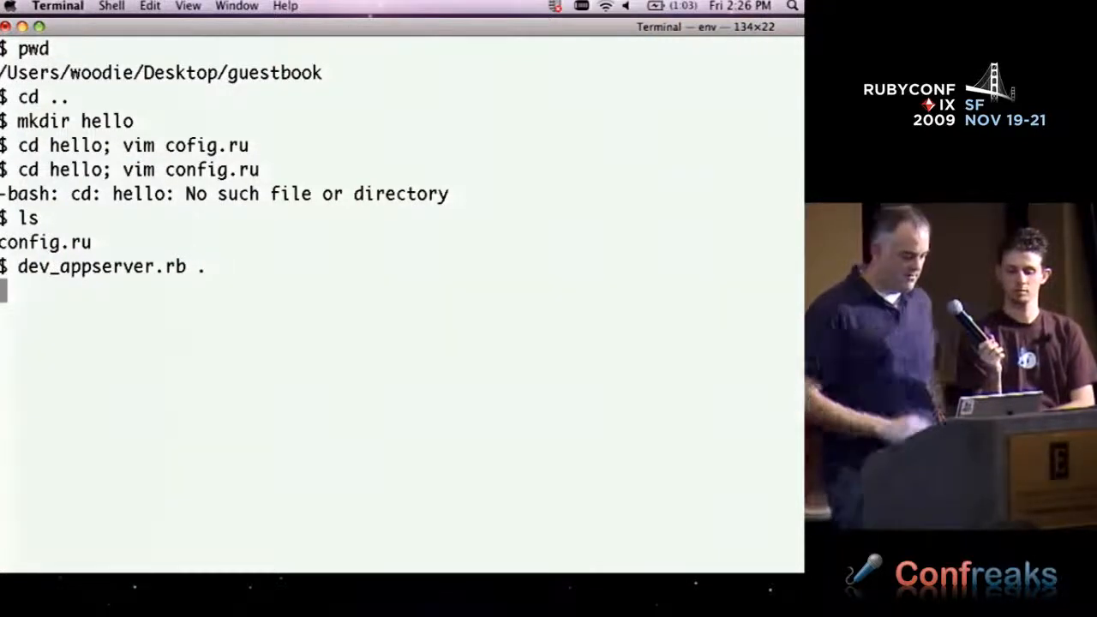
key("Return")
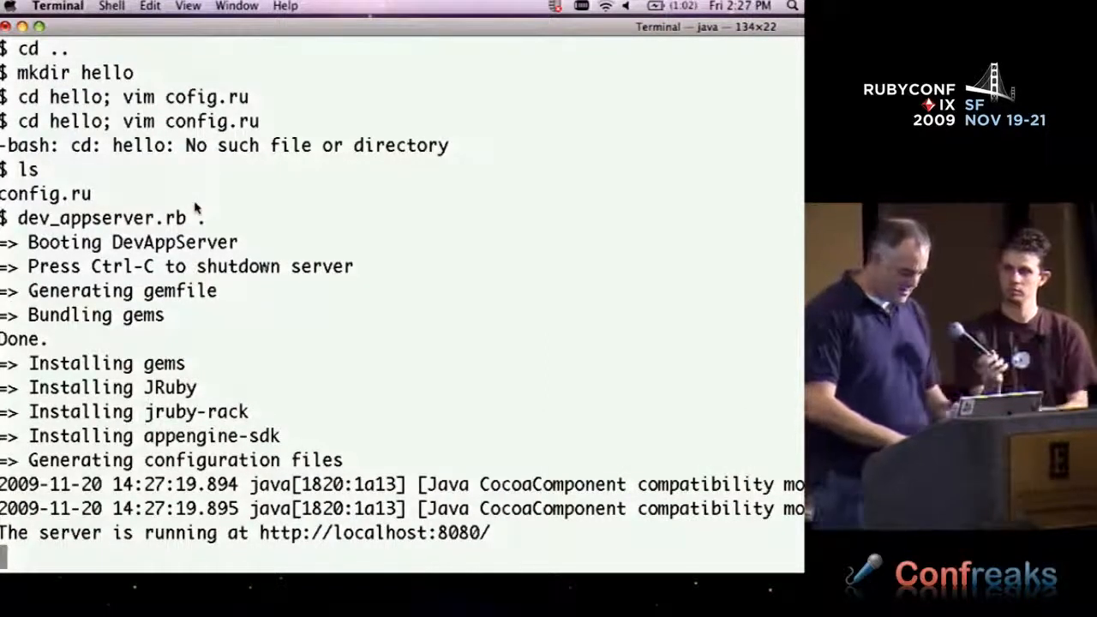
Stop the server, list the generated files and view the Gemfile without saving
key("ctrl+c")
type("l")
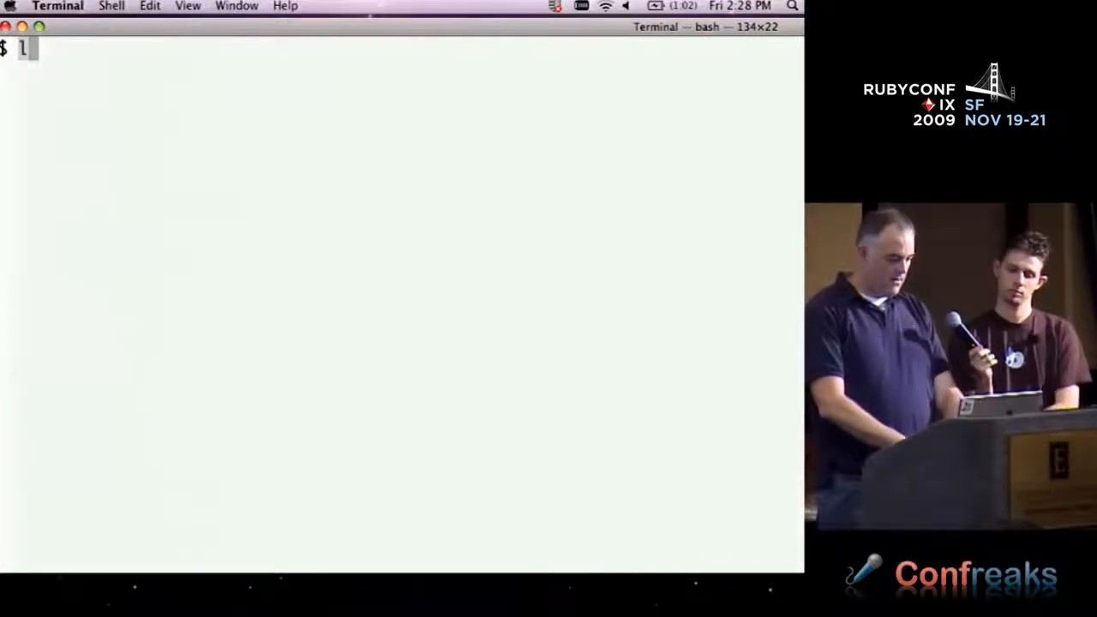
key("Return")
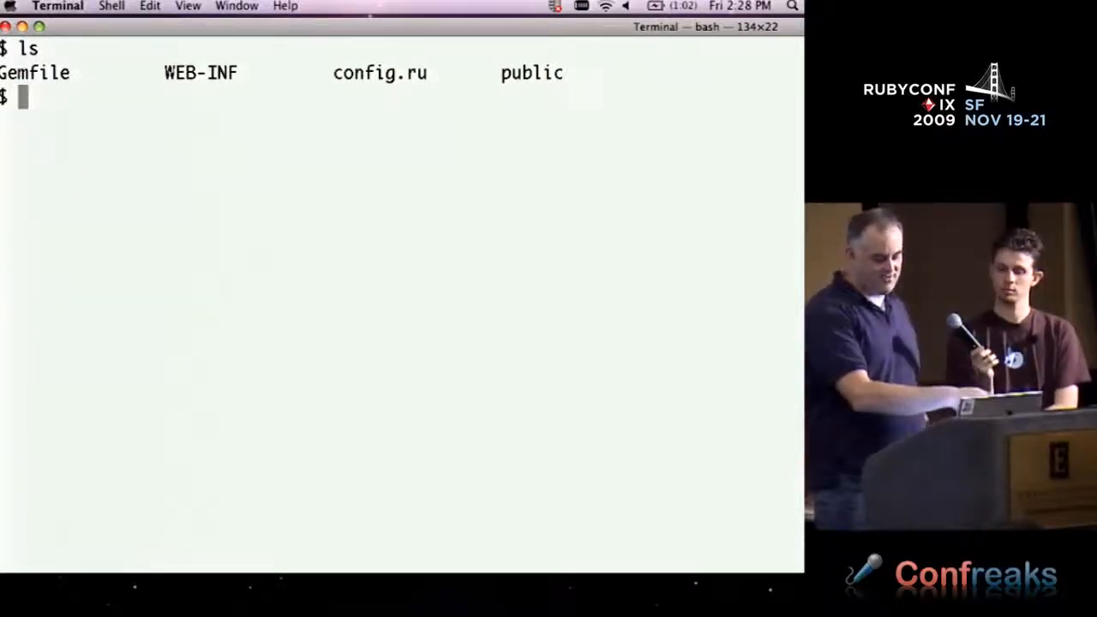
type("vim")
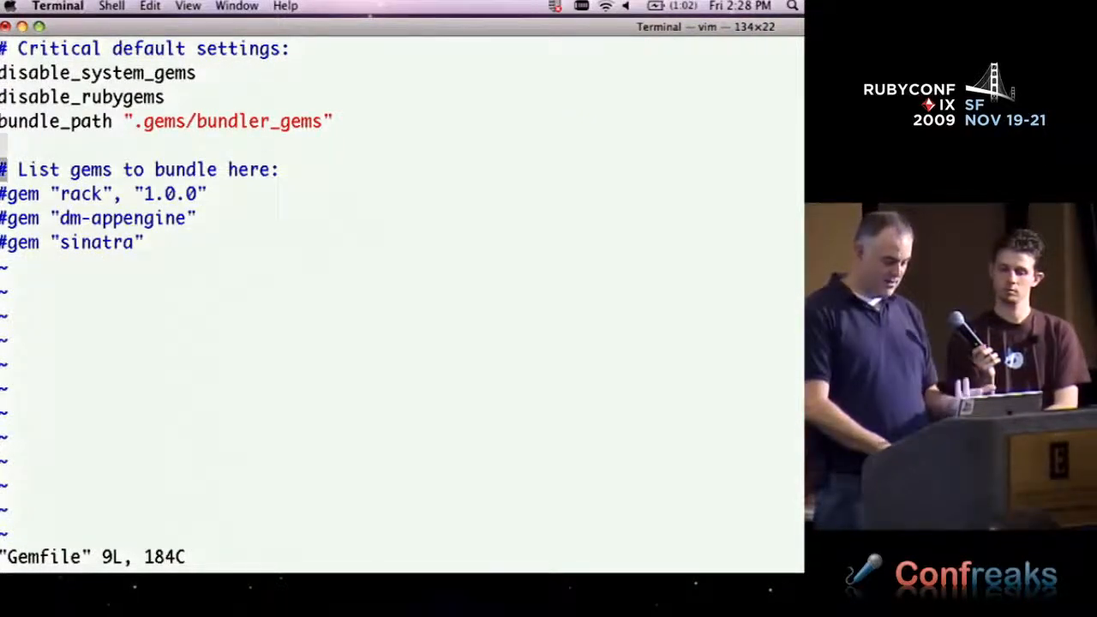
type(":q!")
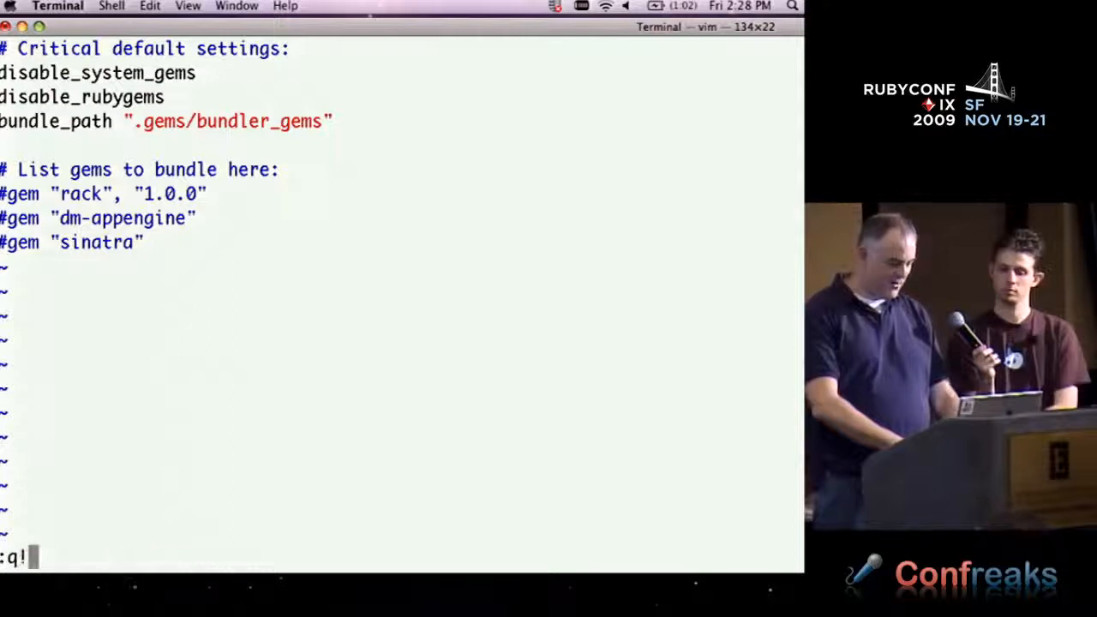
key("Return")
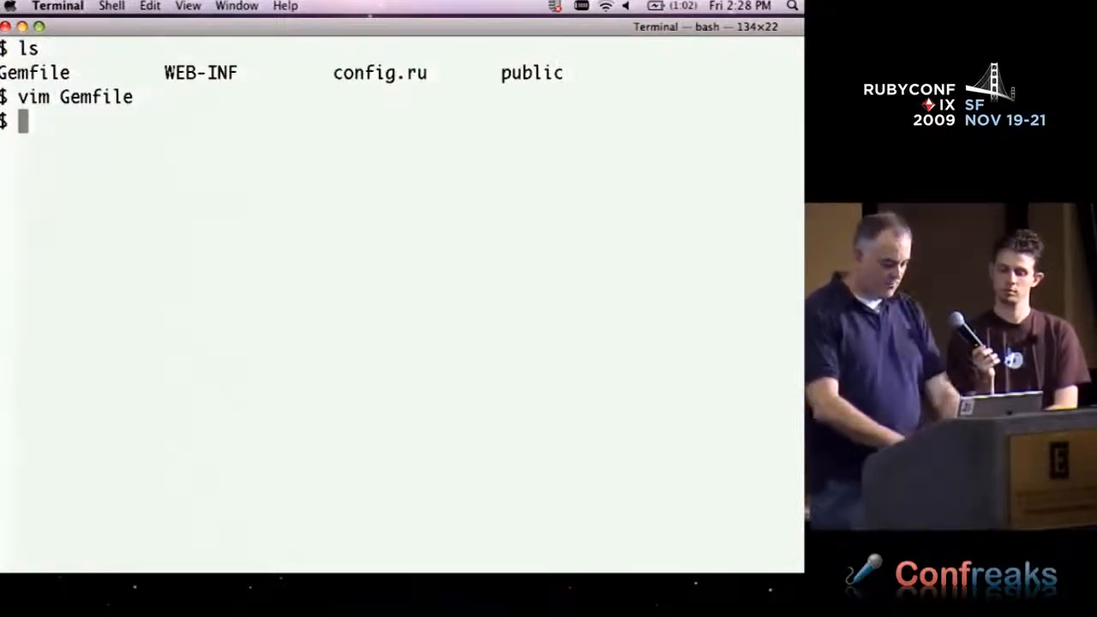
Move into WEB-INF, list its files and open appengine-web.xml in vim
type("cd WEB-INF/")
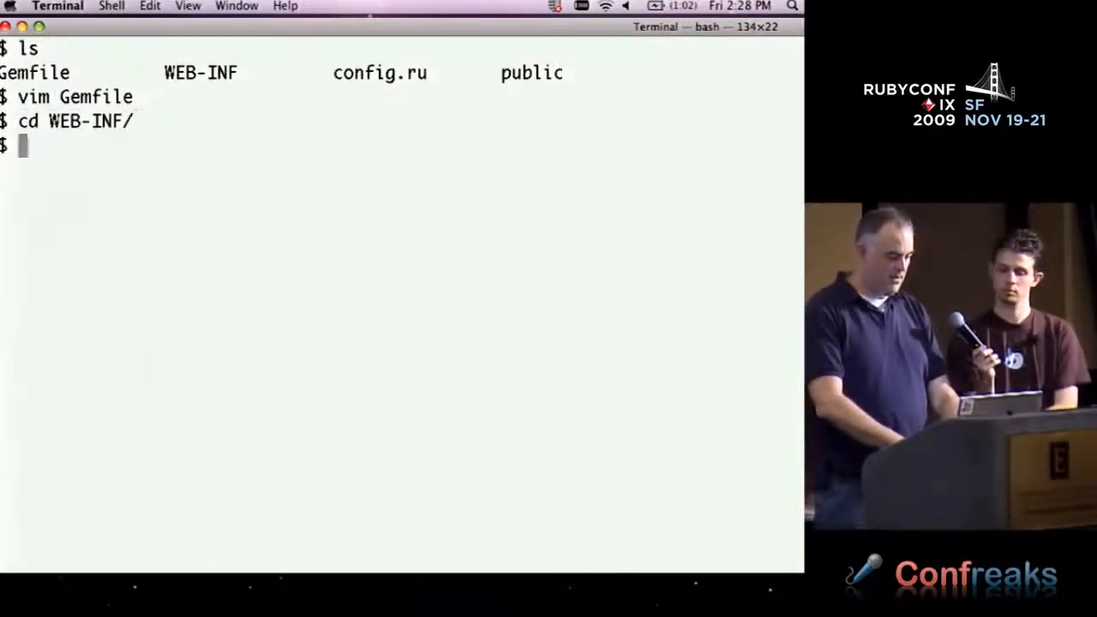
key("Return")
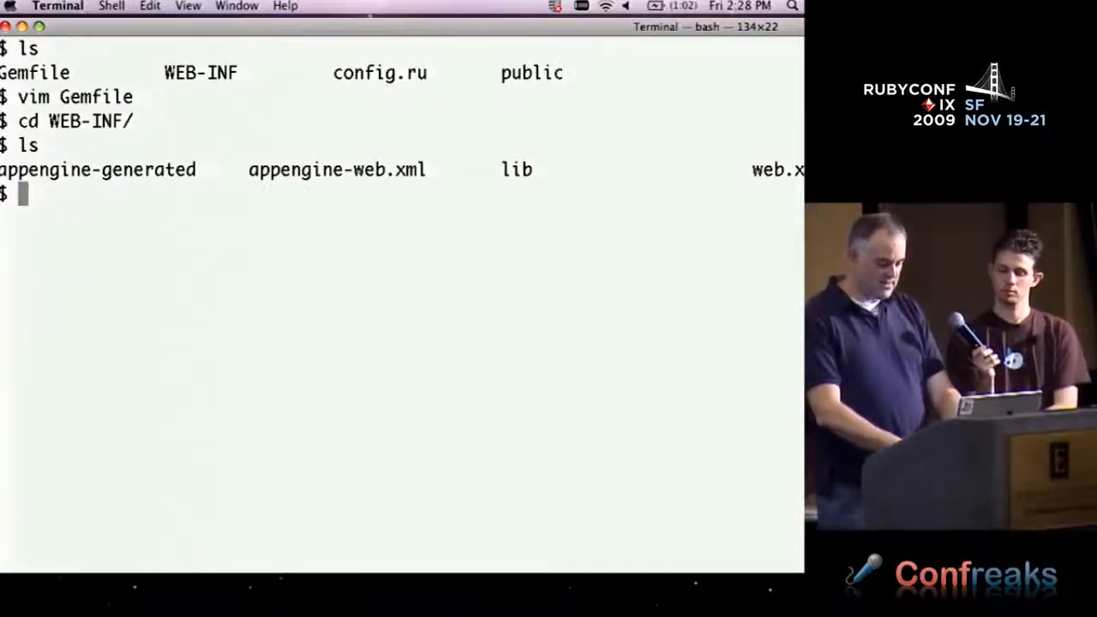
type("vim appengine-")
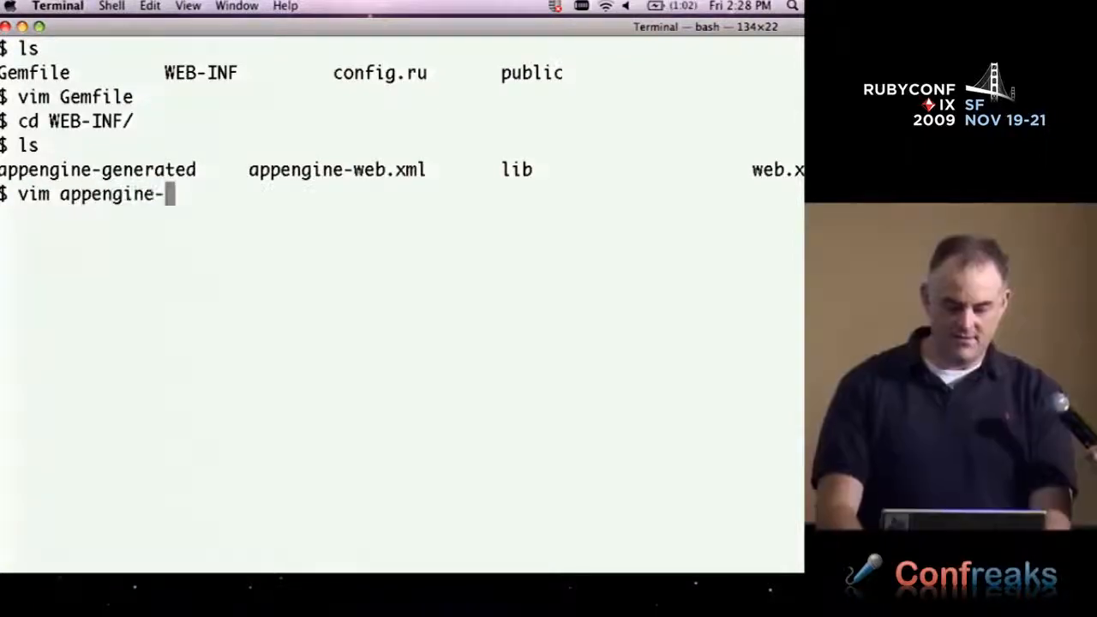
key("Return")
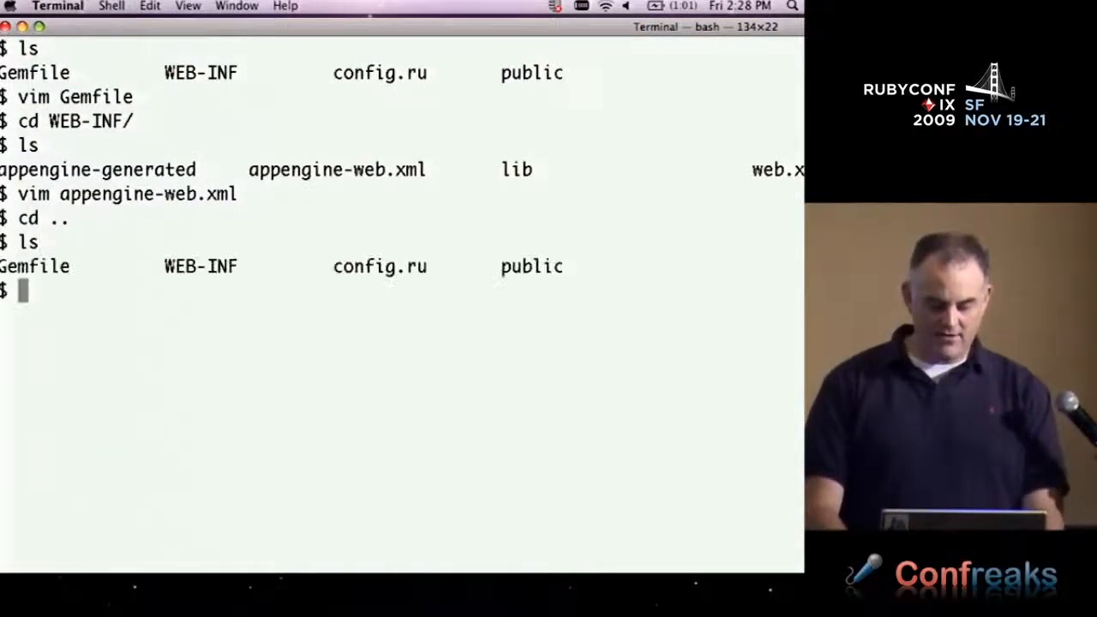
Go to the guestbook project folder, list its files and open one in vim
type("c")
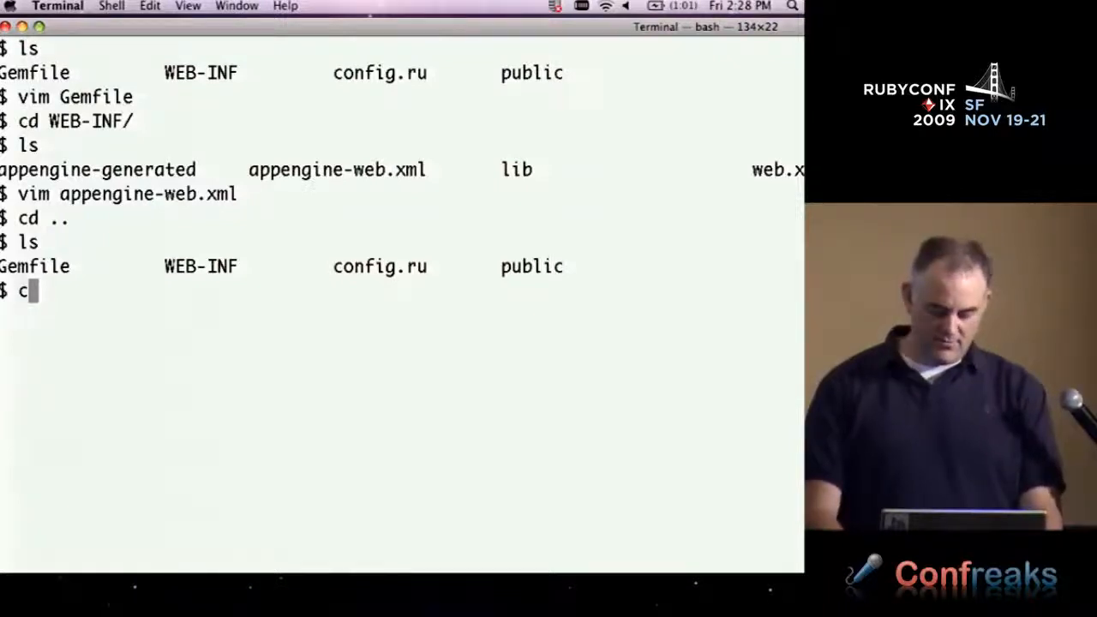
type("d ge")
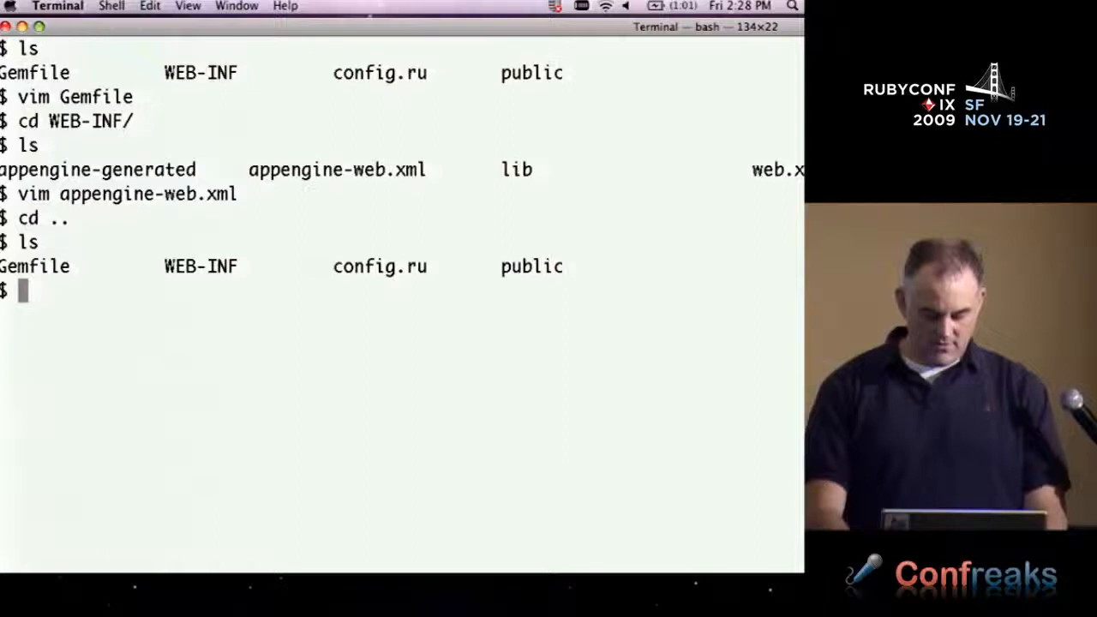
type("pwd")
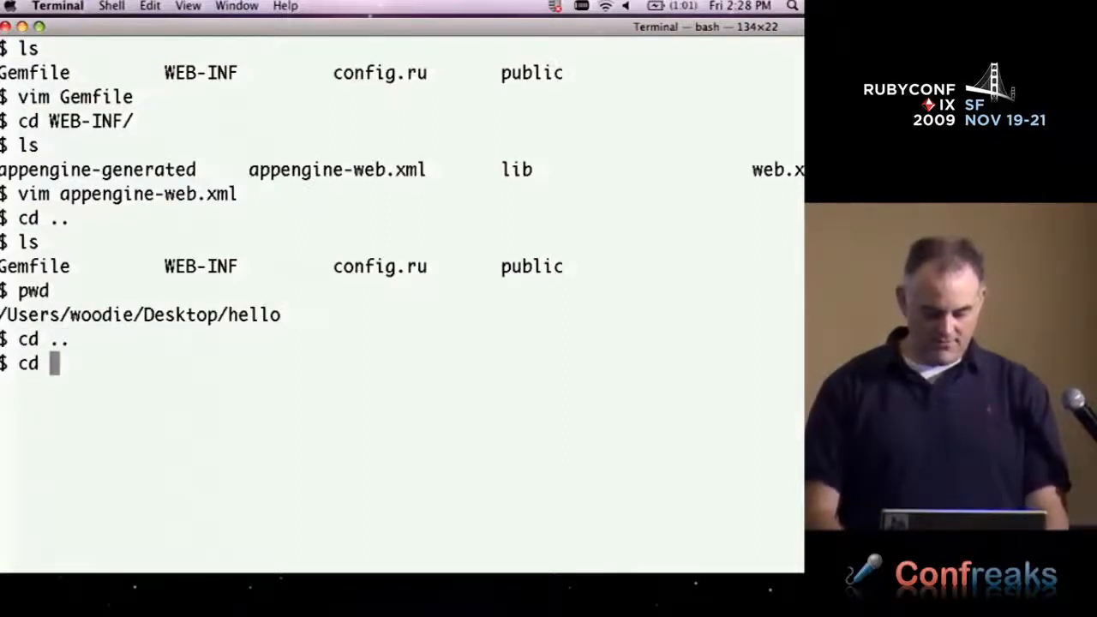
key("Return")
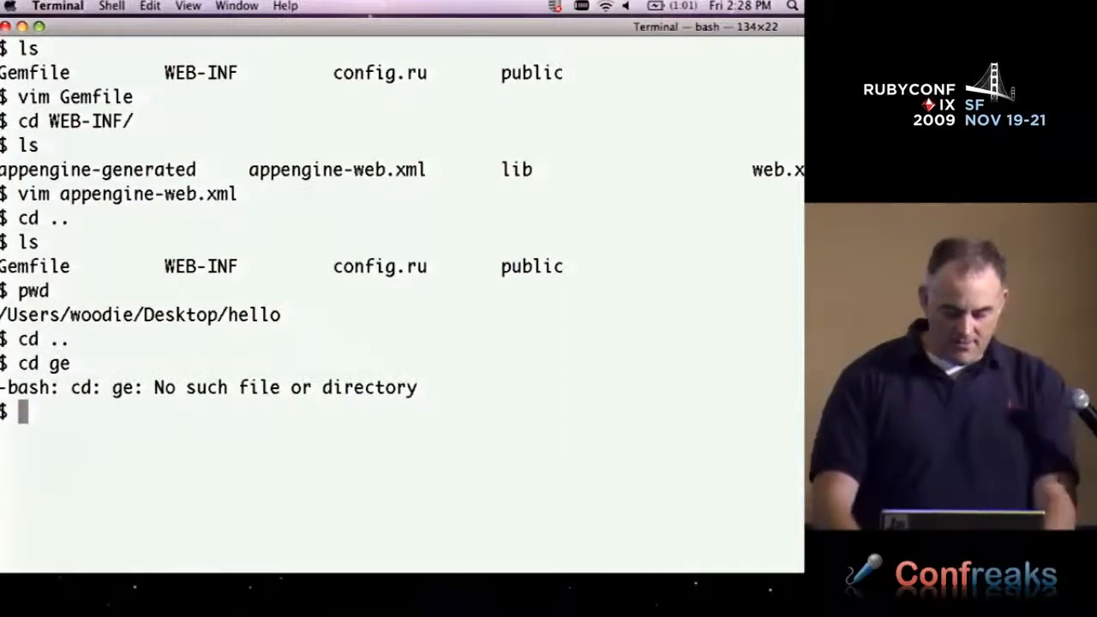
type("ls")
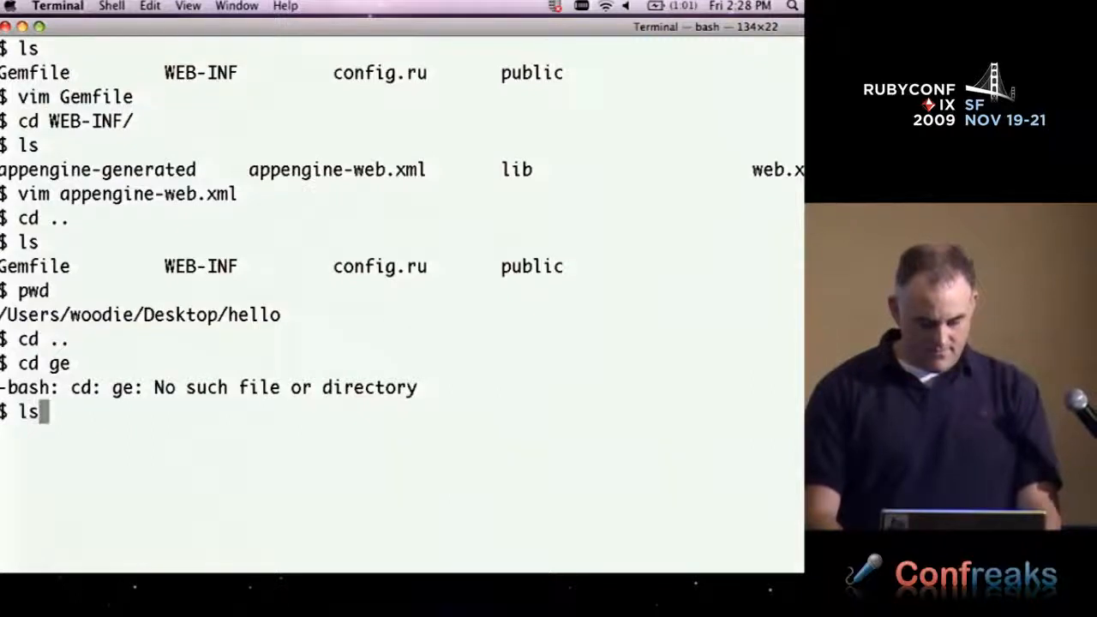
key("Return")
type("vim ge")
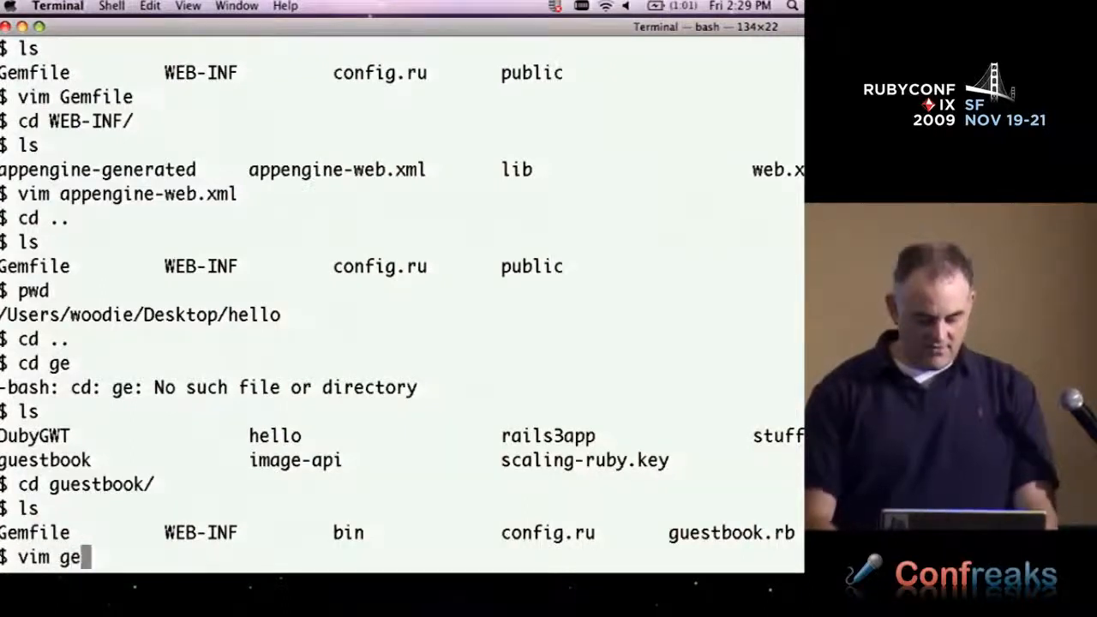
key("Return")
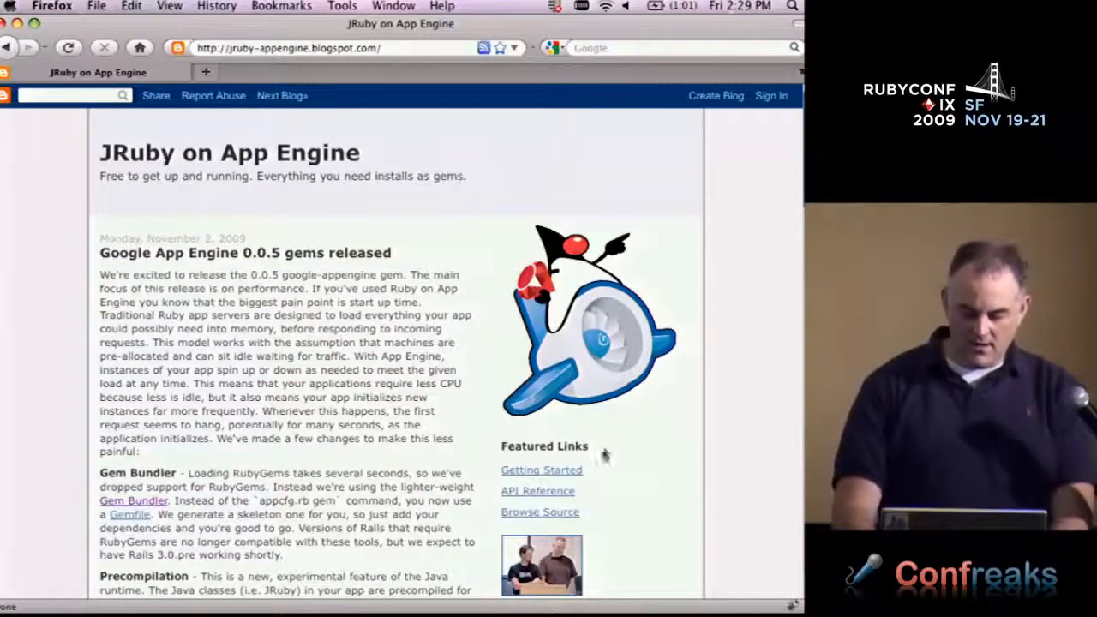
Browse the appengine-jruby source to demos/sinatra/guestbook.rb
left_click(540, 512)
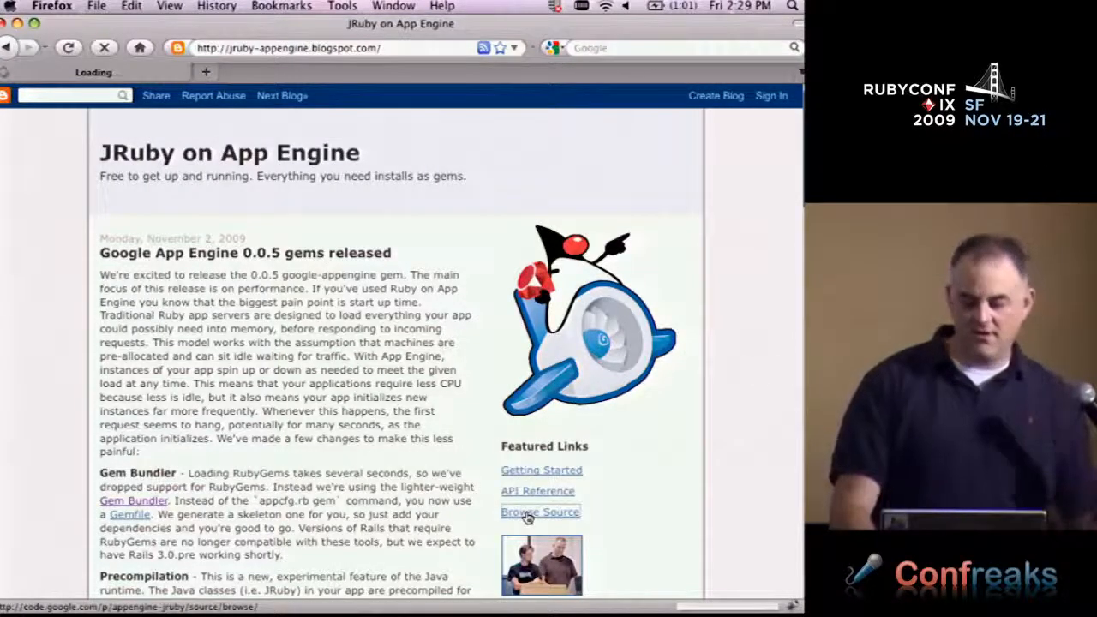
left_click(540, 512)
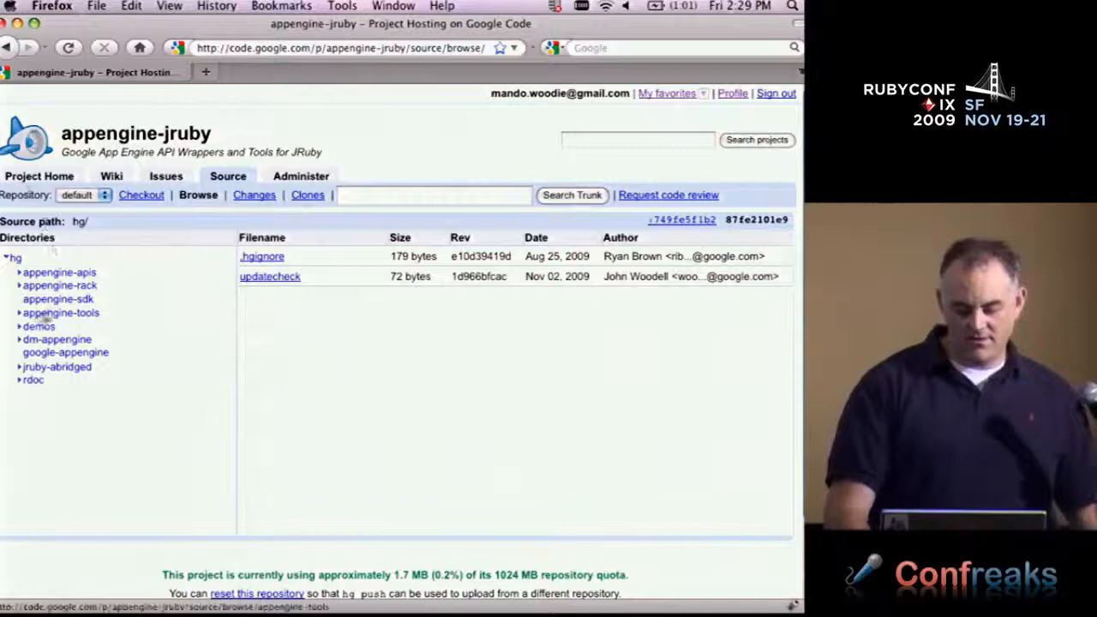
left_click(39, 326)
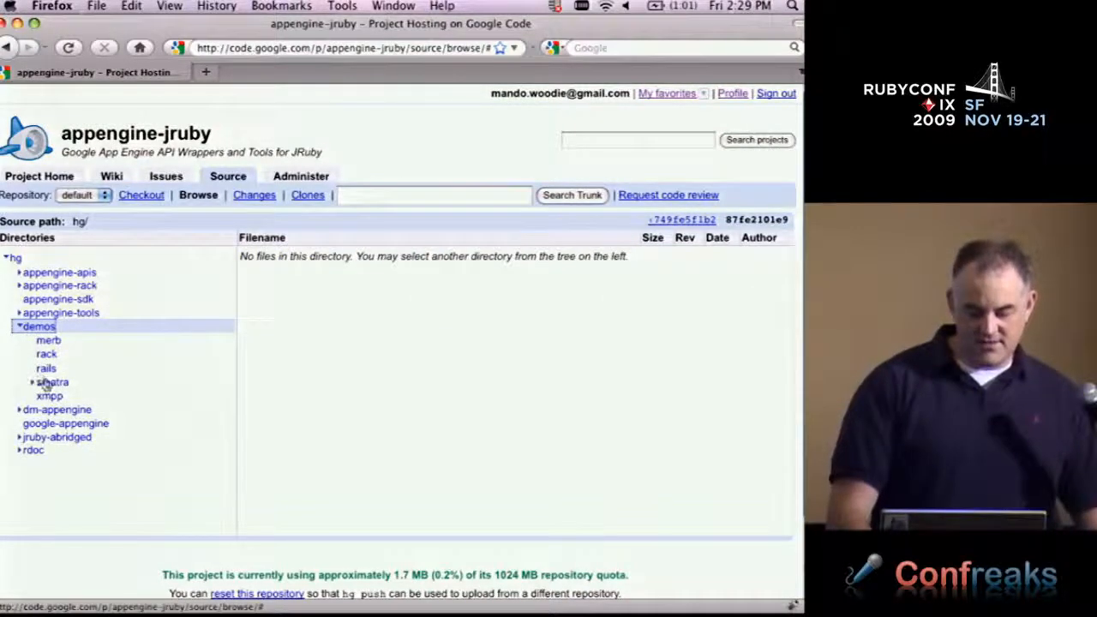
left_click(53, 382)
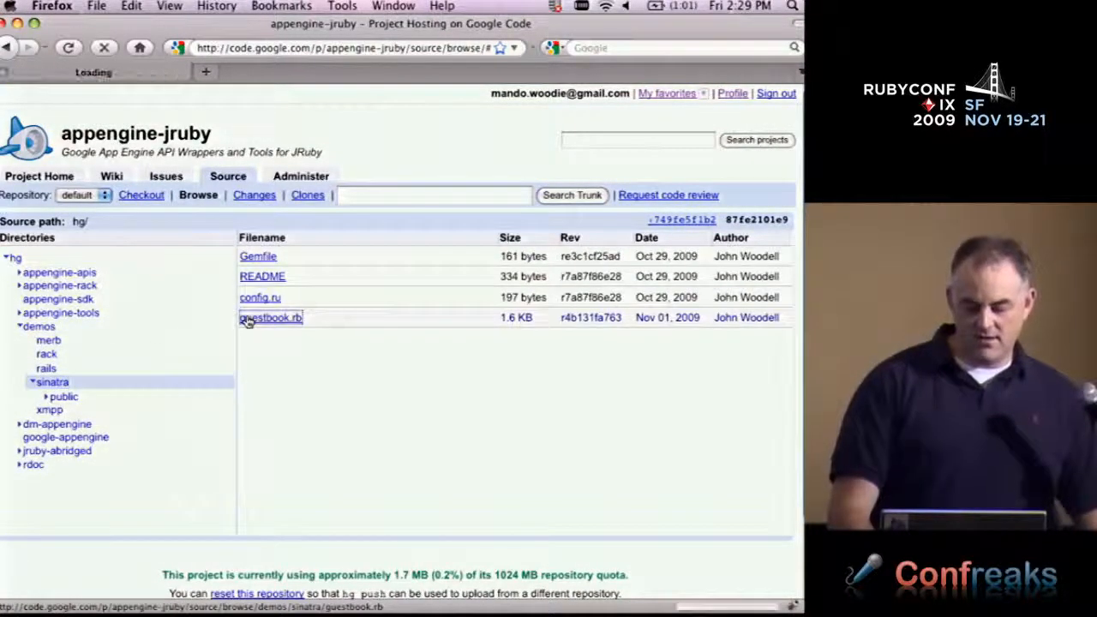
left_click(270, 318)
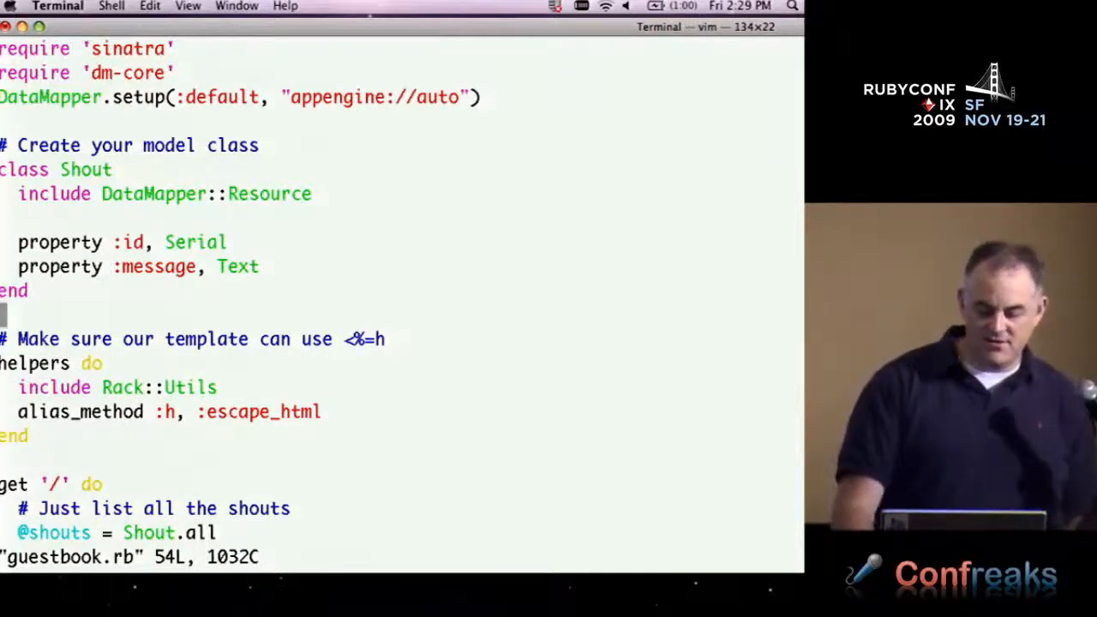
scroll("down", 3)
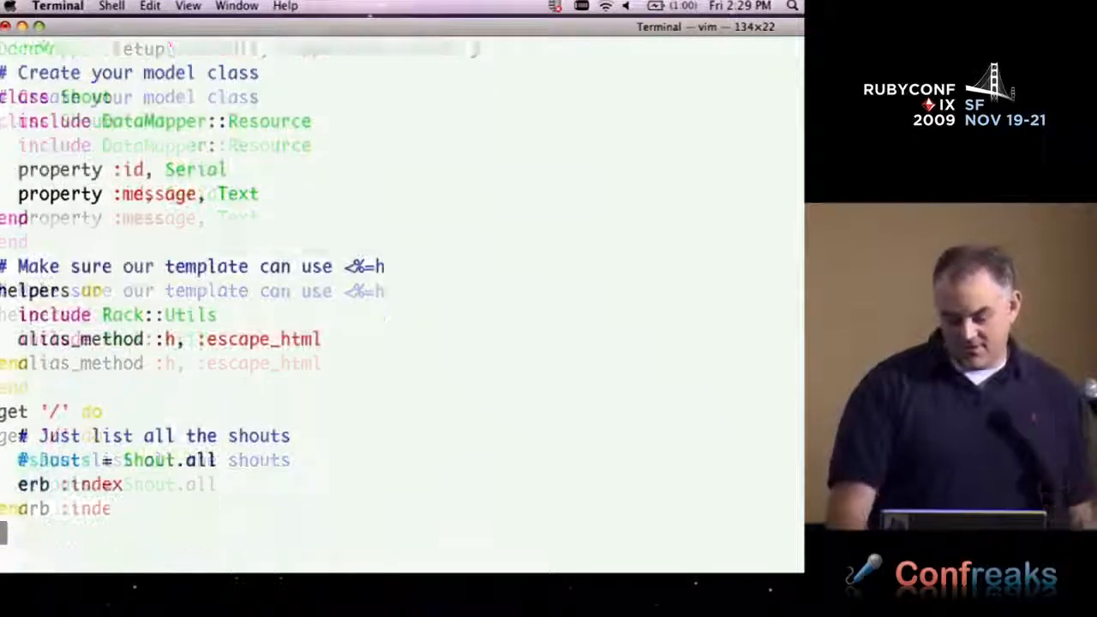
scroll("down", 3)
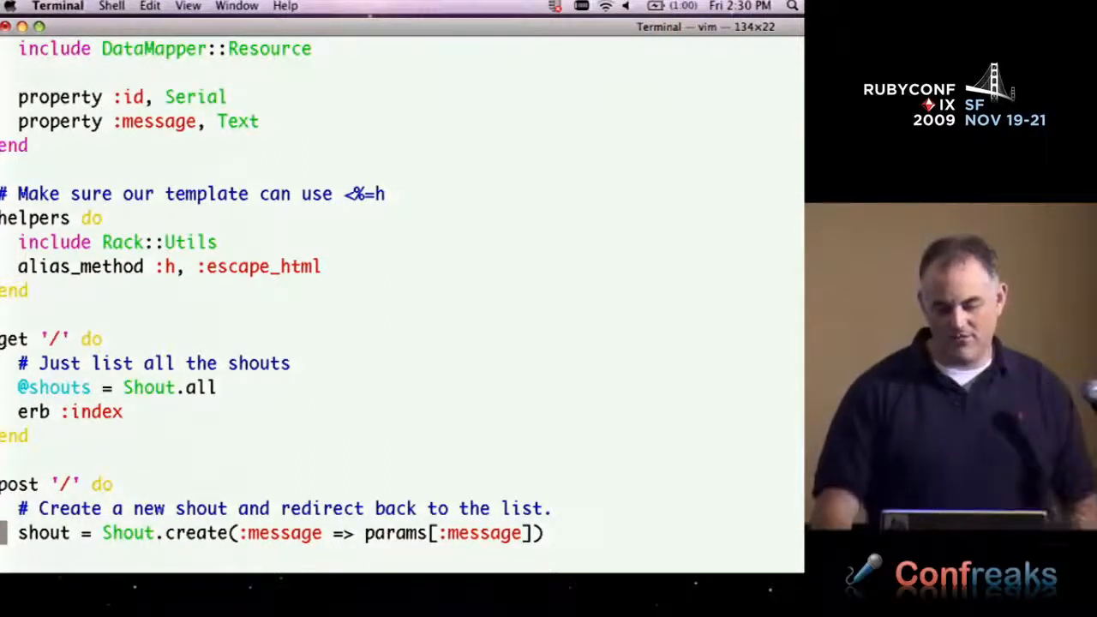
scroll("down", 3)
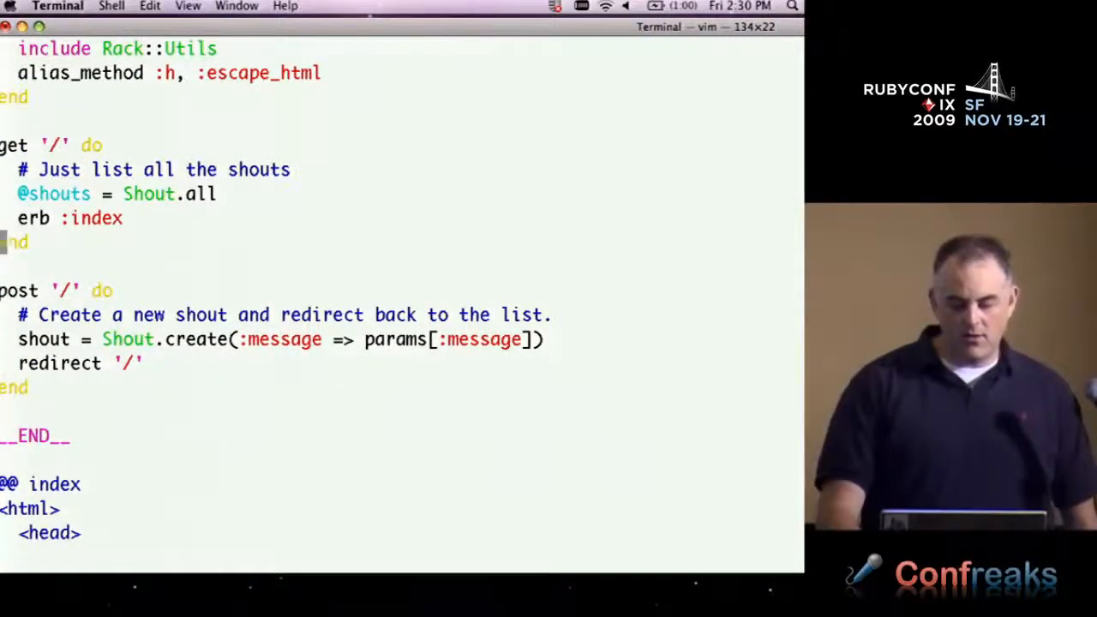
scroll("down", 3)
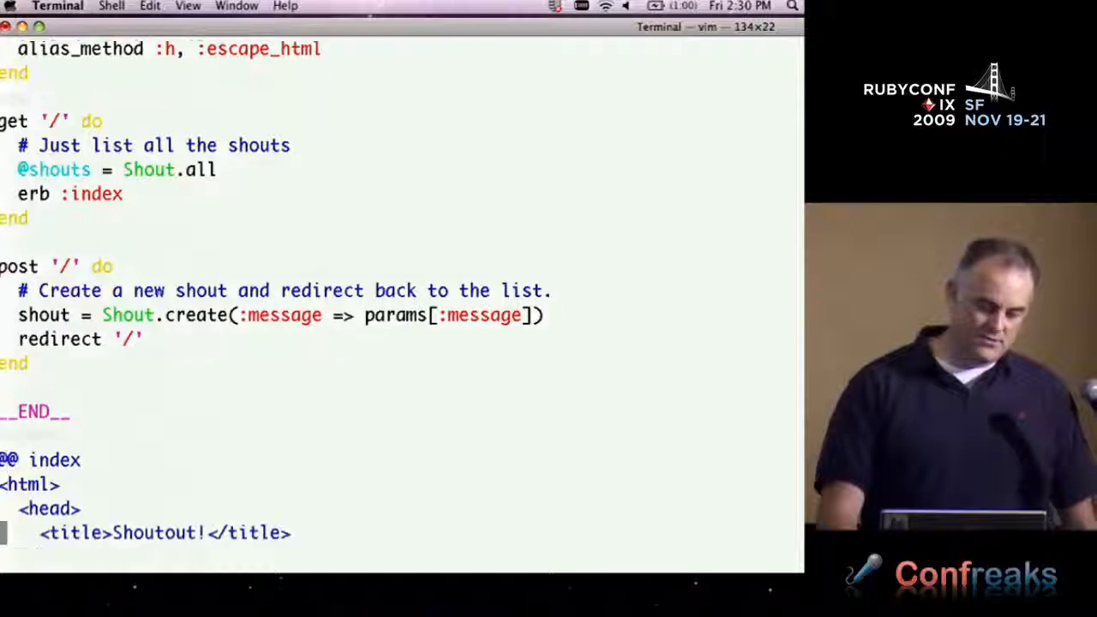
scroll("down", 3)
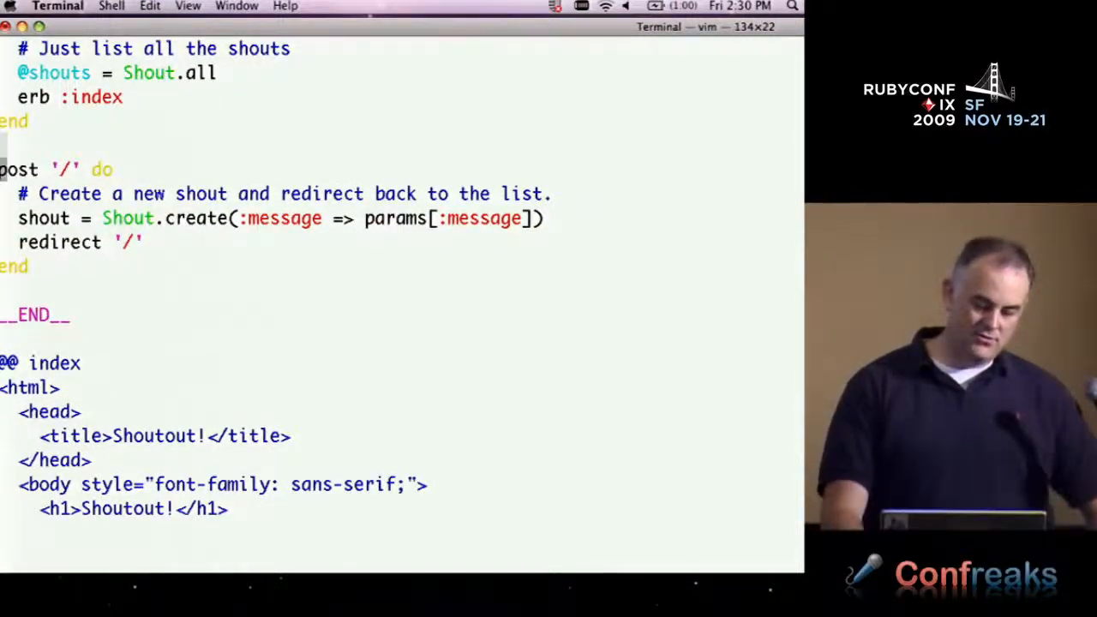
scroll("up", 3)
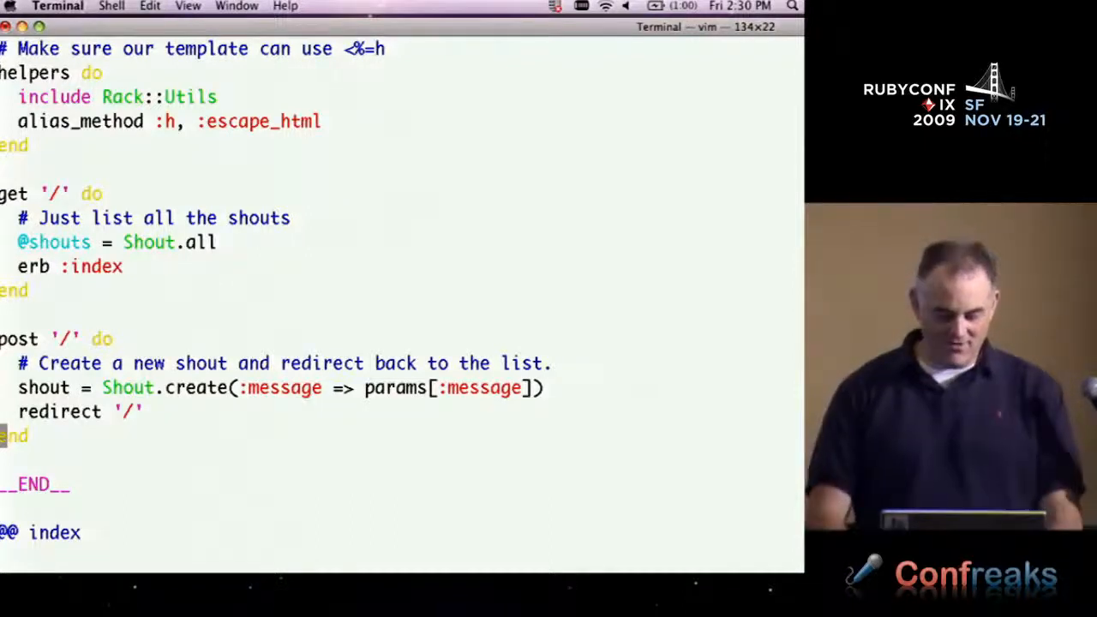
key("Return")
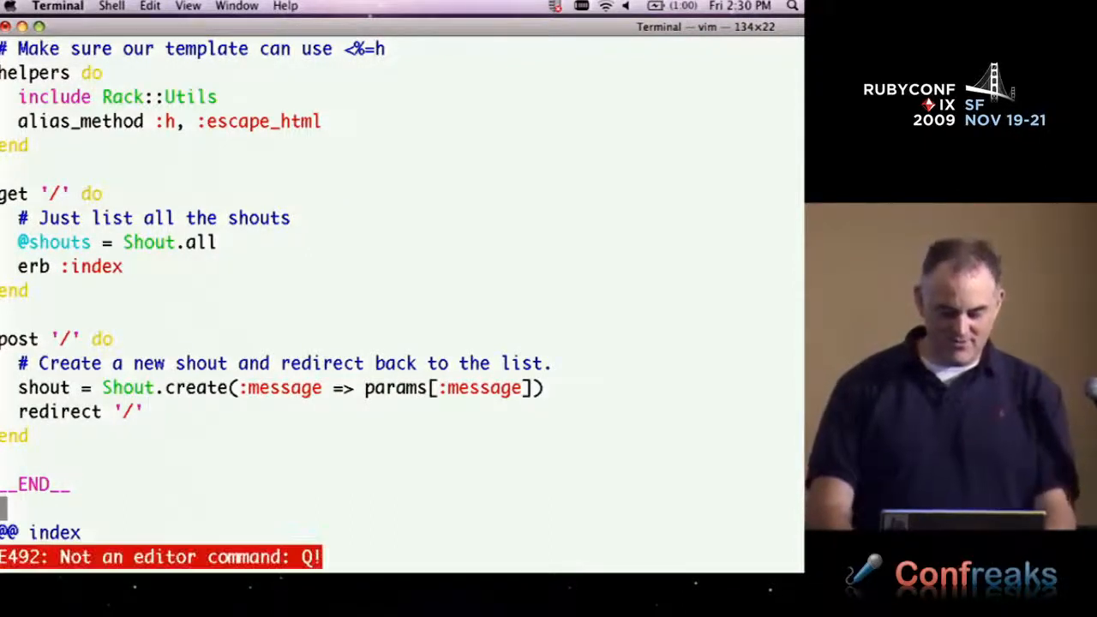
Exit vim and run dev_appserver.rb in the guestbook folder
key("Return")
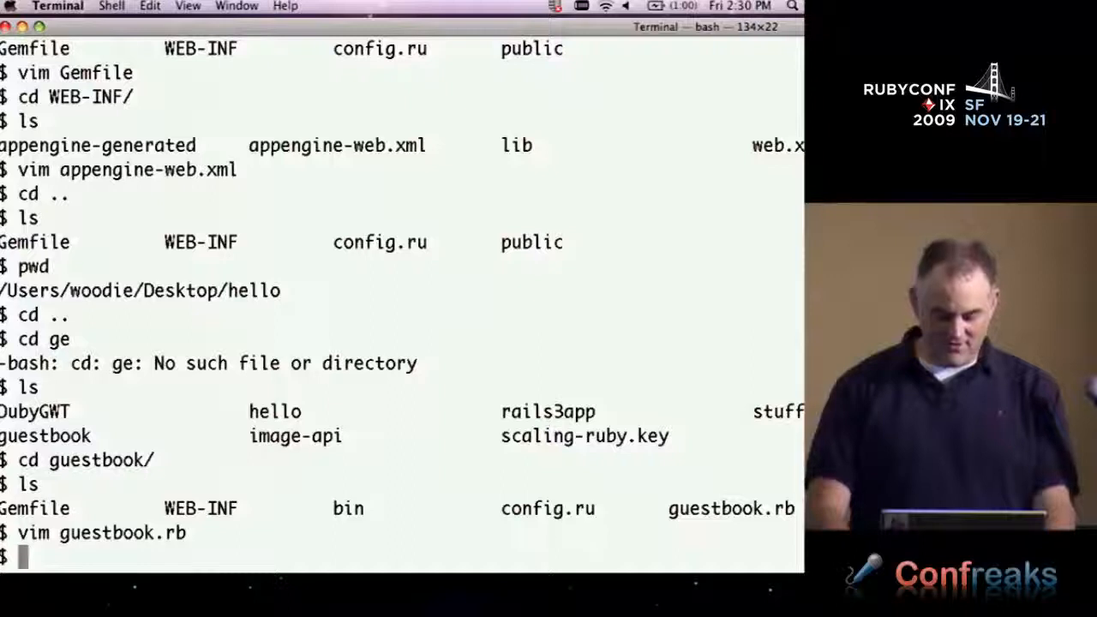
type("dev")
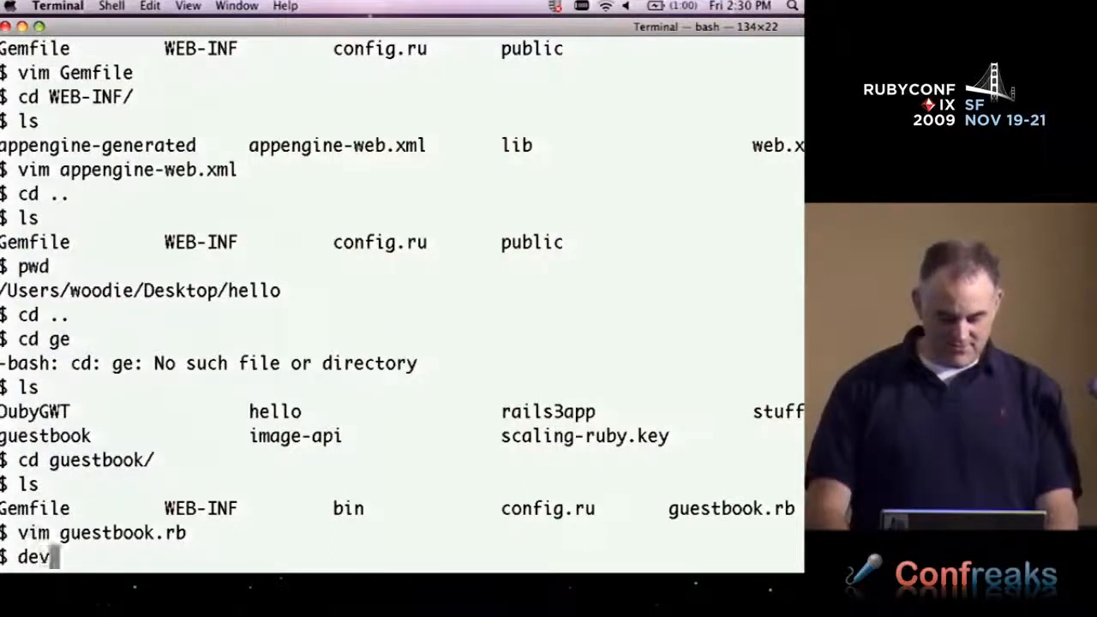
type("_appserver.")
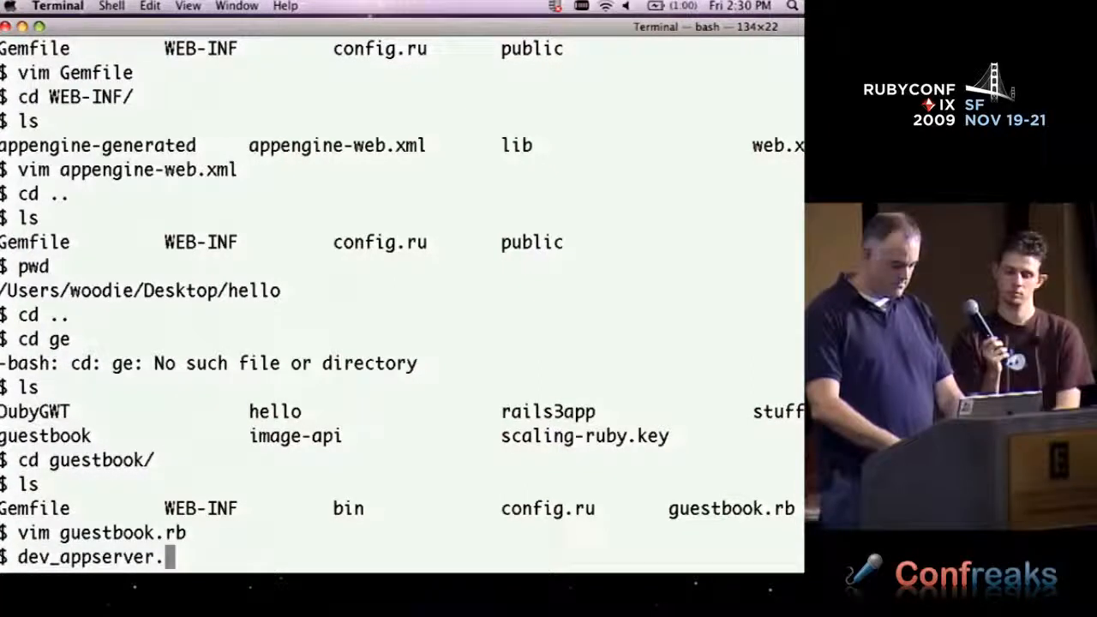
key("Return")
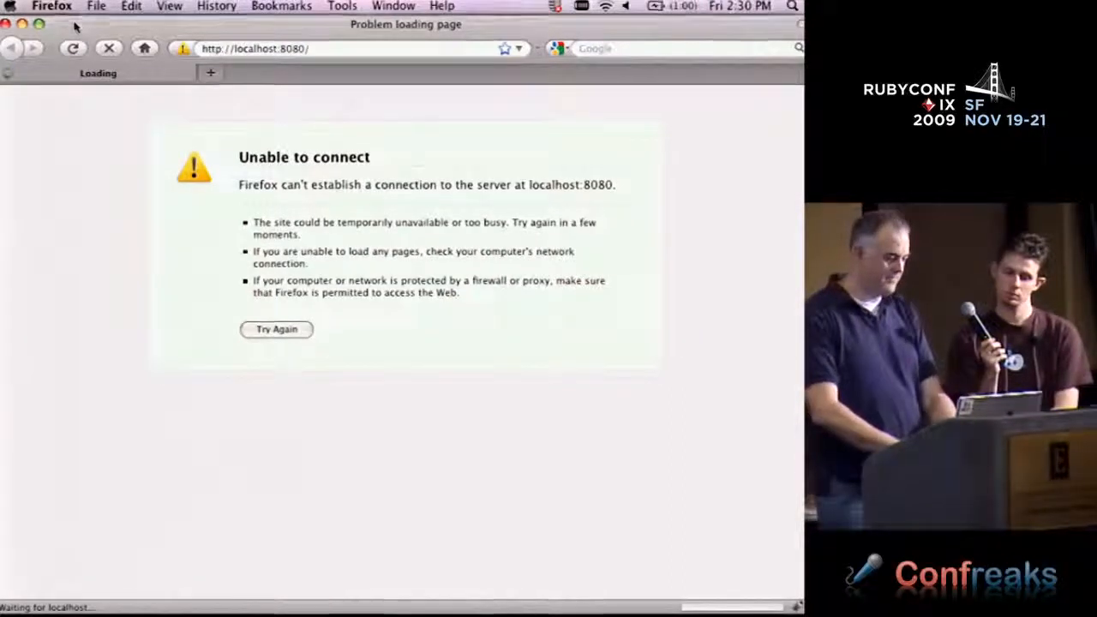
Post two shouts, 'he people' and 'dasds', on the local Shoutout! guestbook
left_click(276, 329)
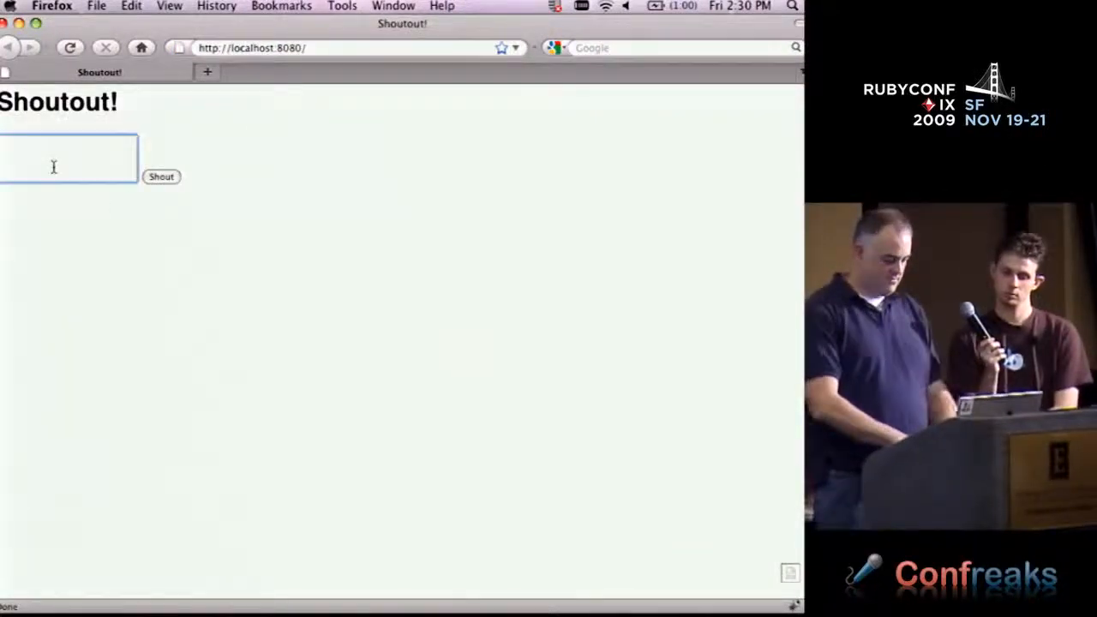
type("se p")
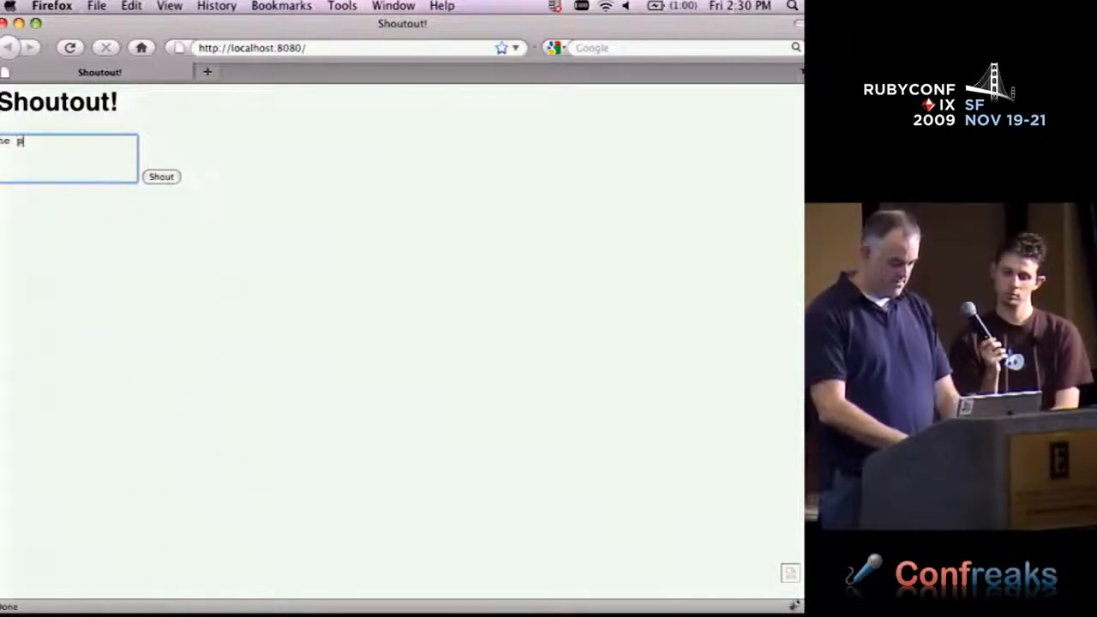
type("eople")
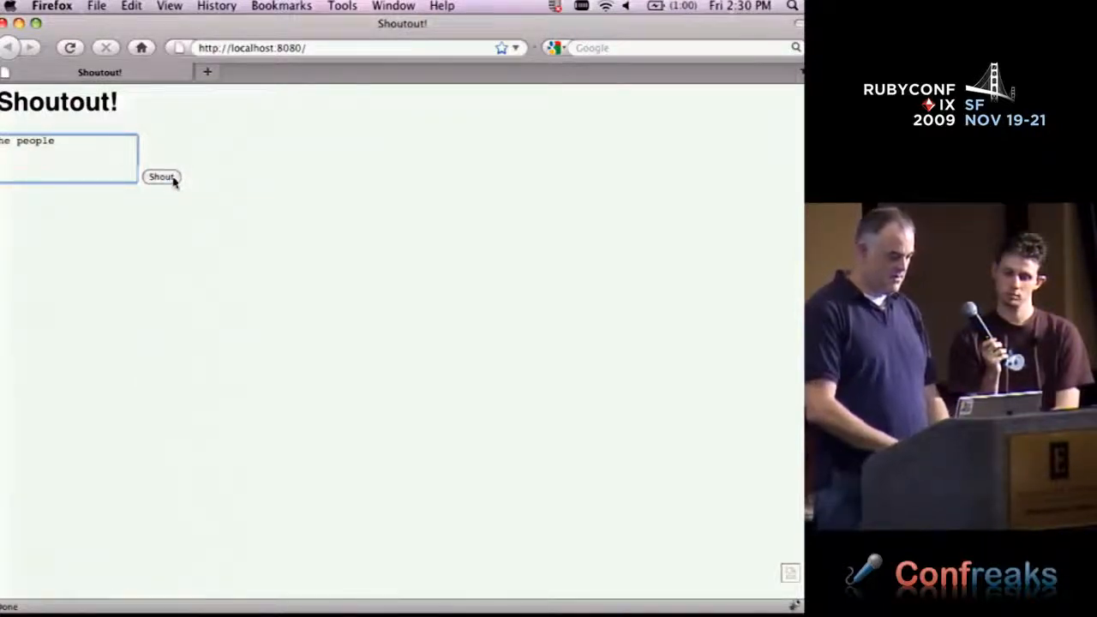
left_click(161, 176)
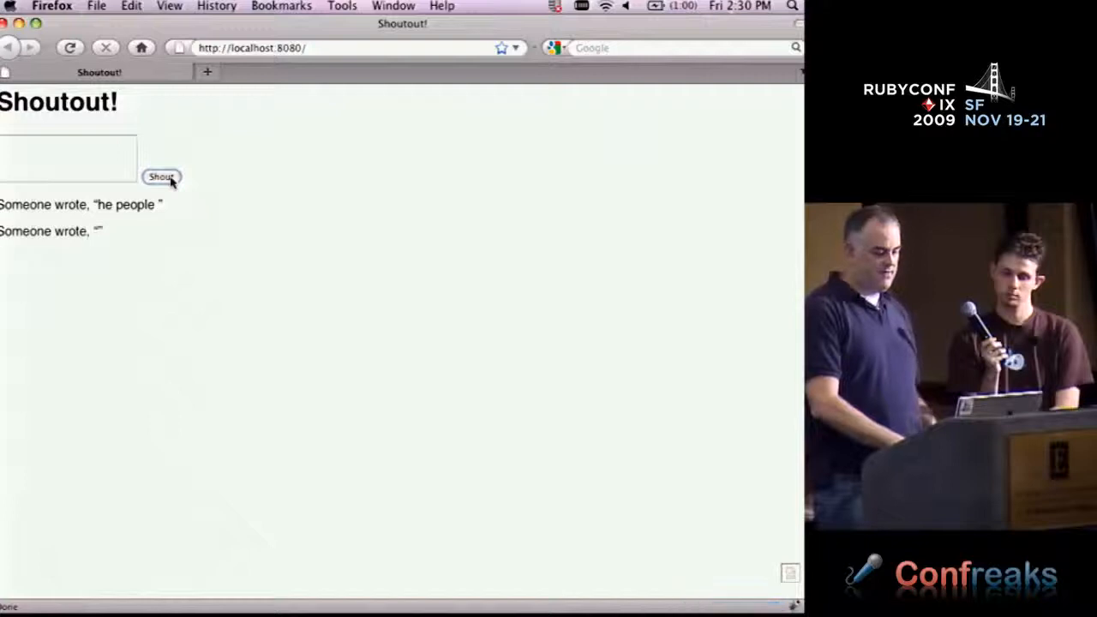
type("dasds")
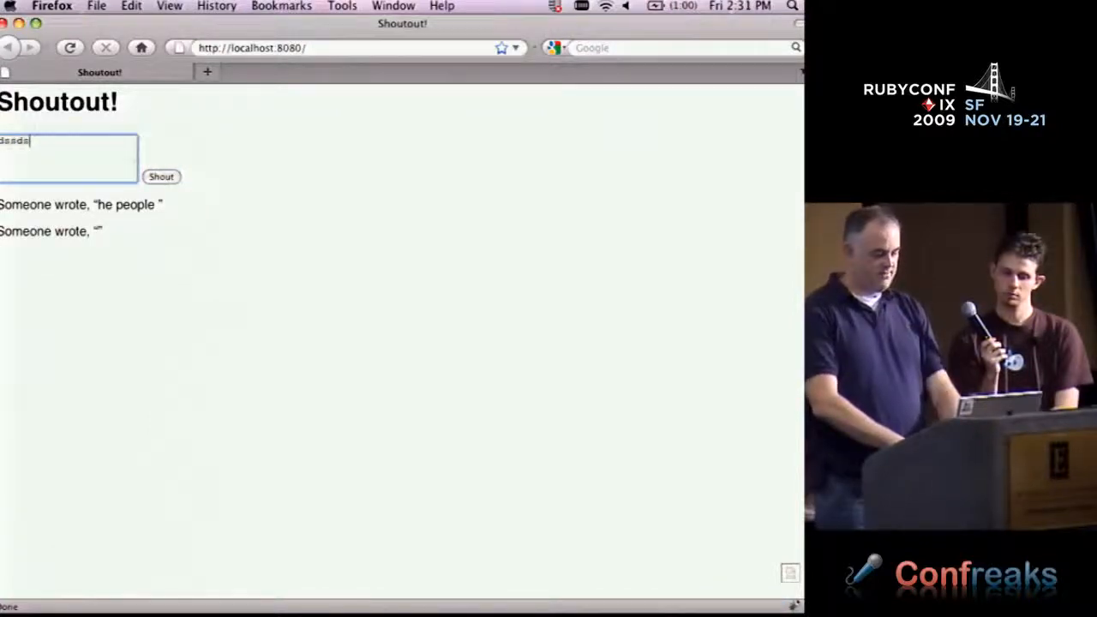
left_click(161, 177)
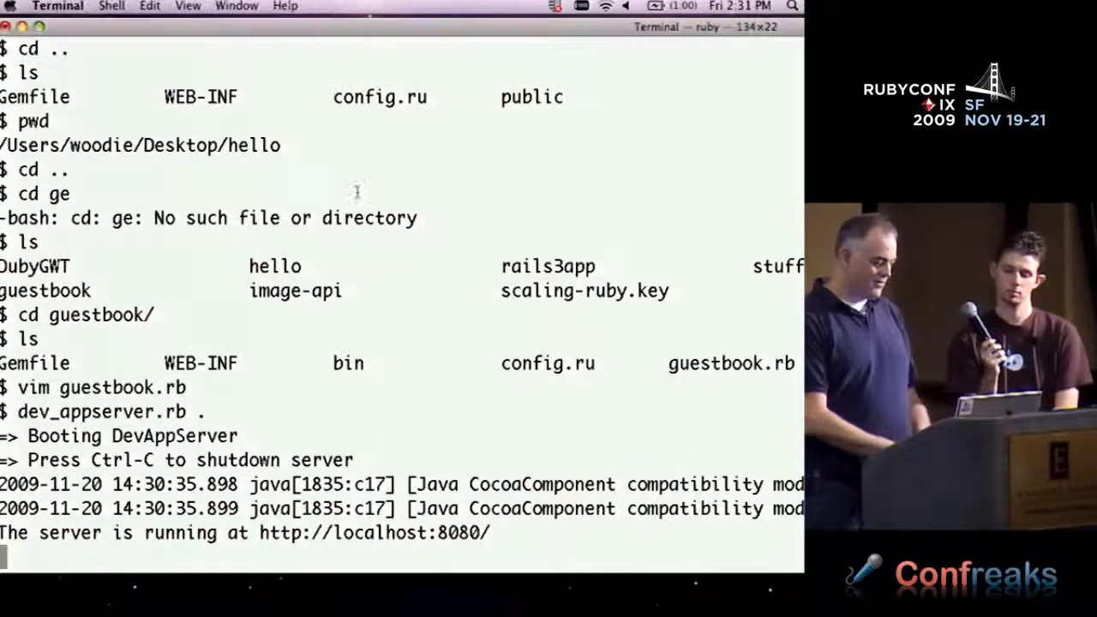
Stop the guestbook server, switch to rails3app and run dev_appserver.rb there
key("ctrl+c")
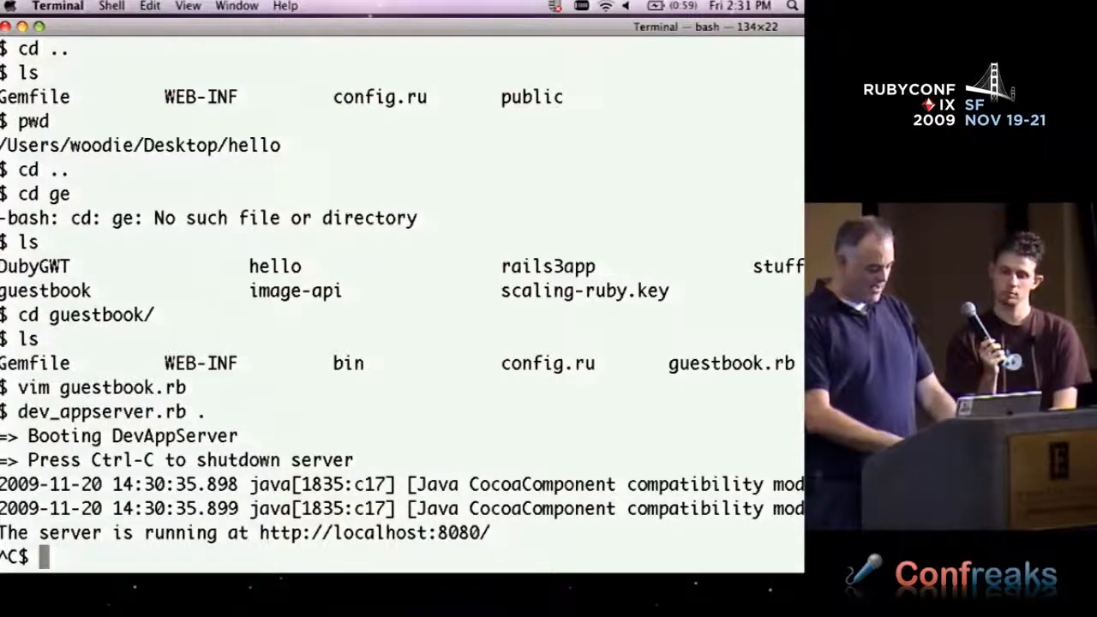
type("cd ..")
type("cd r")
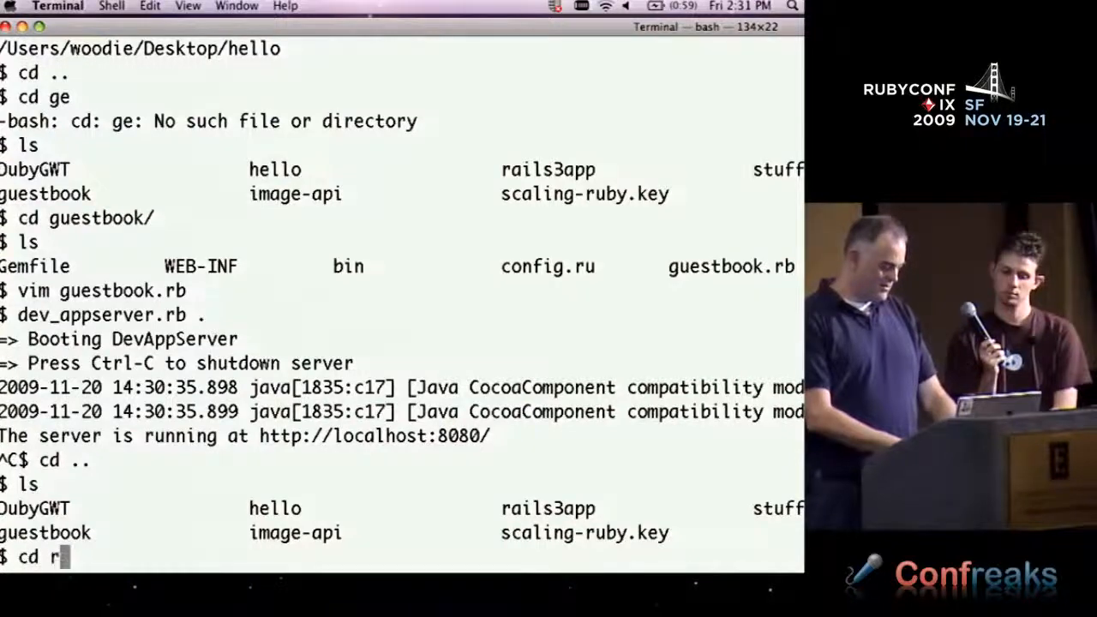
key("Return")
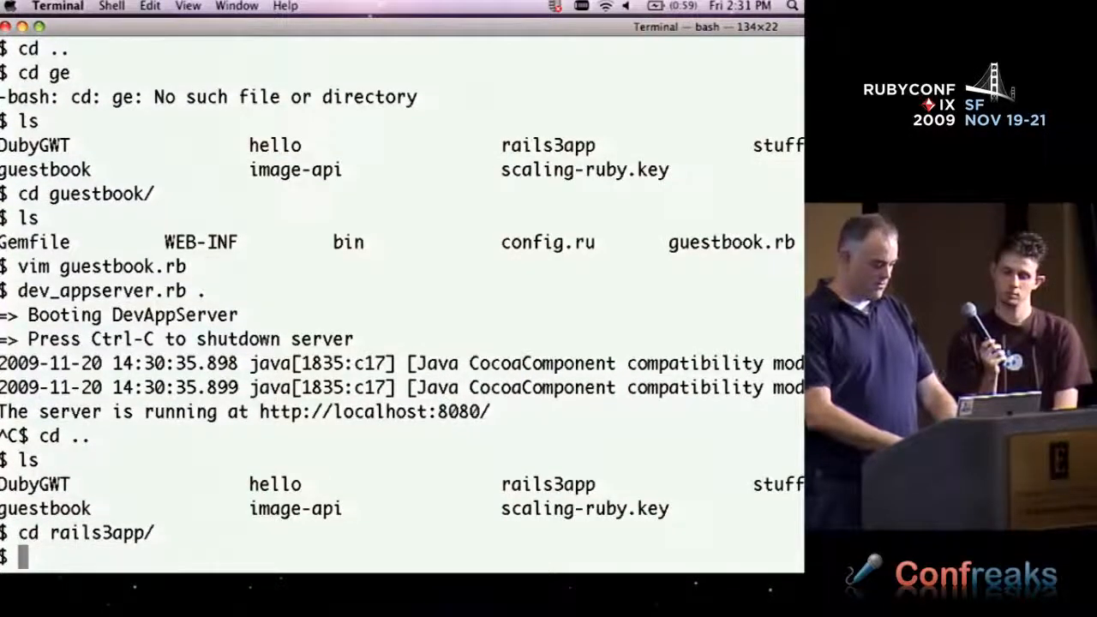
type("d")
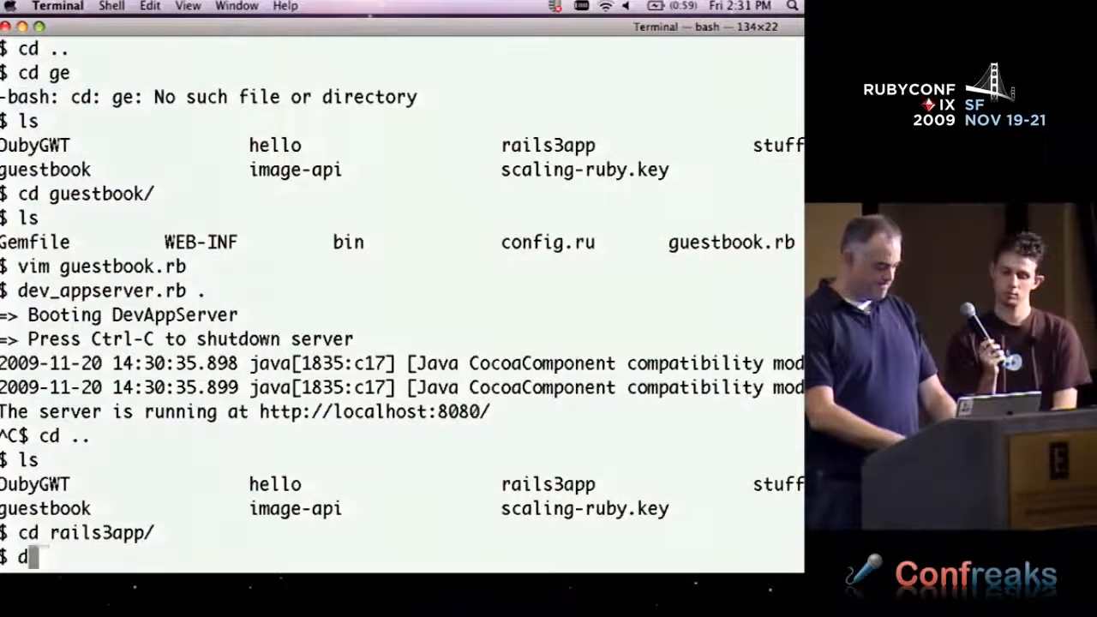
type("ev_appserver.rb .")
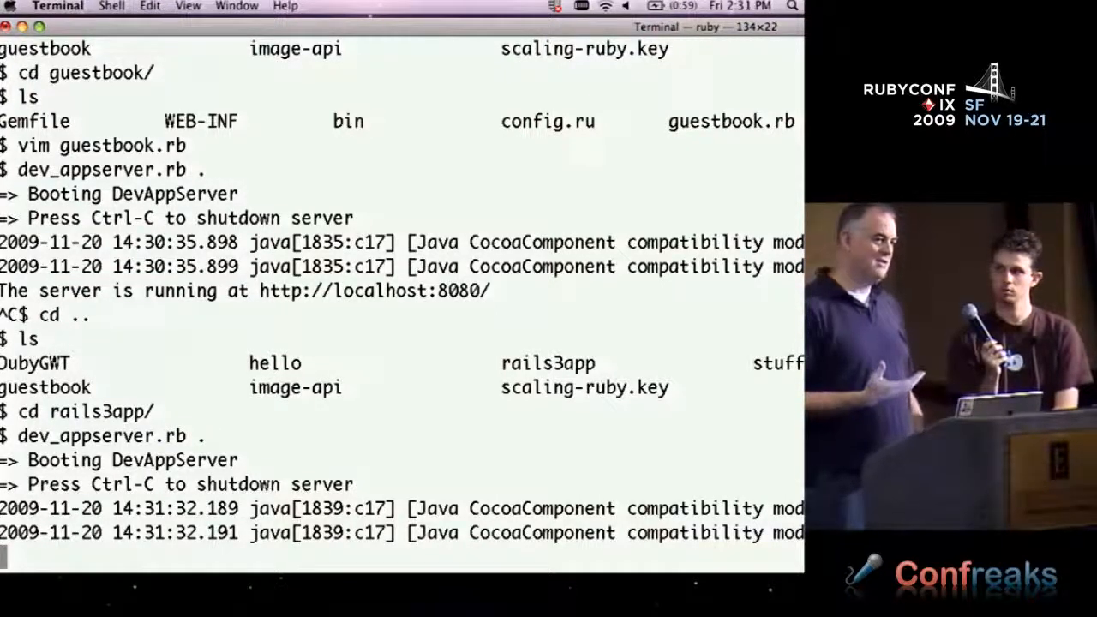
Scroll through the rails3app server boot output until DevAppServer is running
scroll("down", 3)
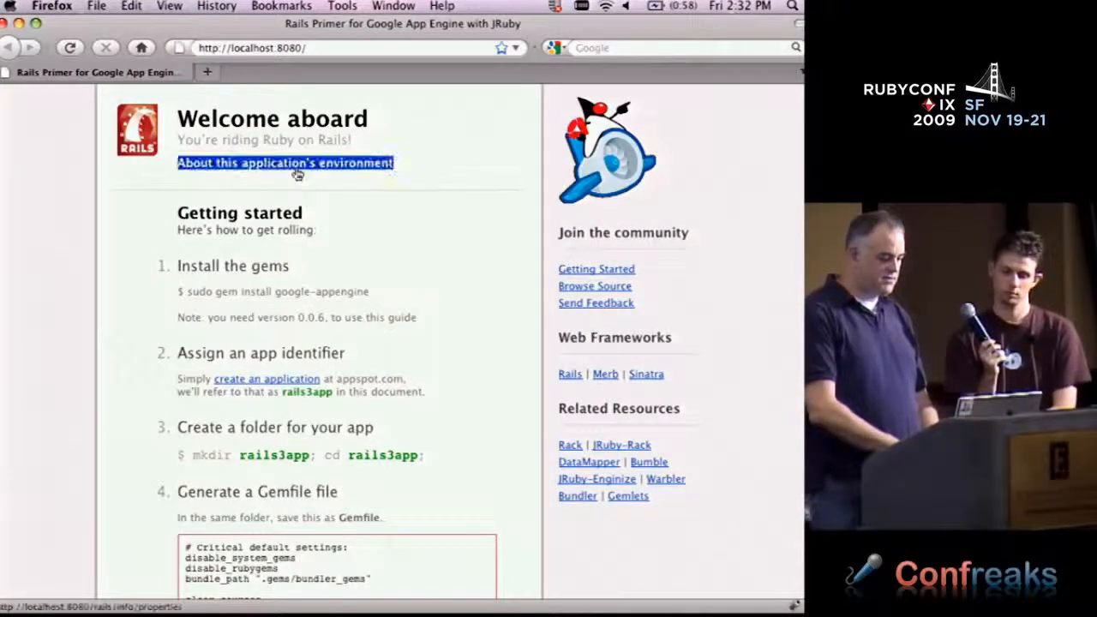
Show the application environment table and scroll through it to Rails 3.0.pre and JRuby 1.4.0
left_click(285, 163)
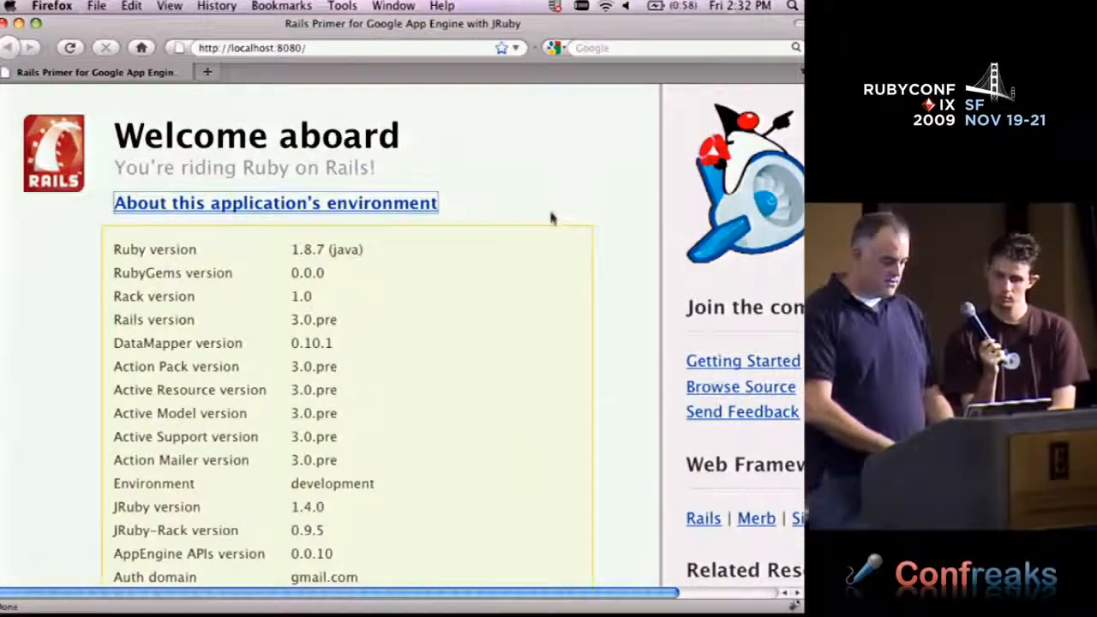
scroll("down", 3)
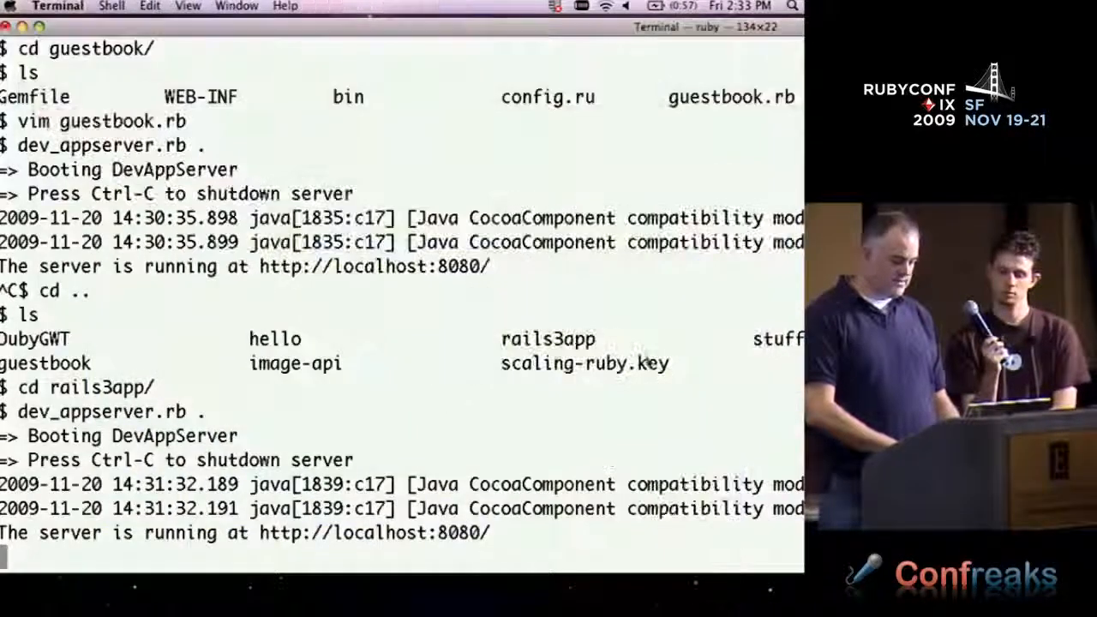
Stop the rails3app server and quit the Gemfile in vim unchanged with :Q!
key("ctrl+c")
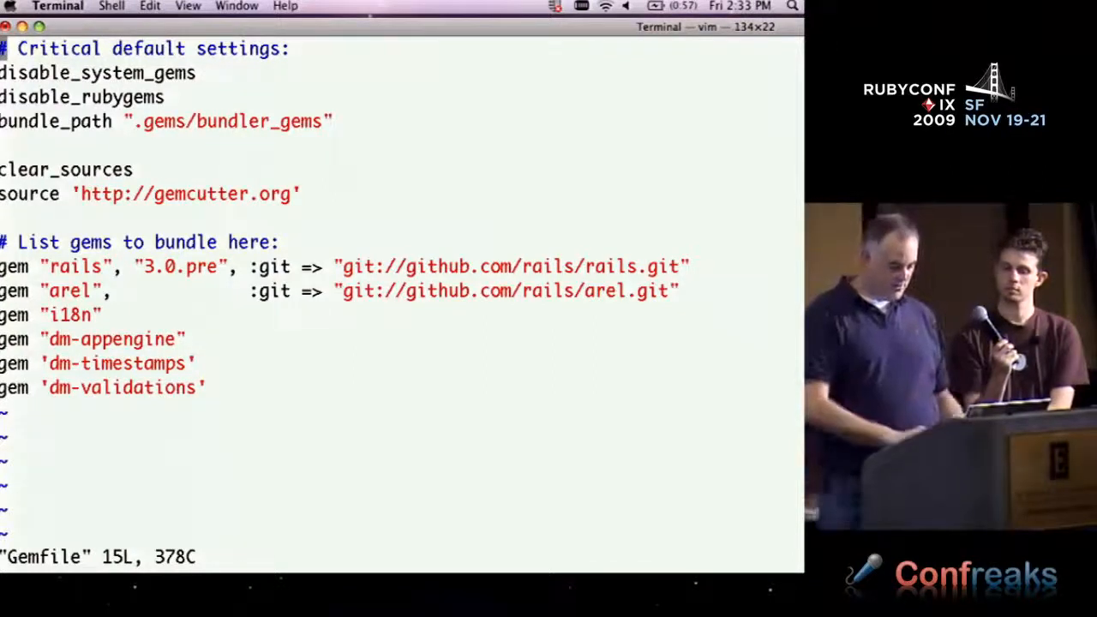
type(":Q!")
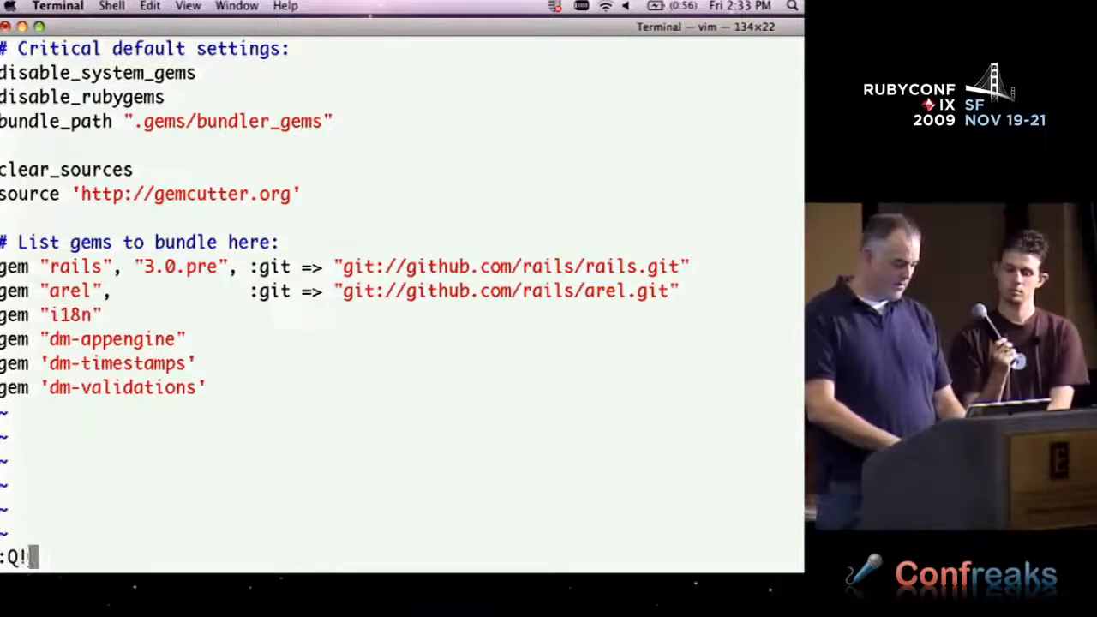
key("Return")
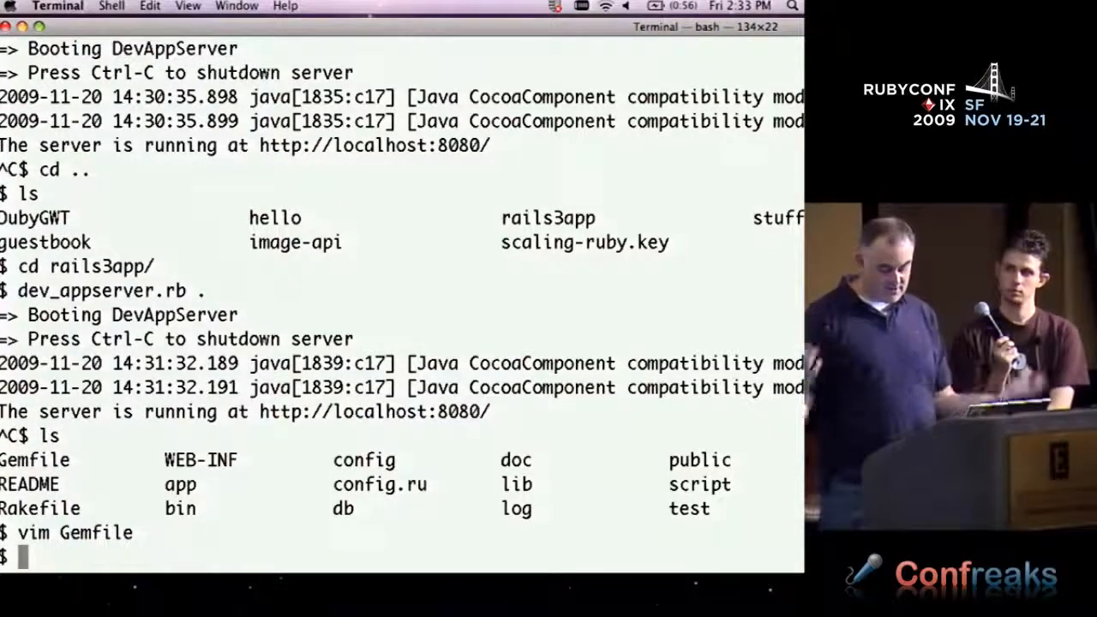
Open config.ru in vim and begin typing the new version string '3.0
type("vi")
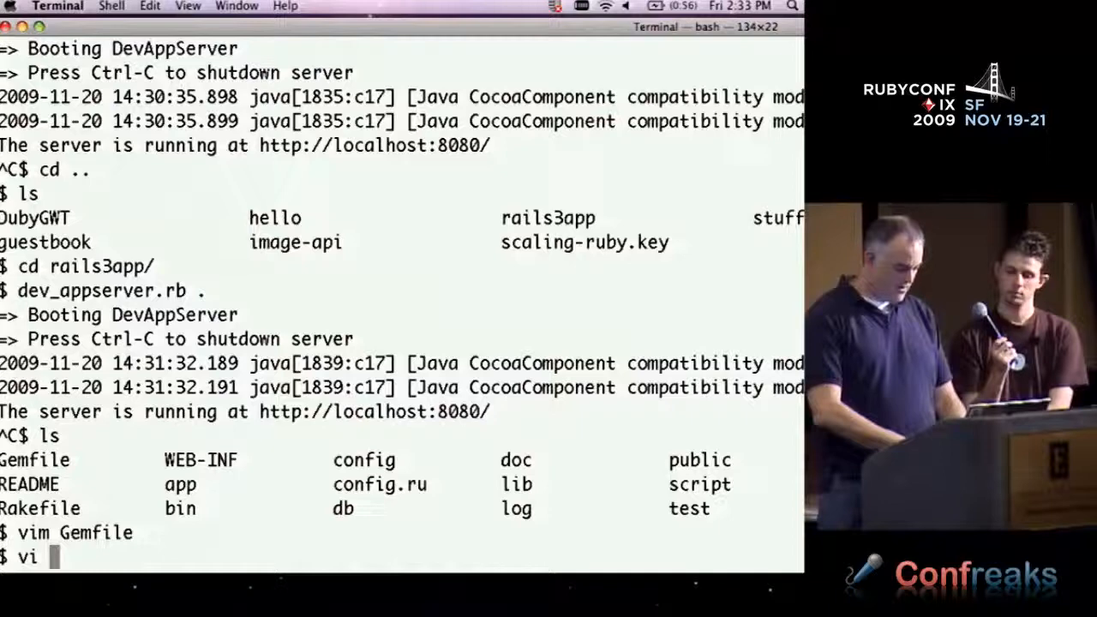
type("config")
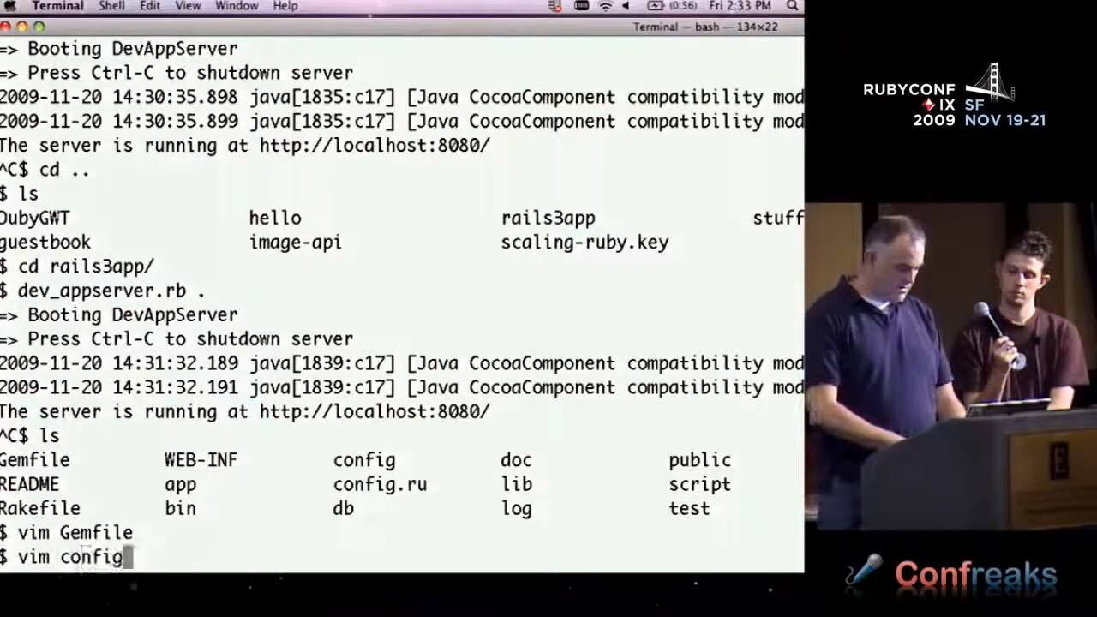
key("Return")
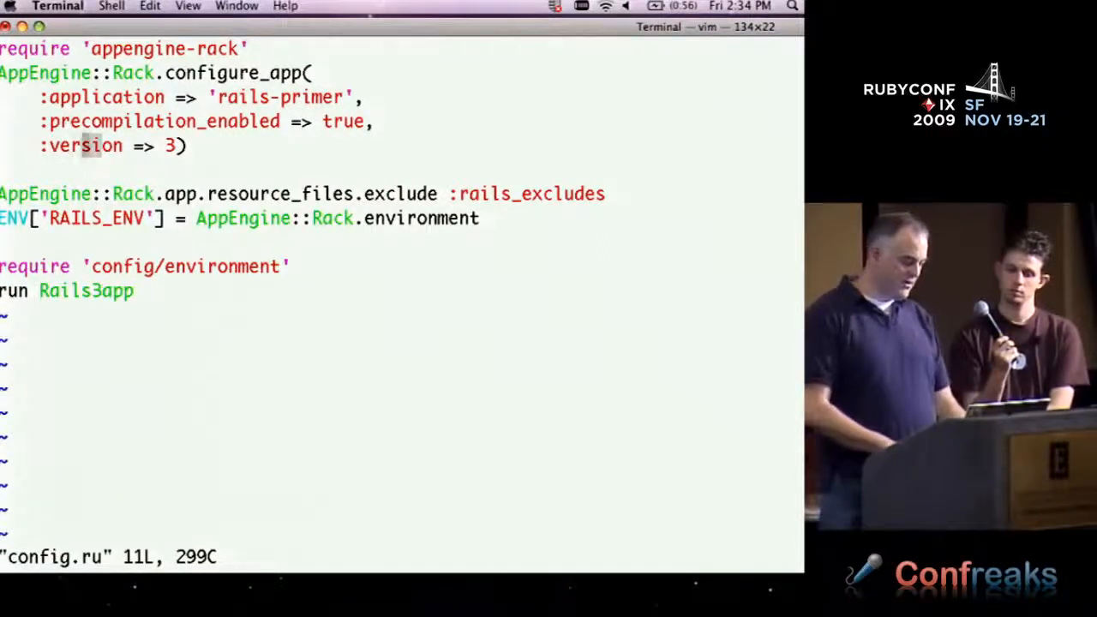
key("i")
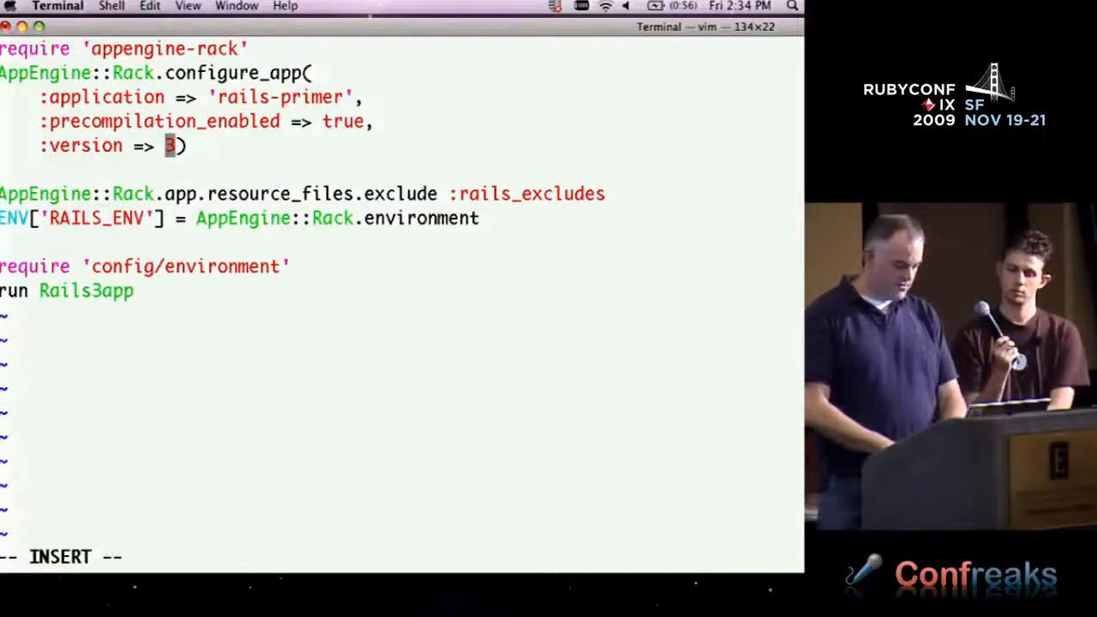
type("'3.0.")
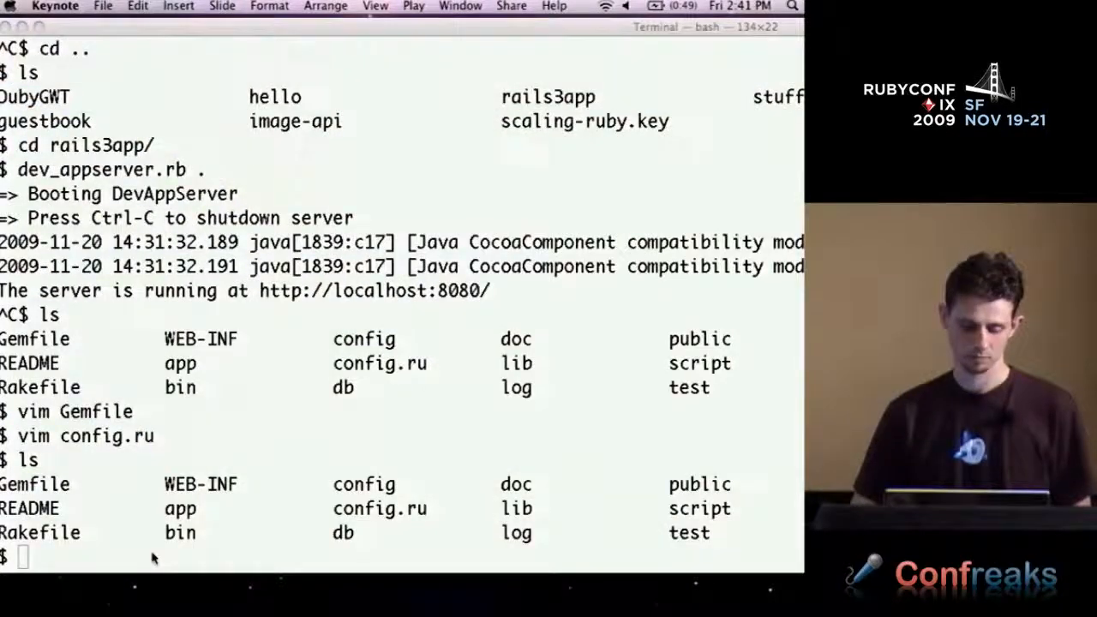
mouse_move(84, 584)
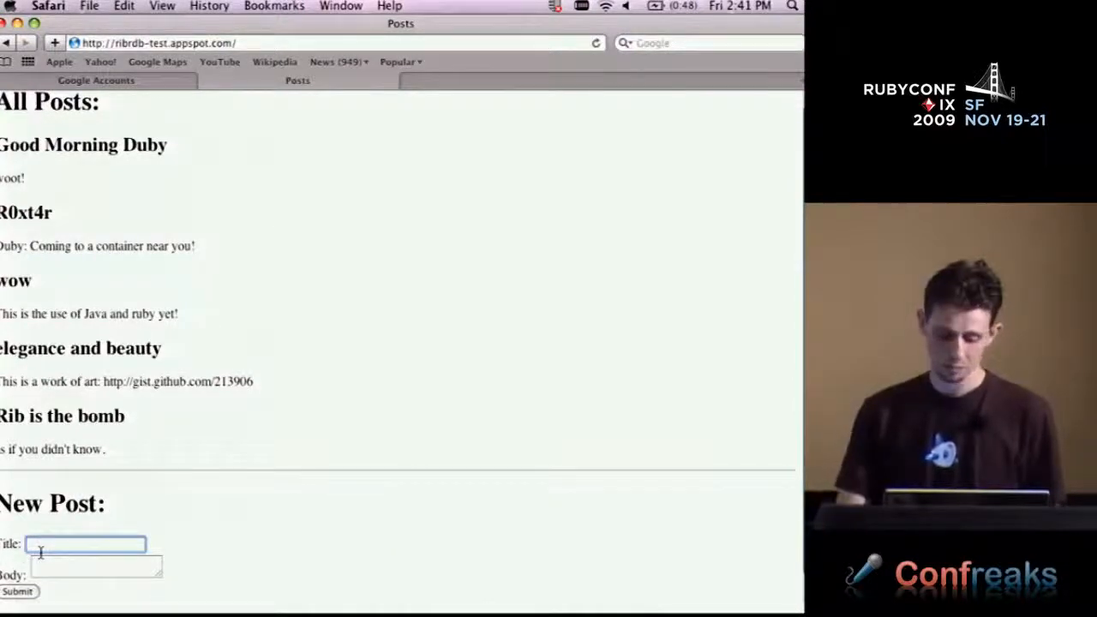
Submit the 'Hey RubyConf' guestbook post, then open the DubyGWT desktop folder
type("Hey")
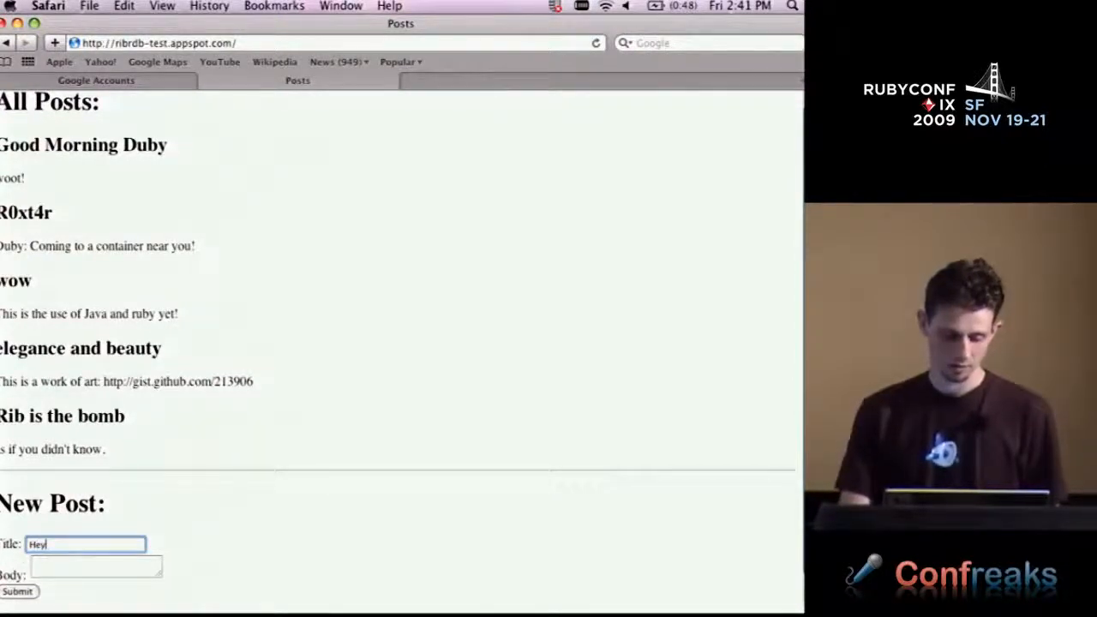
type("RubyConf")
left_click(96, 565)
type("What's up")
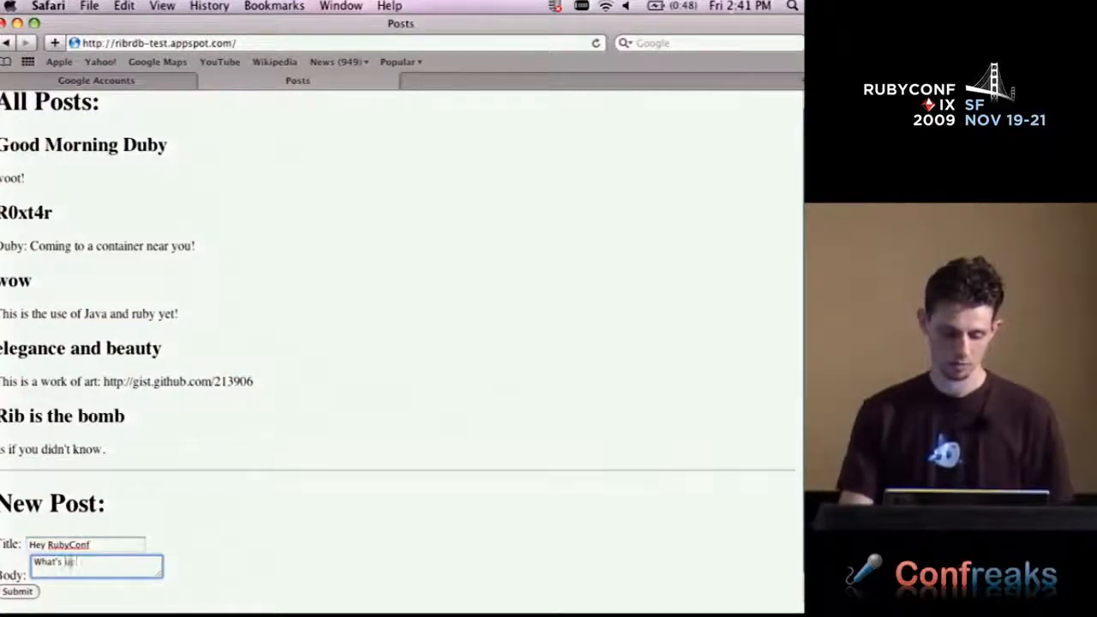
left_click(17, 591)
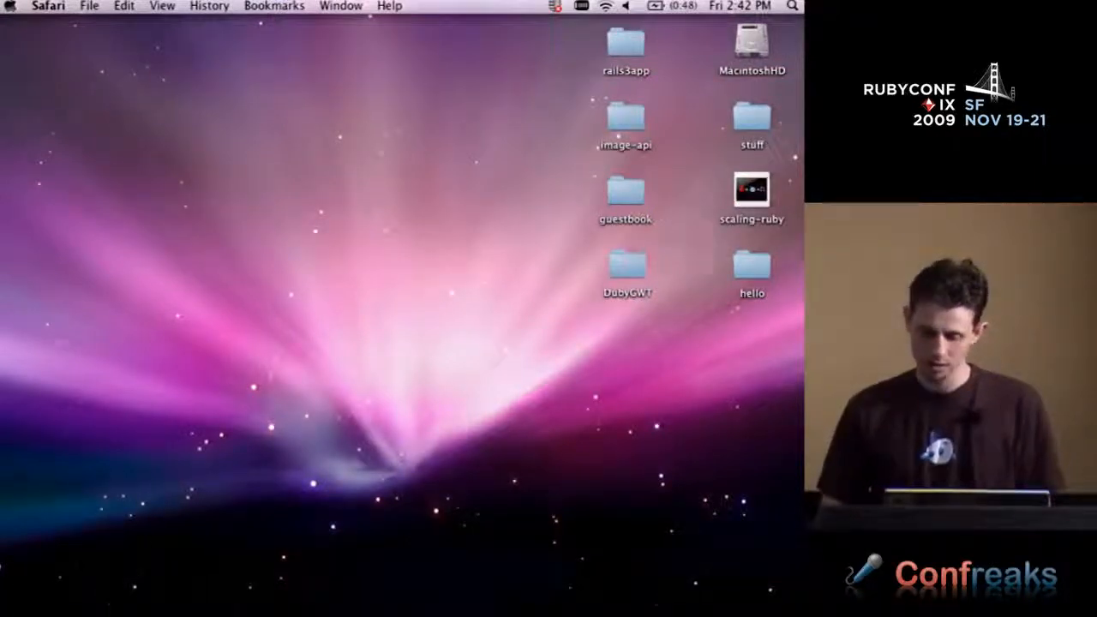
double_click(628, 268)
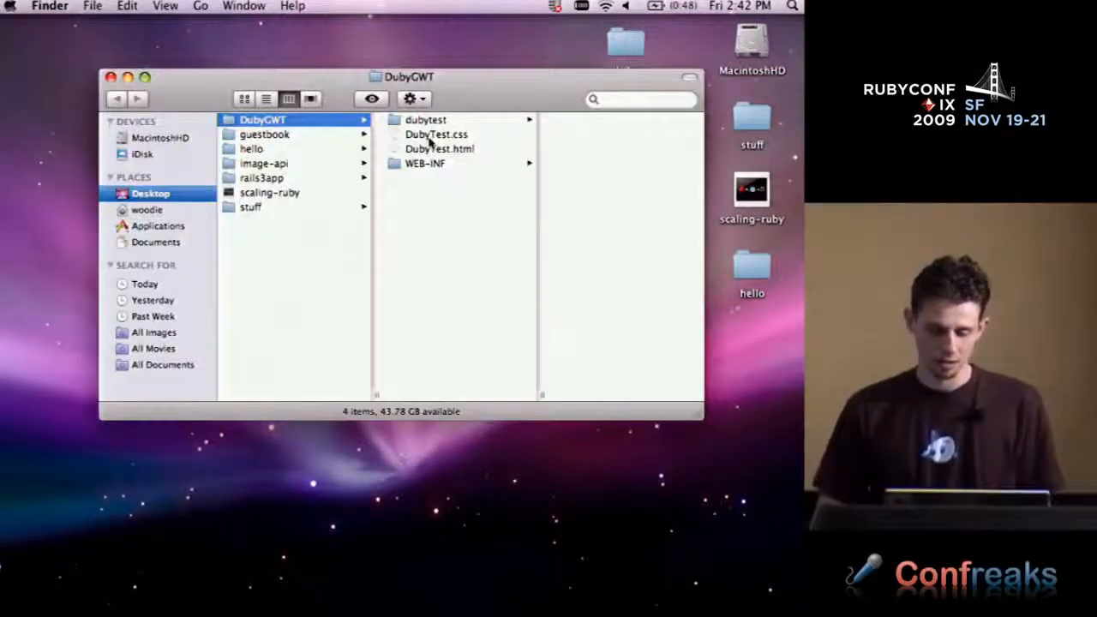
Open DubyTest.html in Firefox and request a greeting for the name 'RubyConf'
double_click(439, 148)
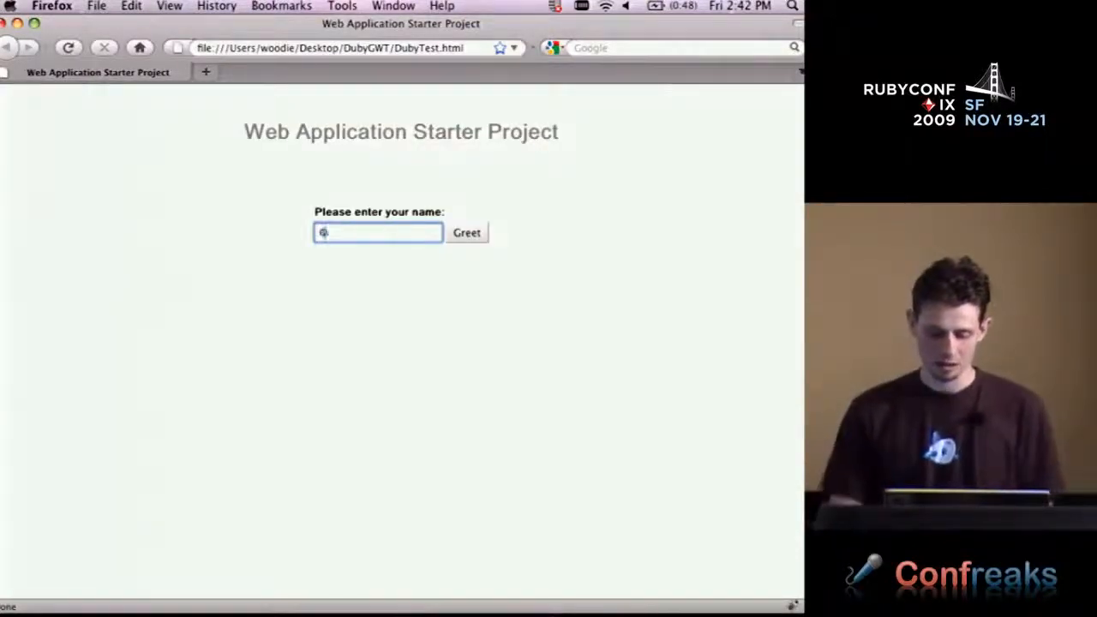
type("Ruby")
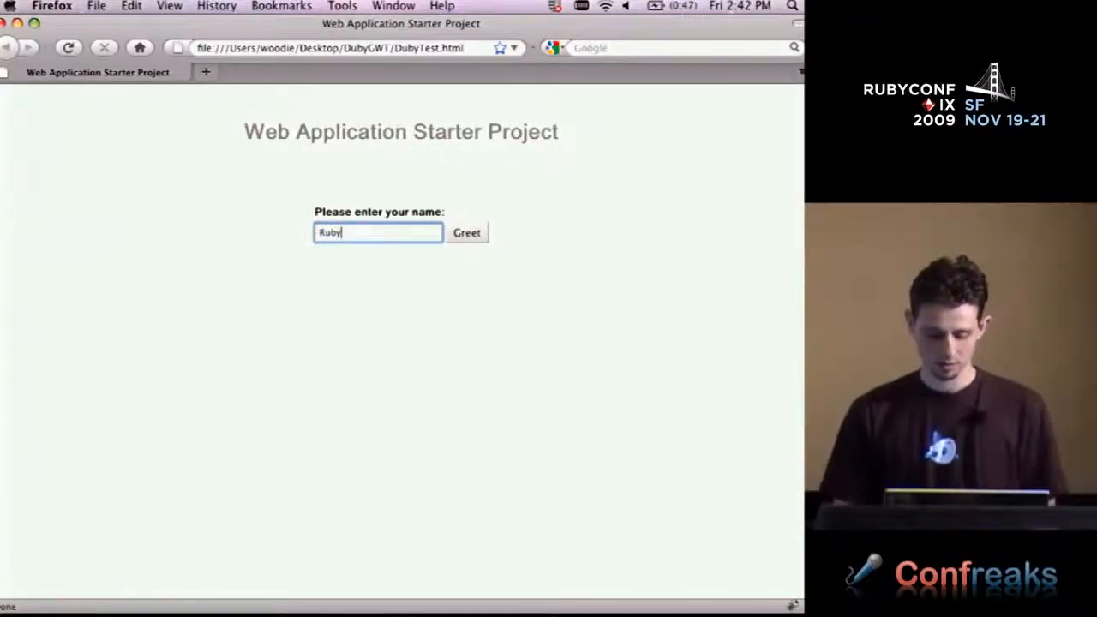
type("Conf")
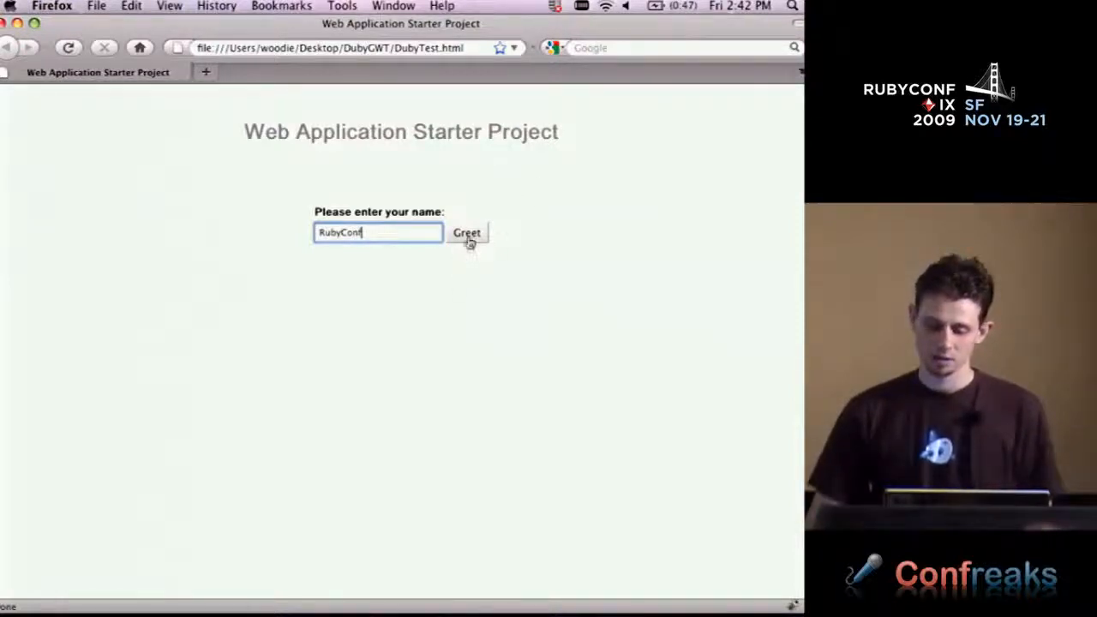
left_click(467, 233)
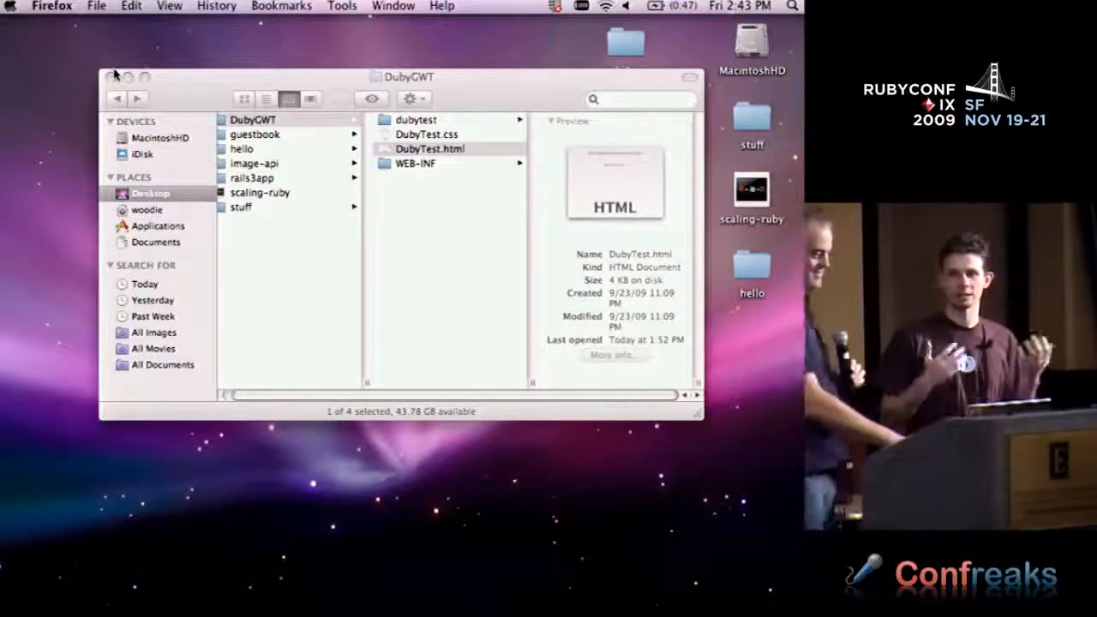
Close the DubyGWT window, open the scaling-ruby presentation and play the slideshow
left_click(126, 77)
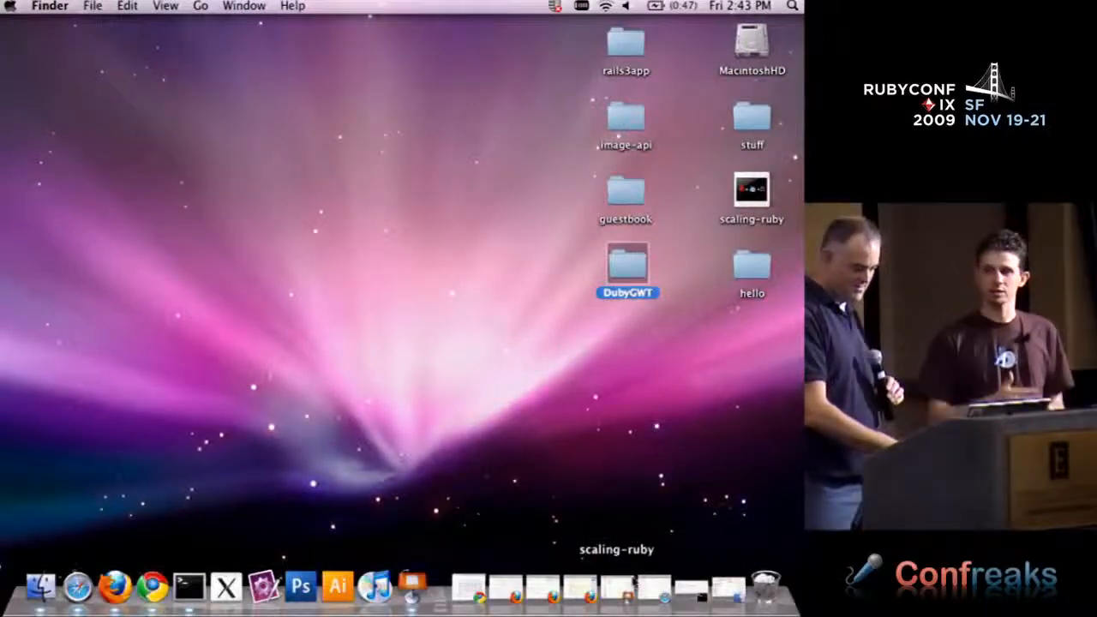
mouse_move(374, 588)
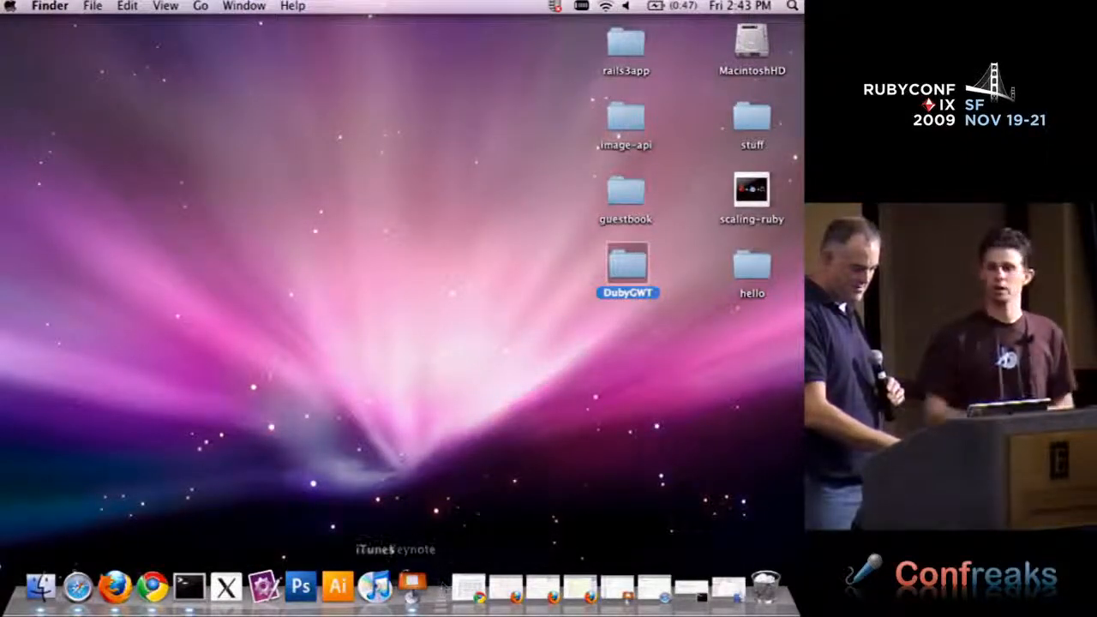
double_click(752, 189)
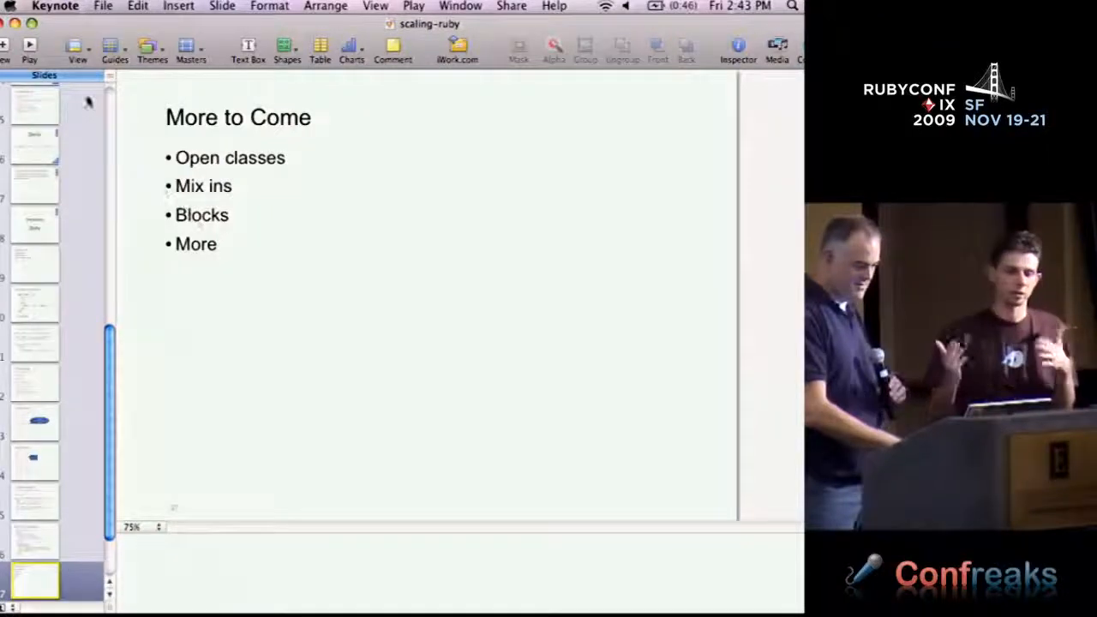
left_click(414, 6)
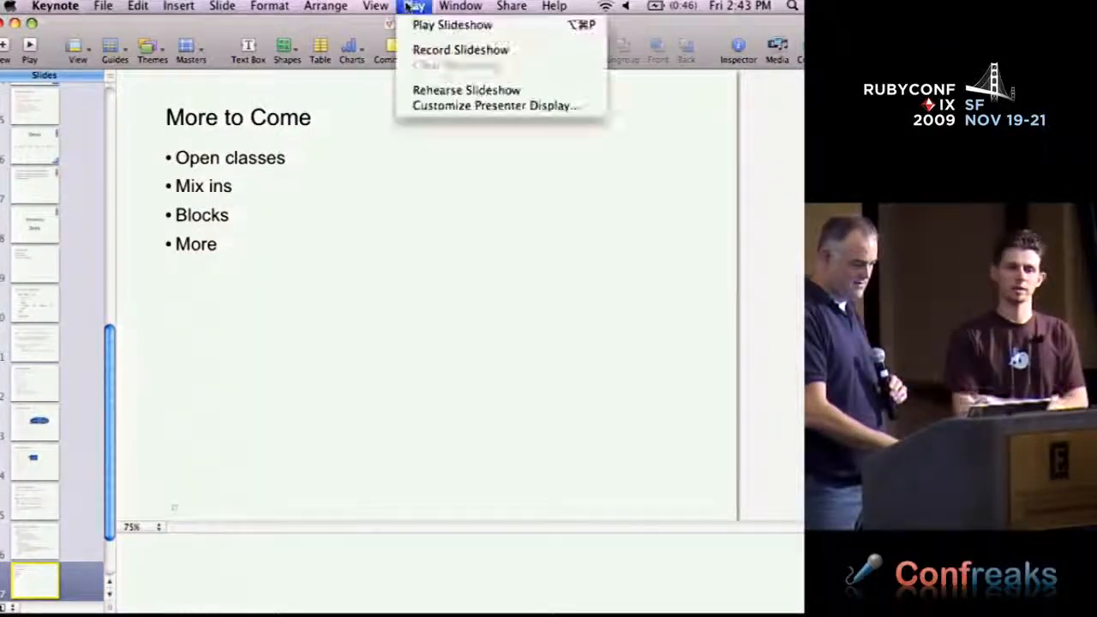
left_click(452, 24)
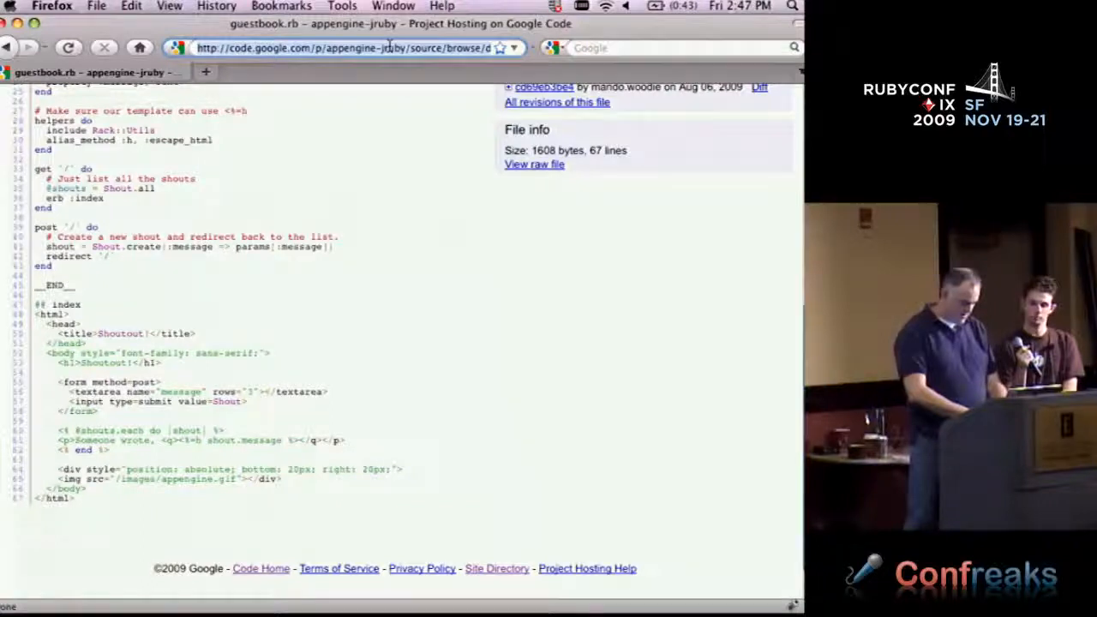
Load the fiddle-sticks.appspot.com site from the address bar
type("fiddle-sticks.appspot.com/")
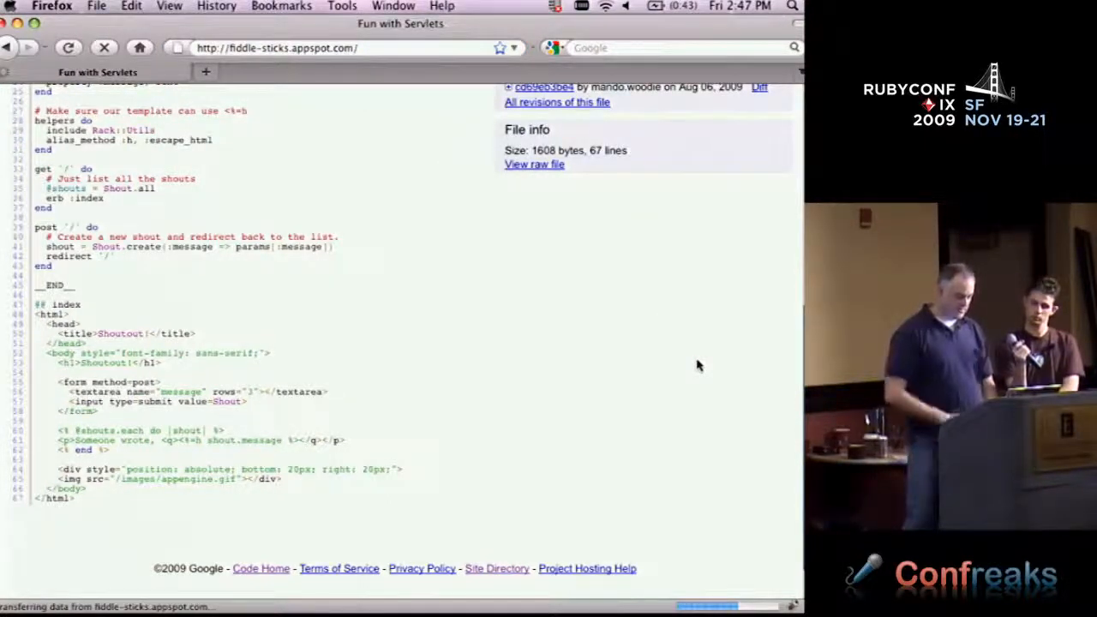
left_click(343, 47)
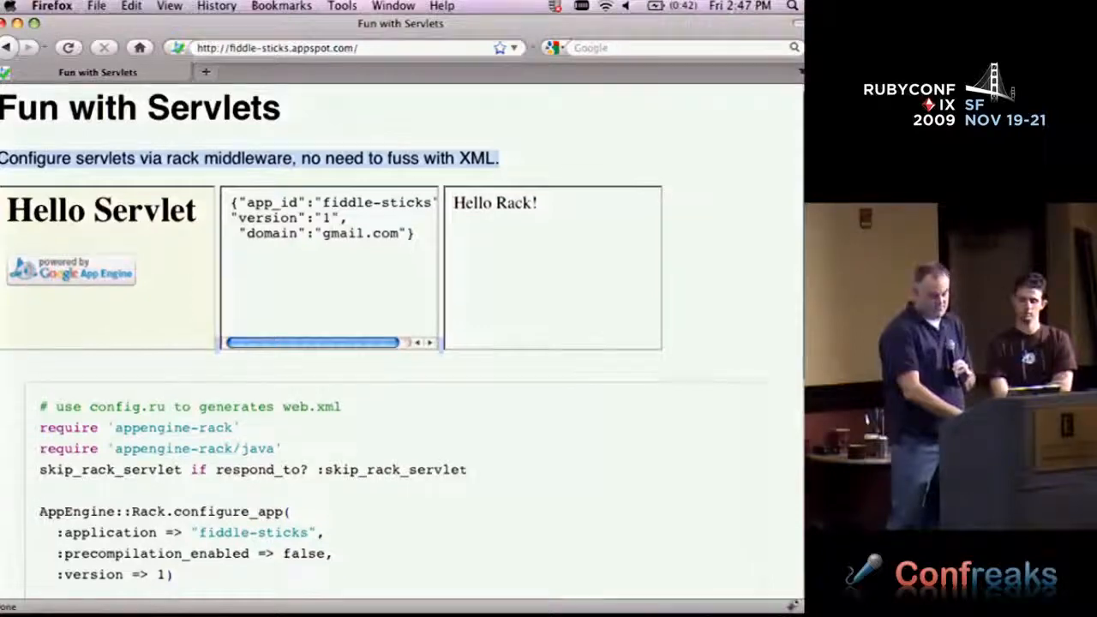
Scroll through the config.ru code mapping /fancy, /info and /rack, then return to Keynote
scroll("down", 3)
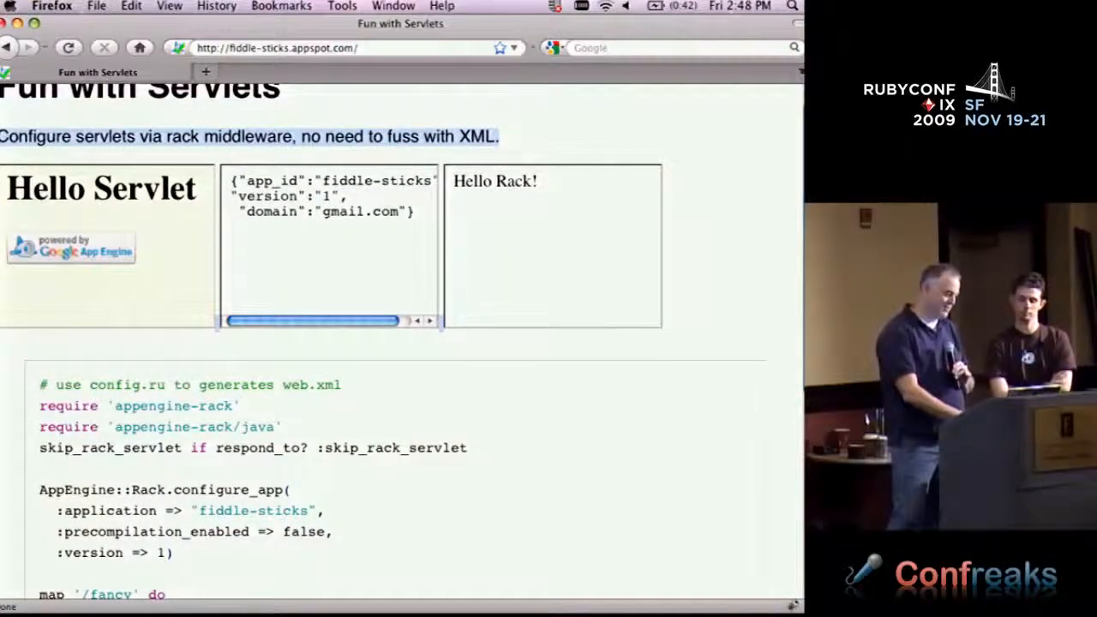
scroll("down", 3)
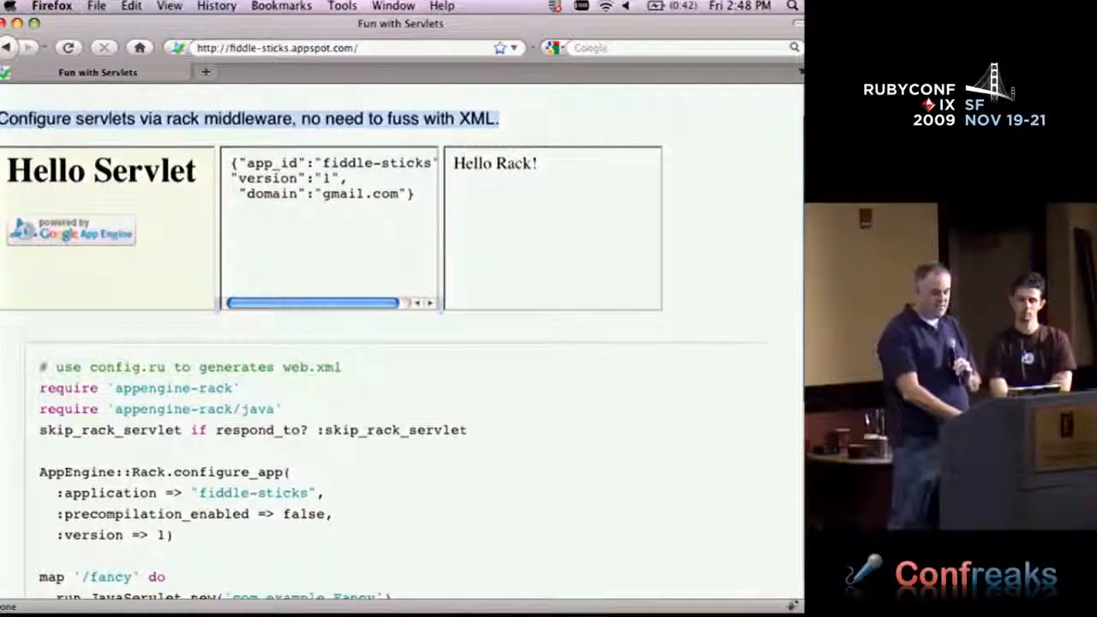
scroll("down", 3)
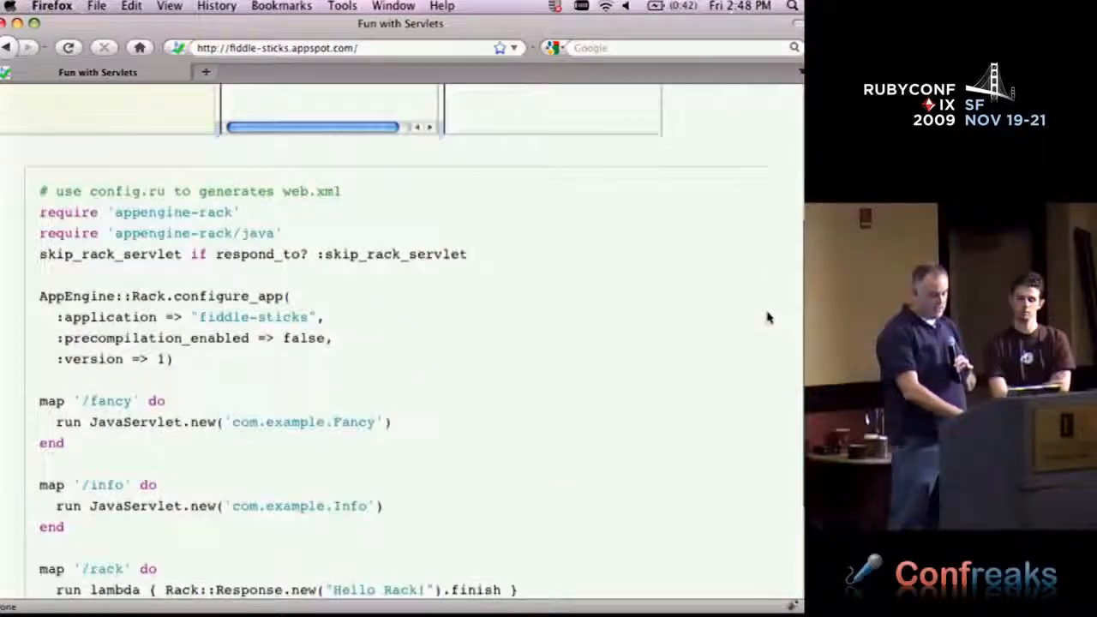
scroll("up", 3)
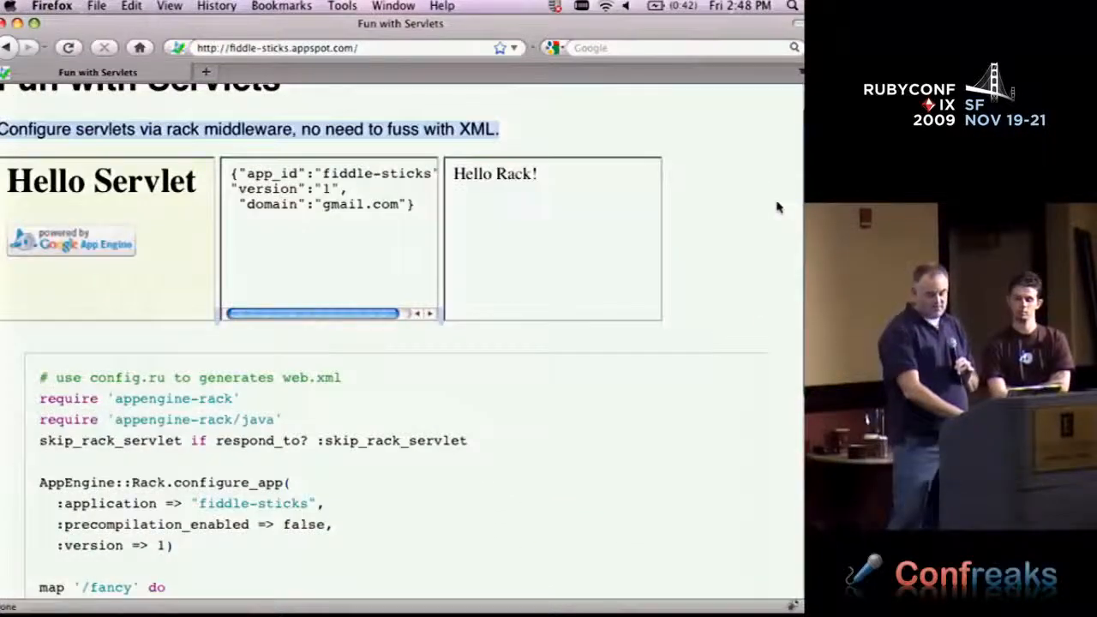
scroll("down", 3)
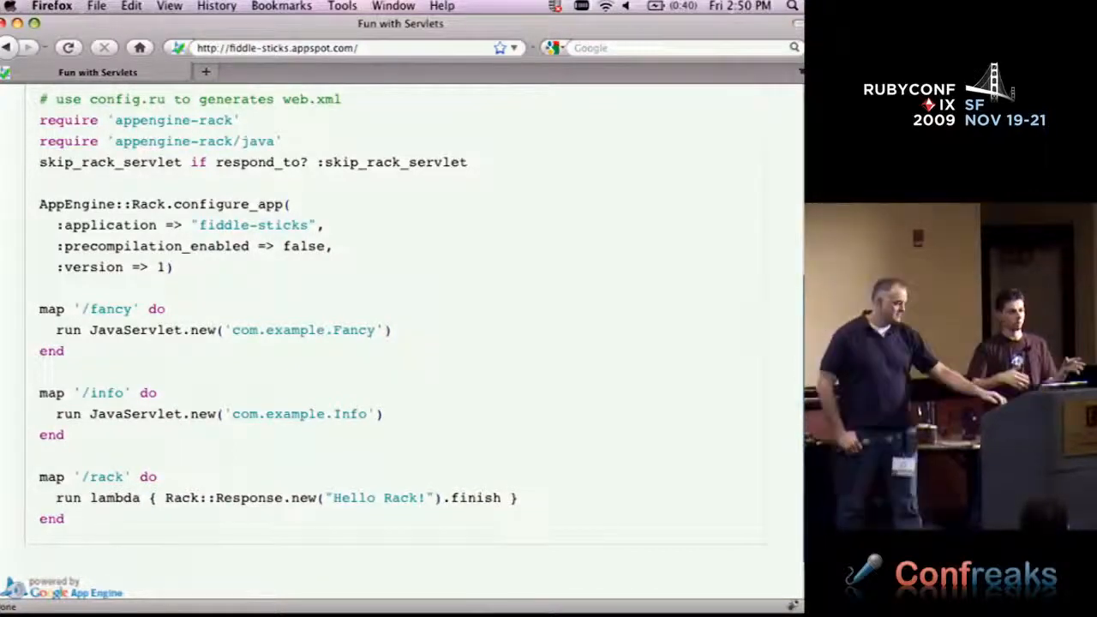
mouse_move(656, 316)
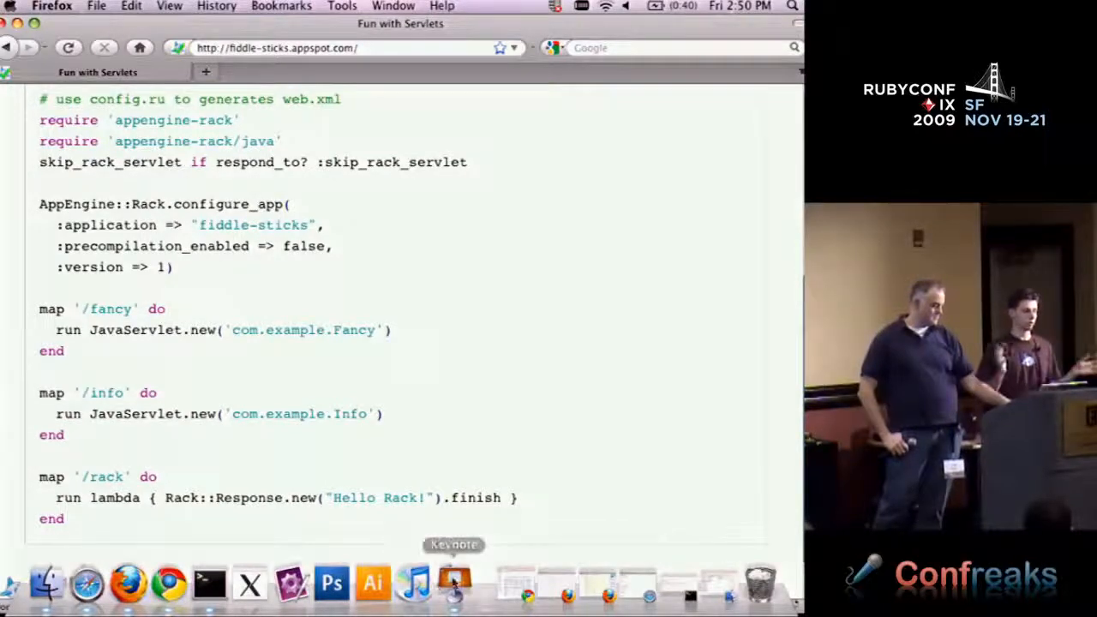
left_click(453, 585)
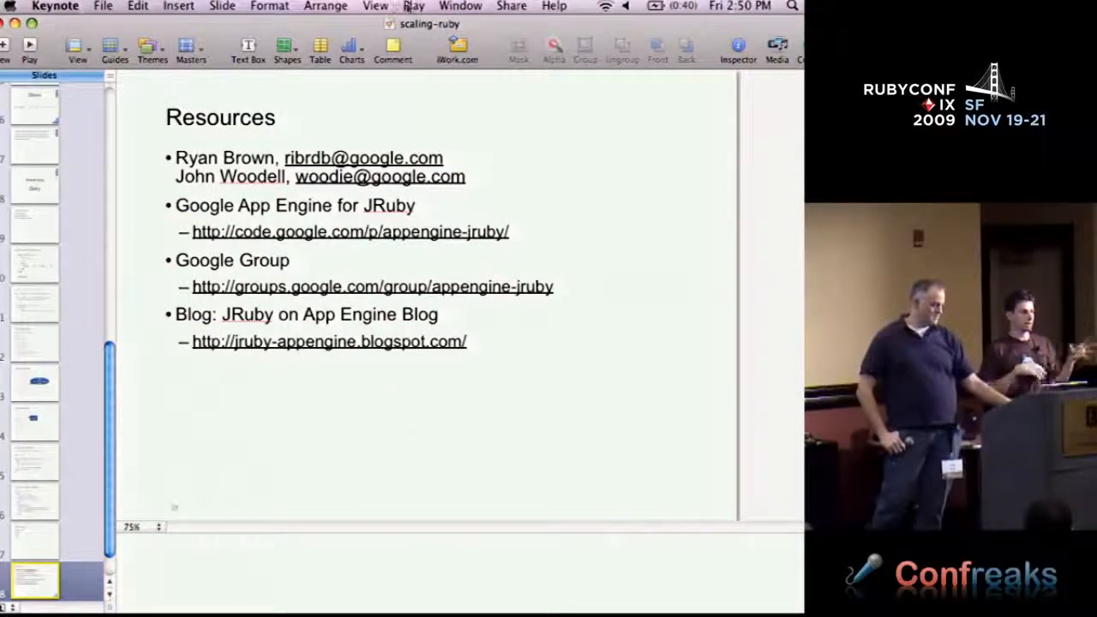
Play the Resources slide full screen from the Keynote toolbar
left_click(29, 46)
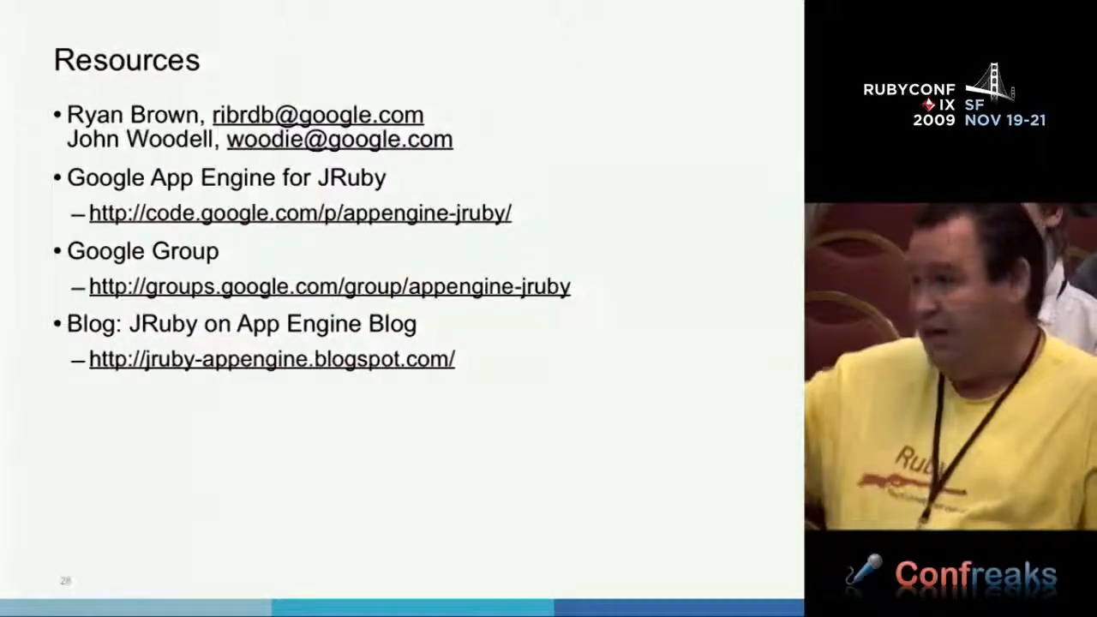